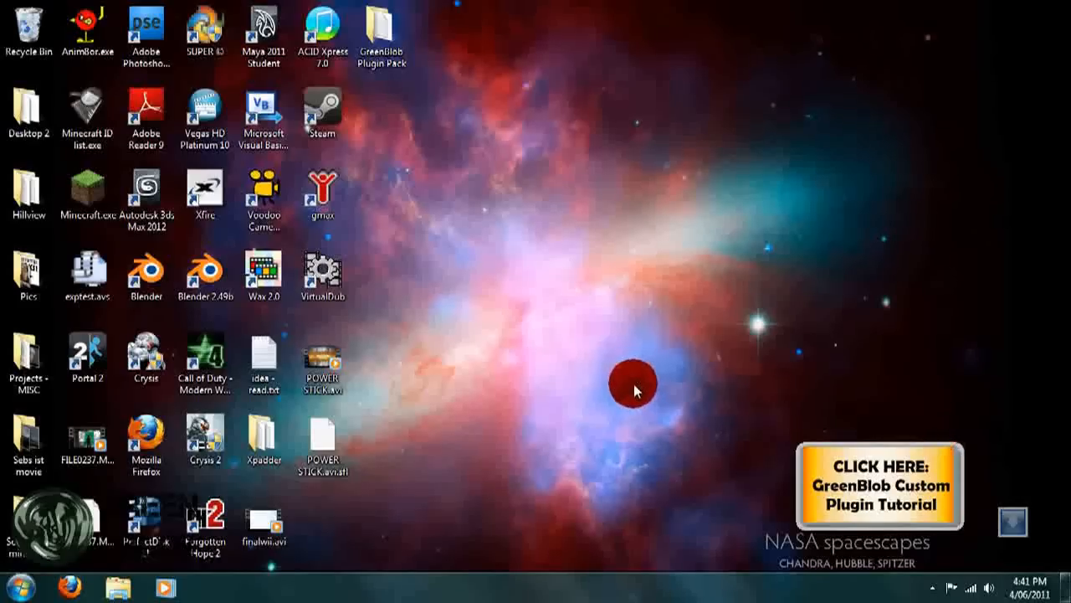
mouse_move(516, 361)
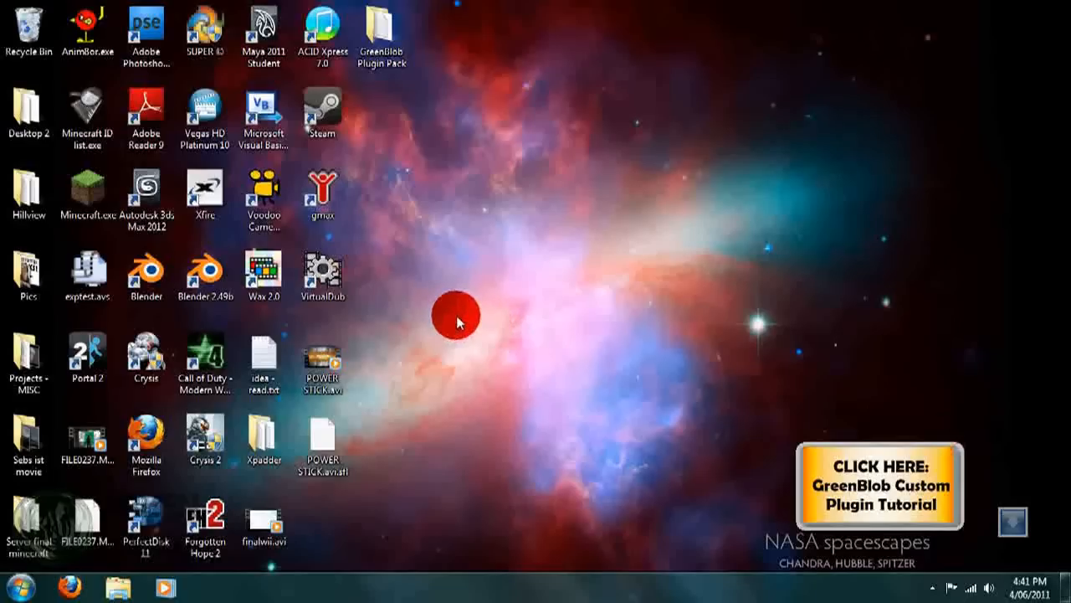
mouse_move(439, 301)
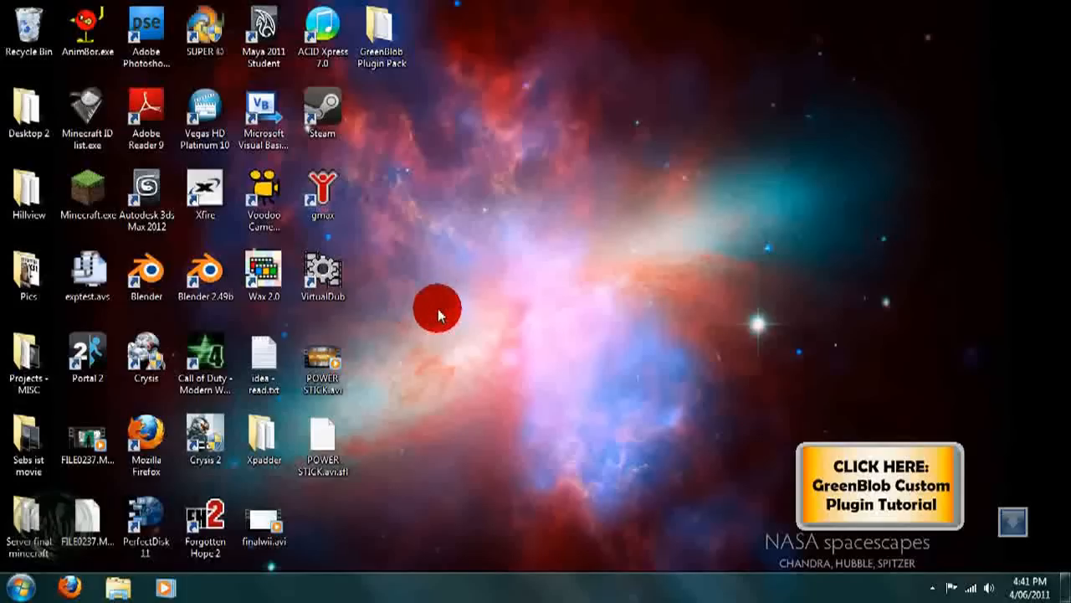
mouse_move(433, 385)
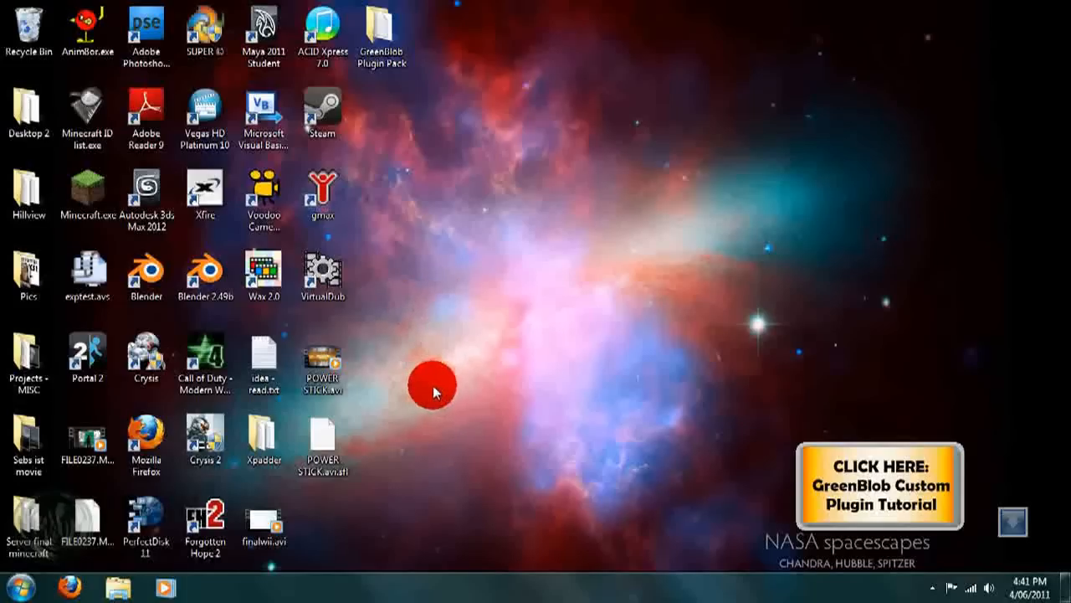
mouse_move(387, 328)
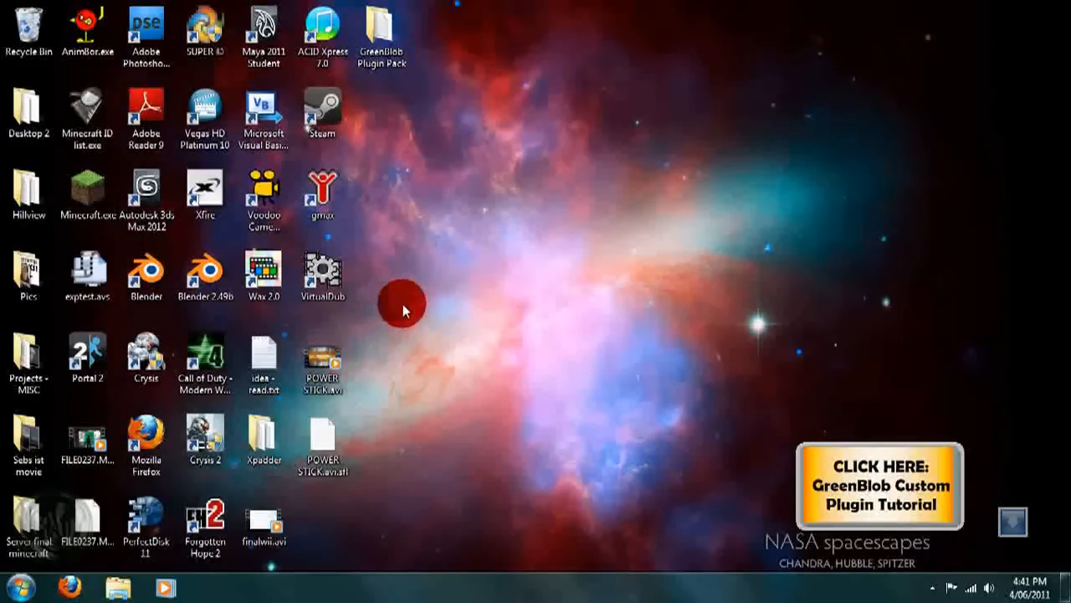
mouse_move(569, 226)
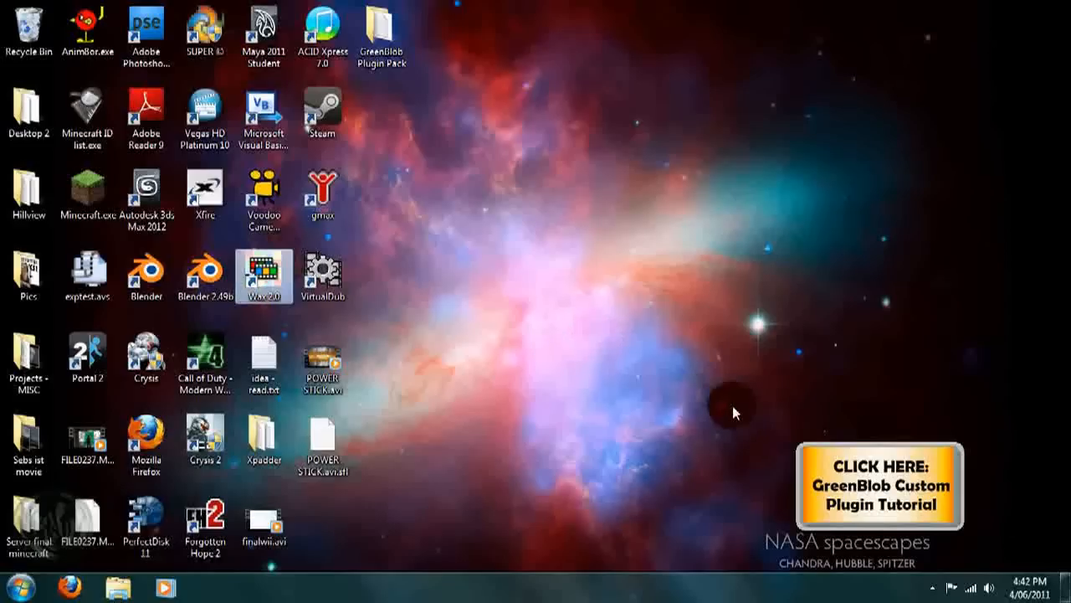
Launch Wax 2.0 from its desktop shortcut
double_click(264, 276)
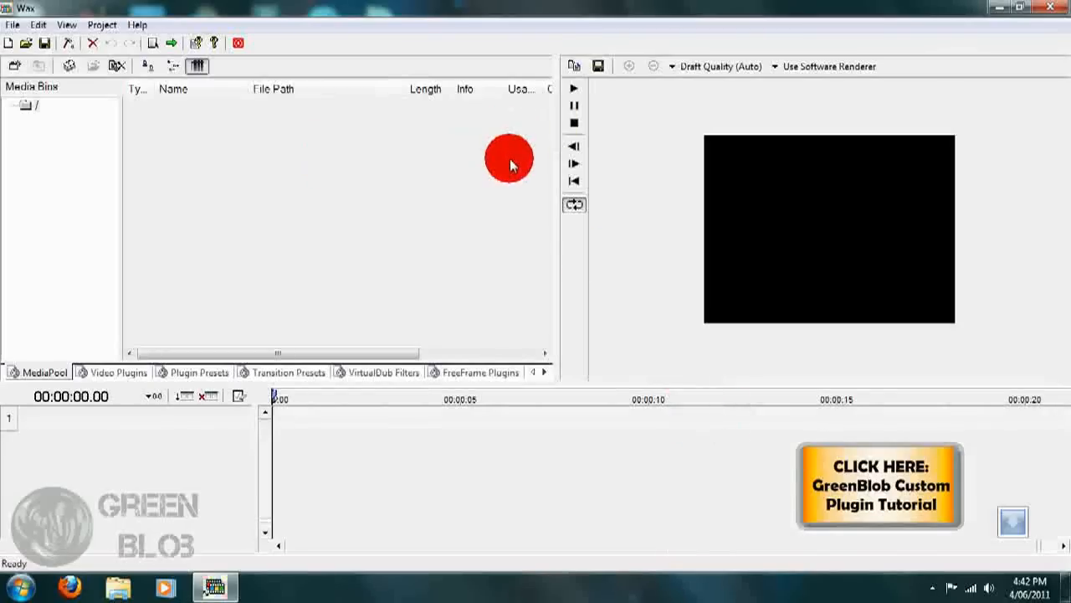
mouse_move(539, 220)
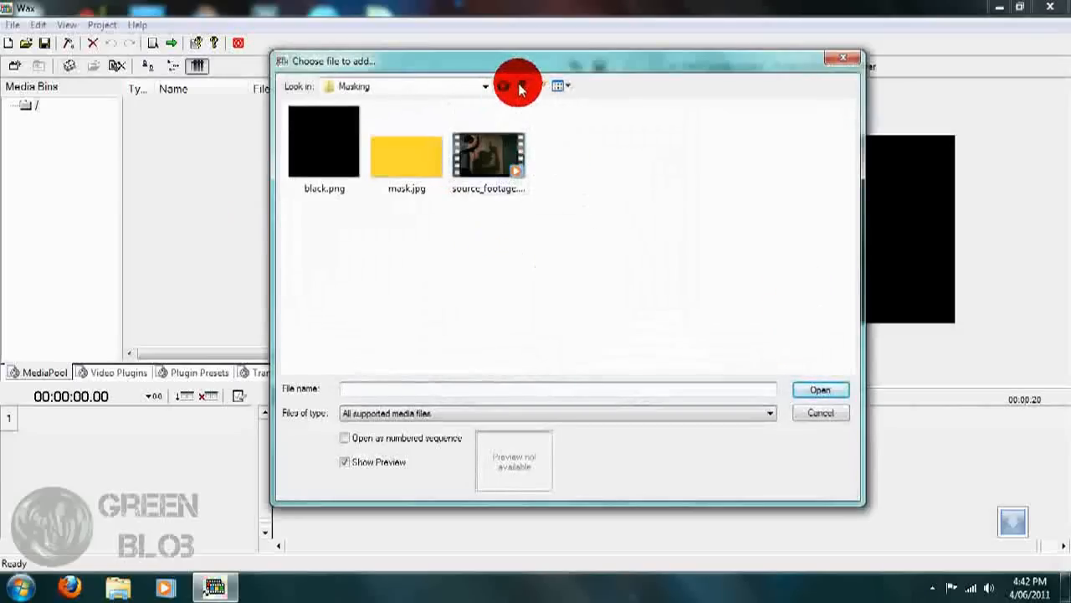
Import the gameplay .avi from the Colour Correction folder into the media pool
left_click(519, 85)
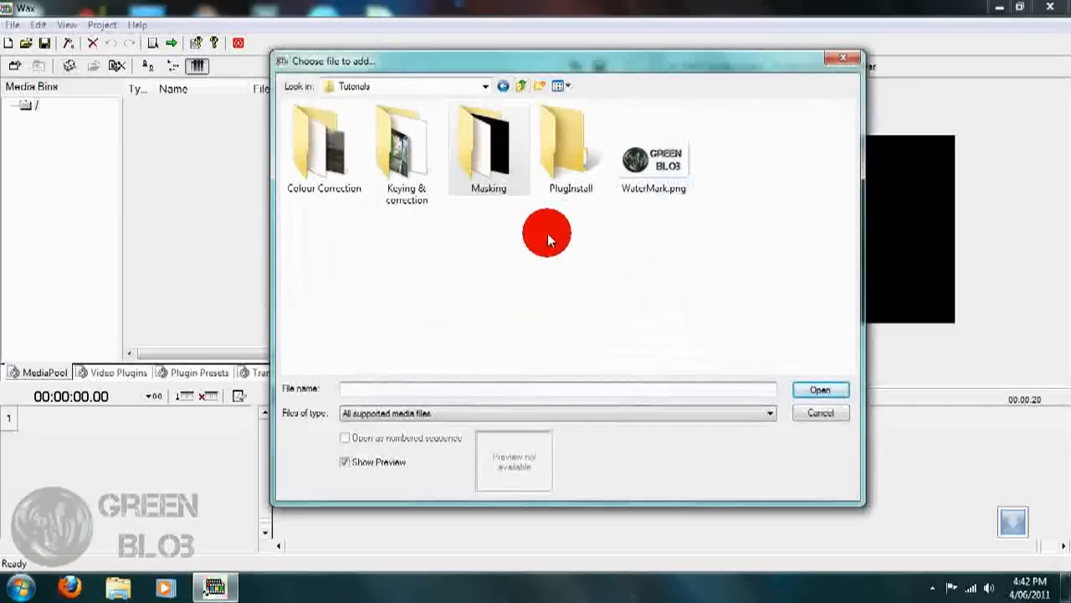
double_click(324, 142)
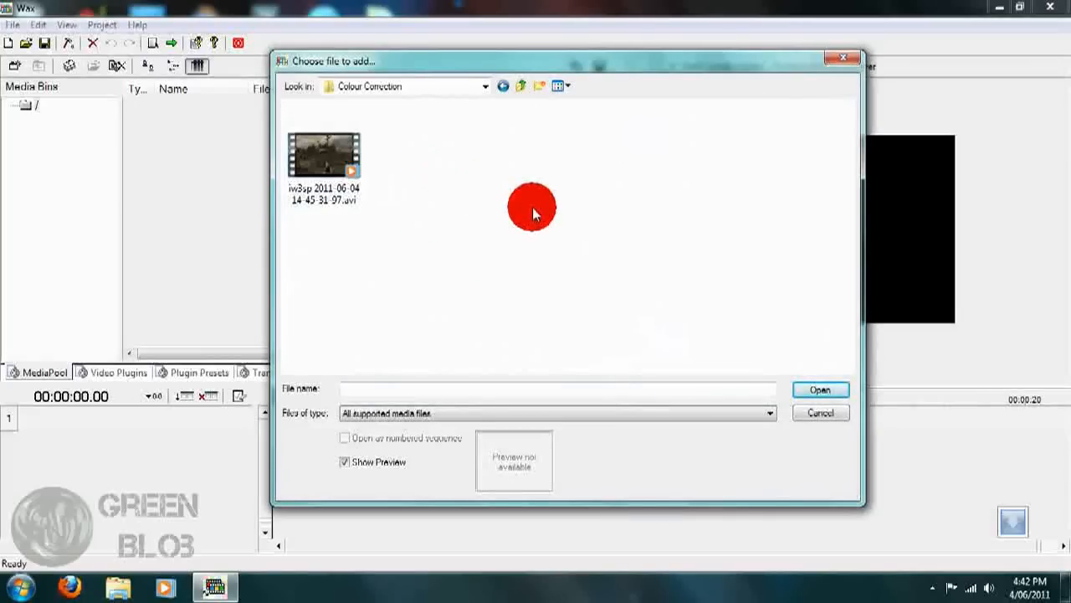
mouse_move(454, 197)
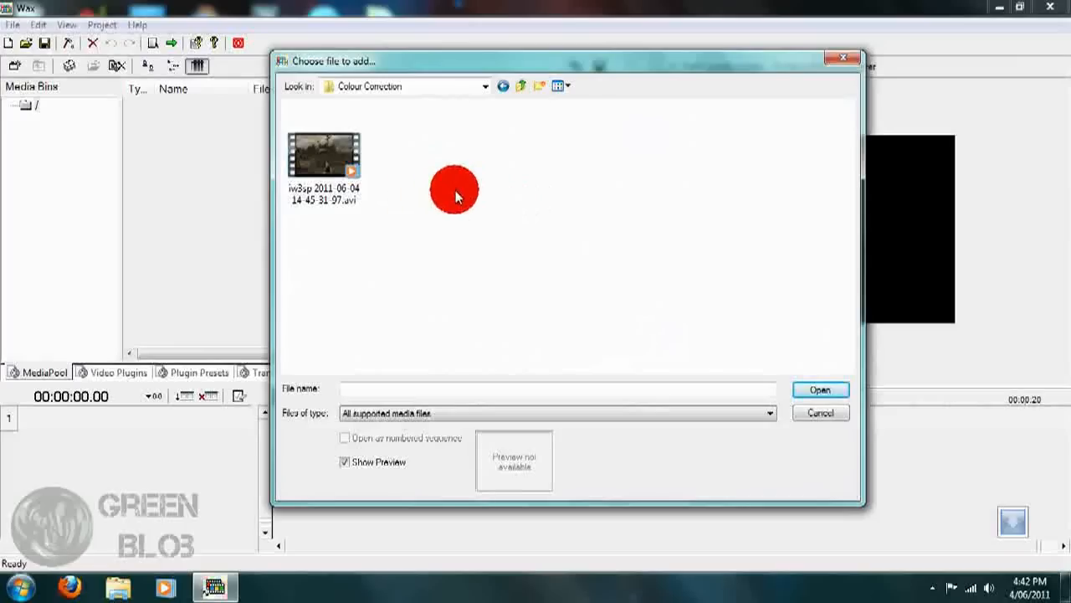
mouse_move(410, 205)
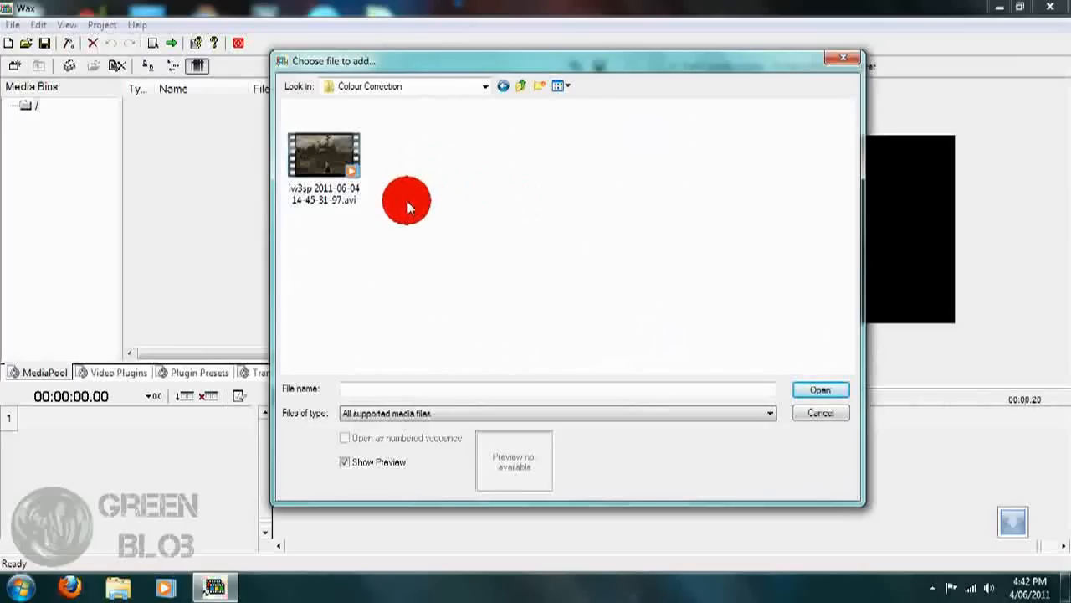
mouse_move(409, 222)
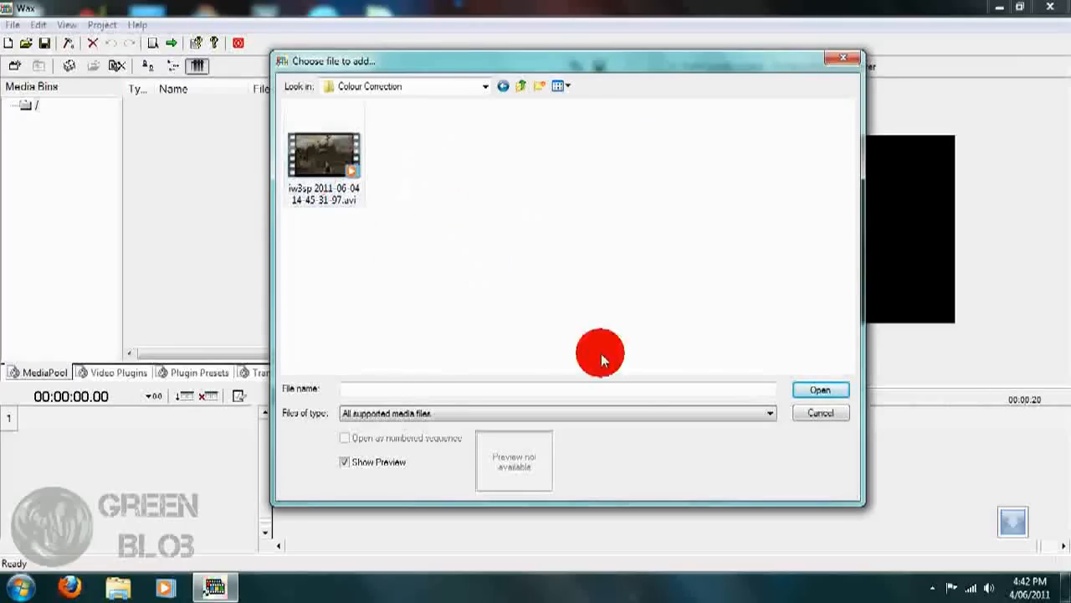
left_click(325, 146)
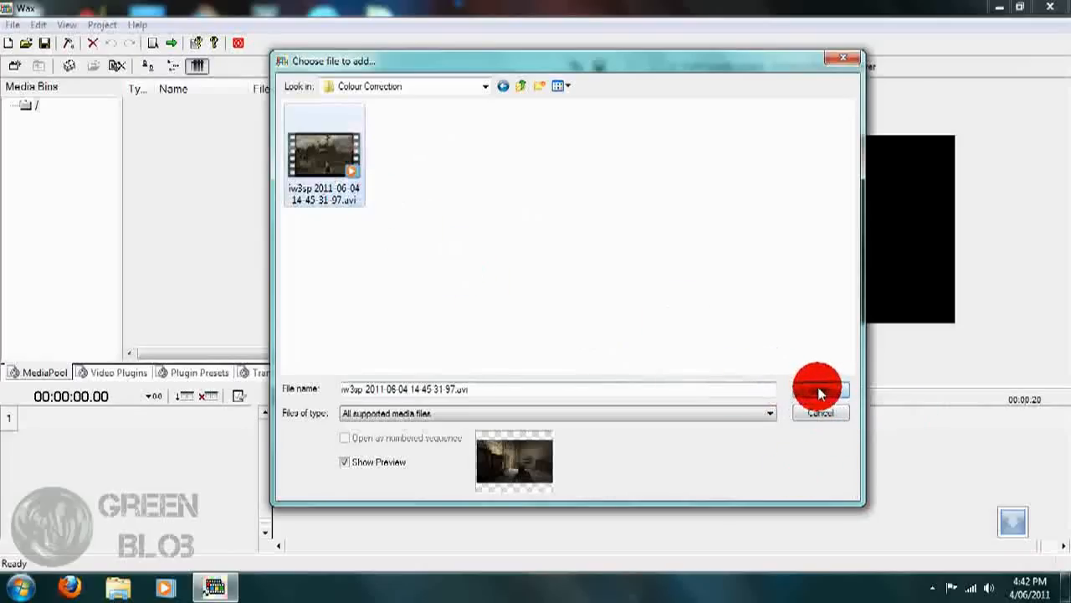
left_click(820, 388)
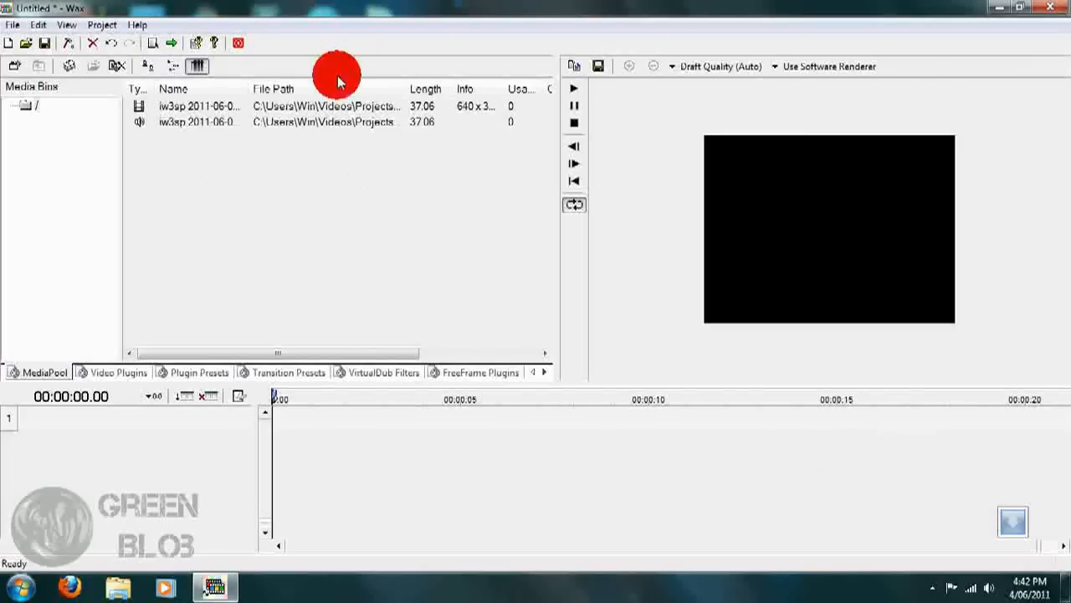
left_click(200, 105)
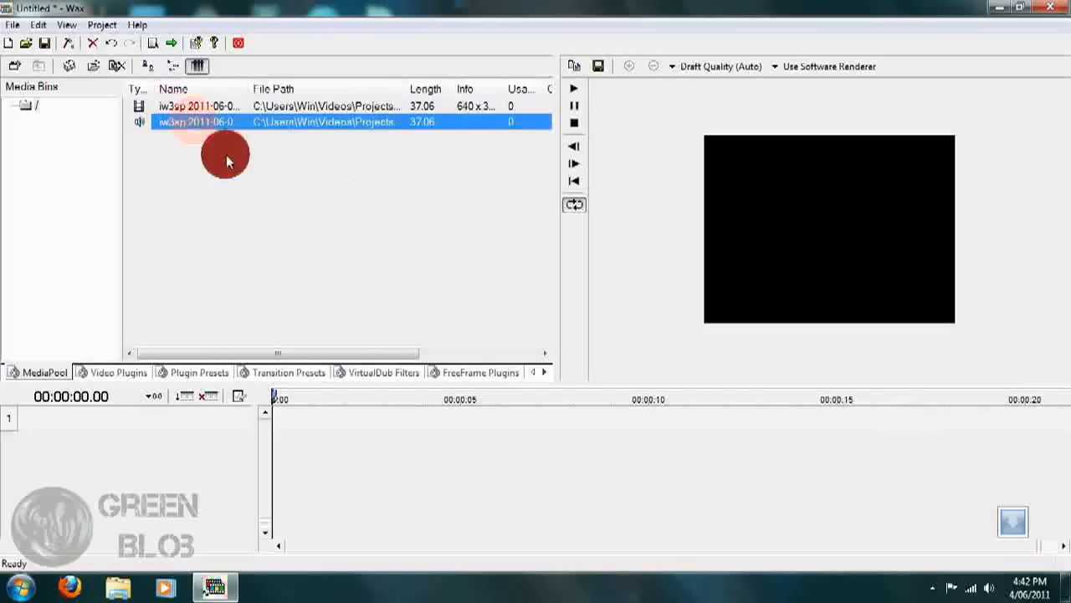
left_click(226, 121)
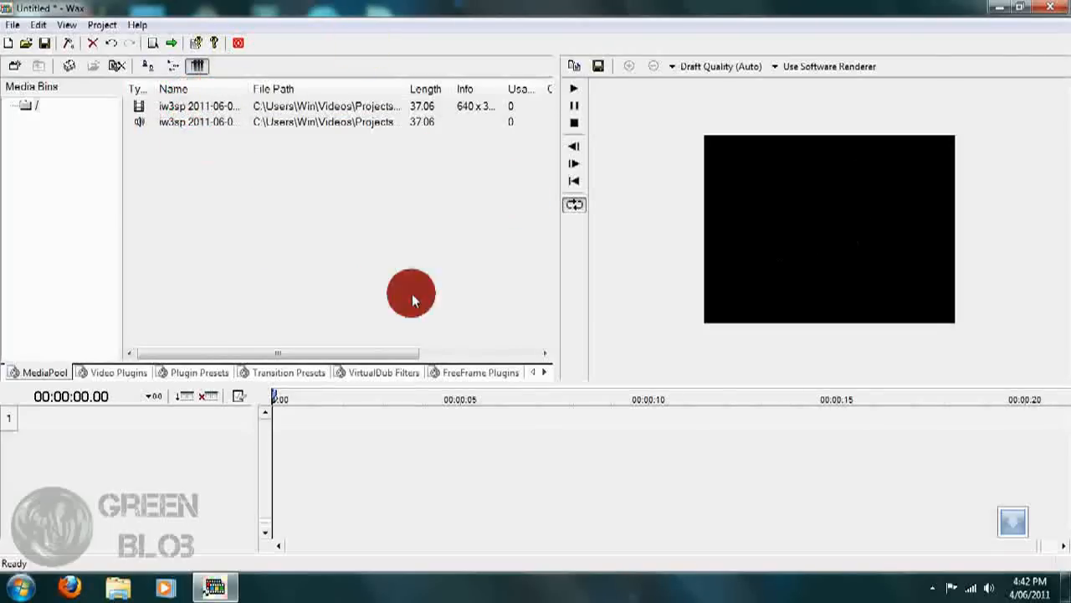
mouse_move(508, 83)
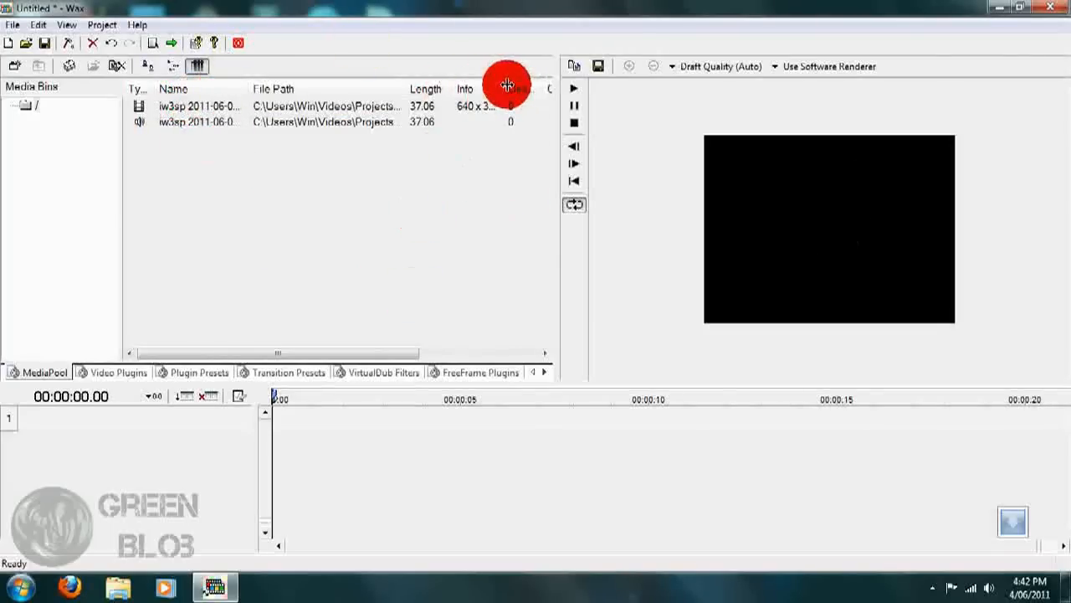
mouse_move(523, 91)
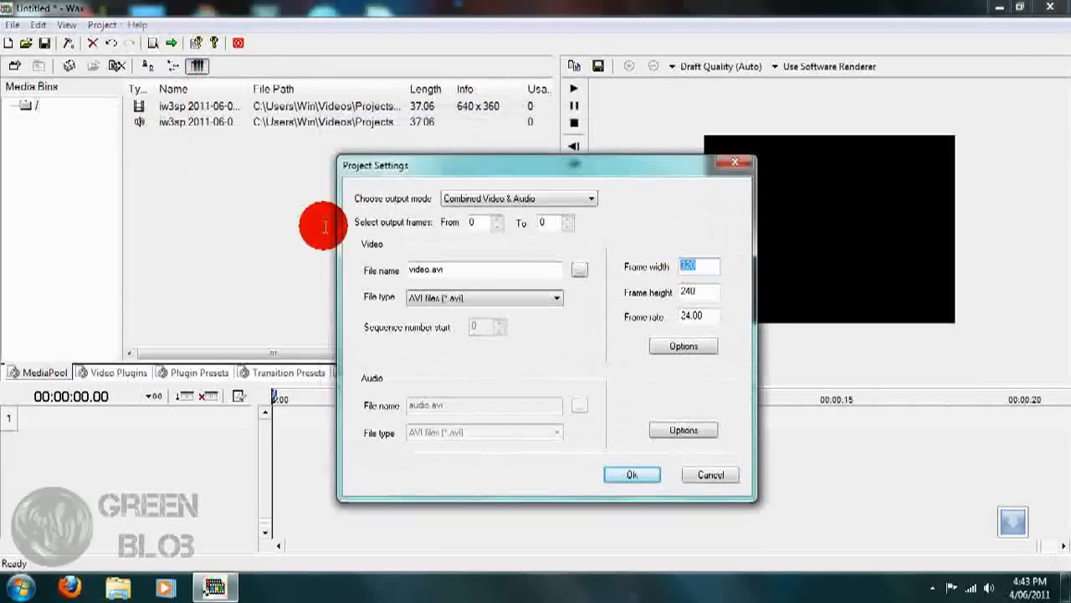
mouse_move(502, 243)
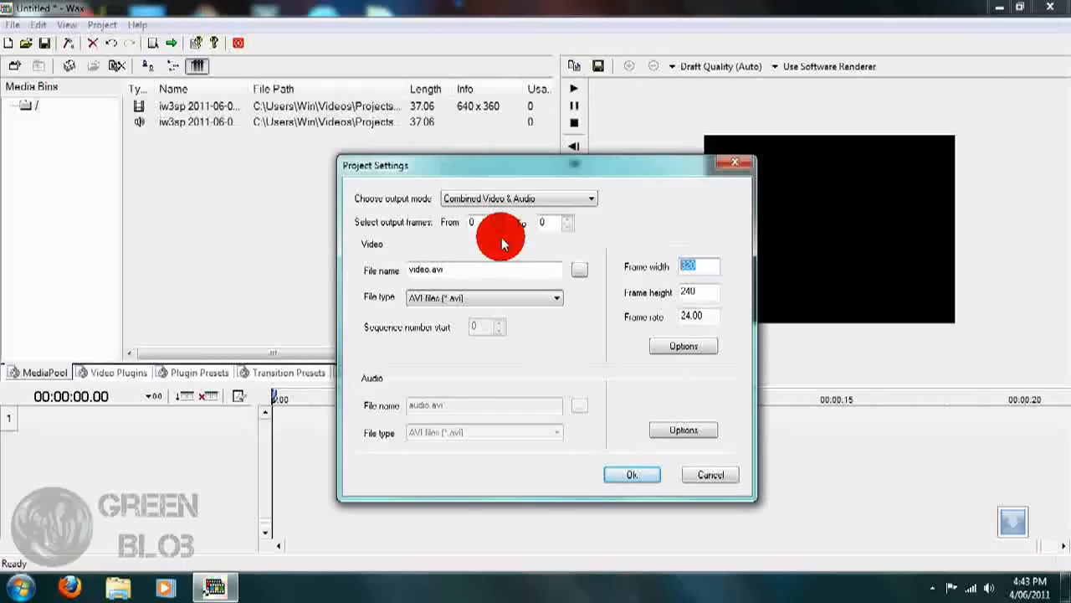
Set the project frame size to 640×360 and enter a frame rate of 30
type("6409")
left_click(699, 291)
type("360")
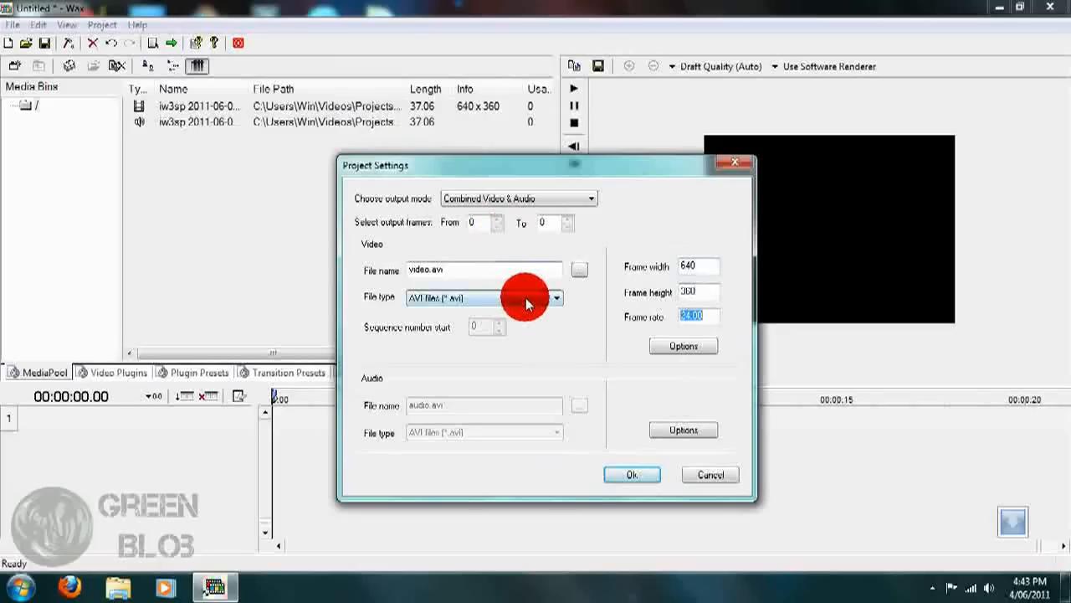
type("30")
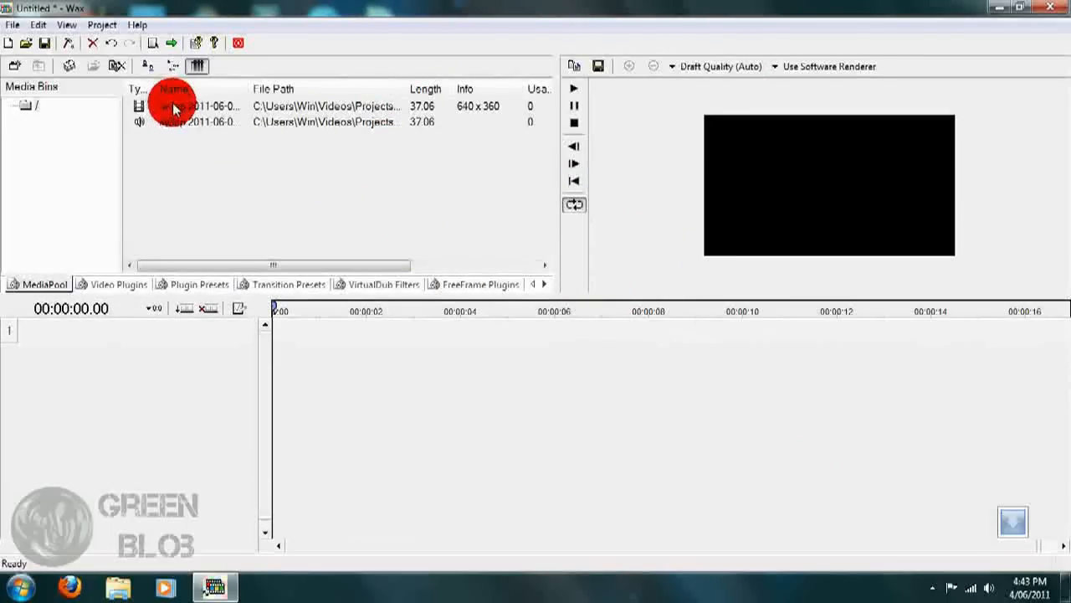
Select the gameplay clip's video entry in the MediaPool for the timeline
left_click(201, 105)
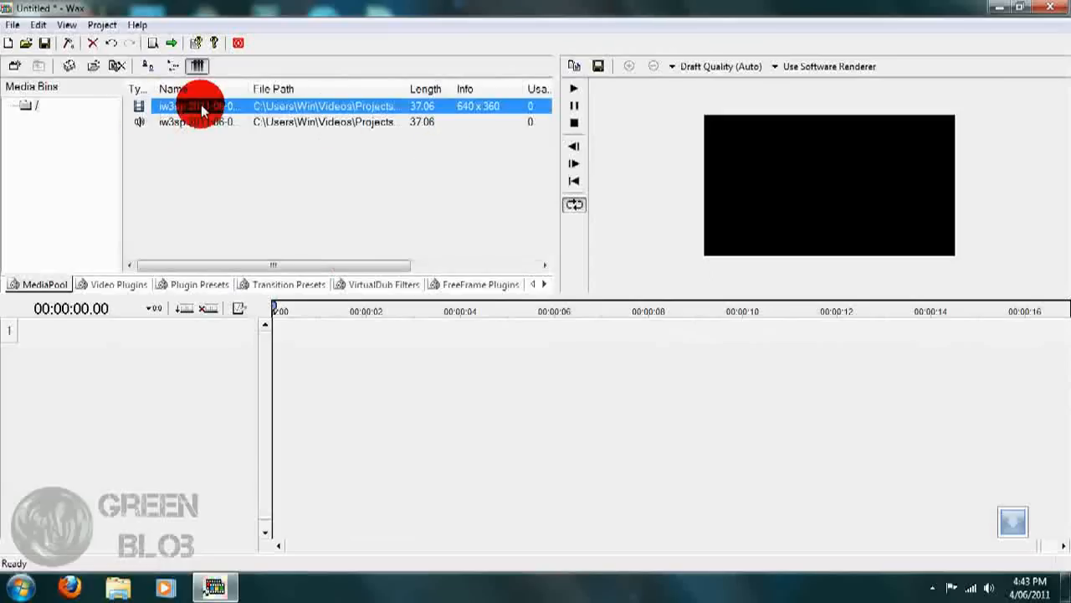
left_click(197, 121)
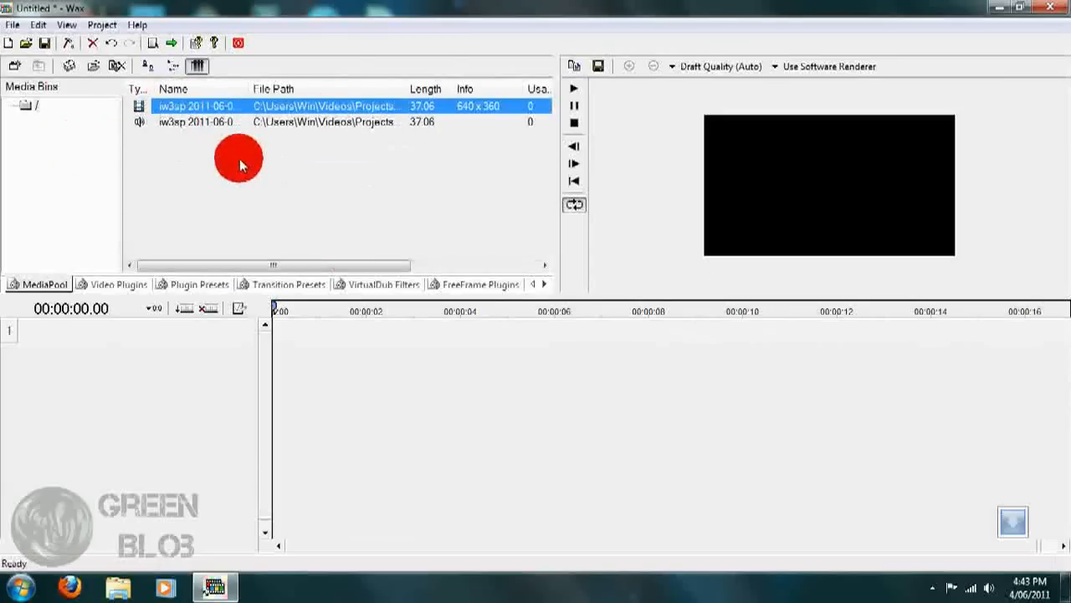
mouse_move(264, 155)
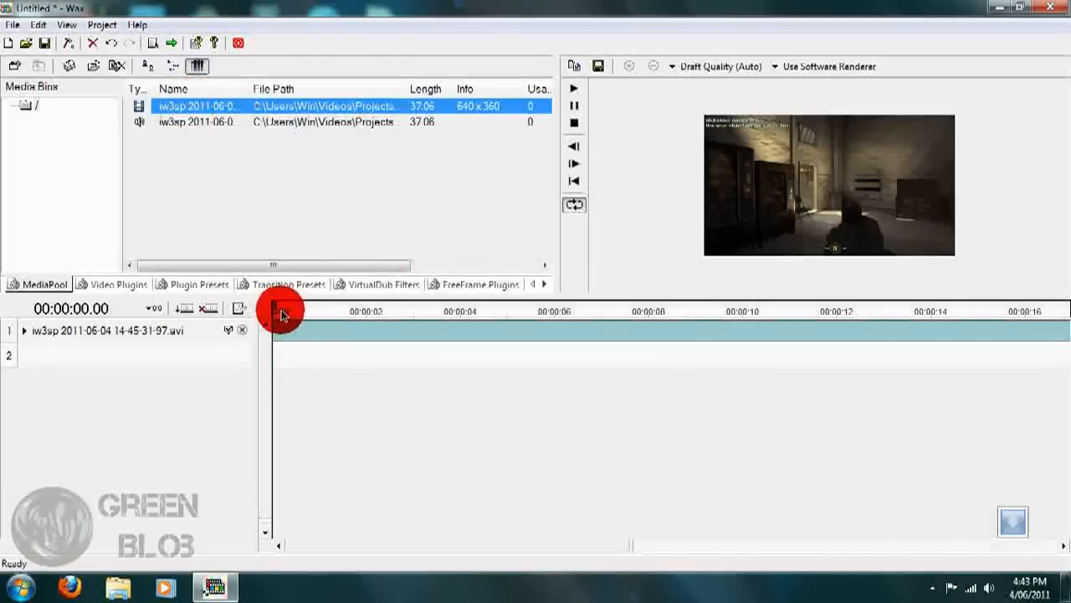
left_click_drag(280, 311, 360, 312)
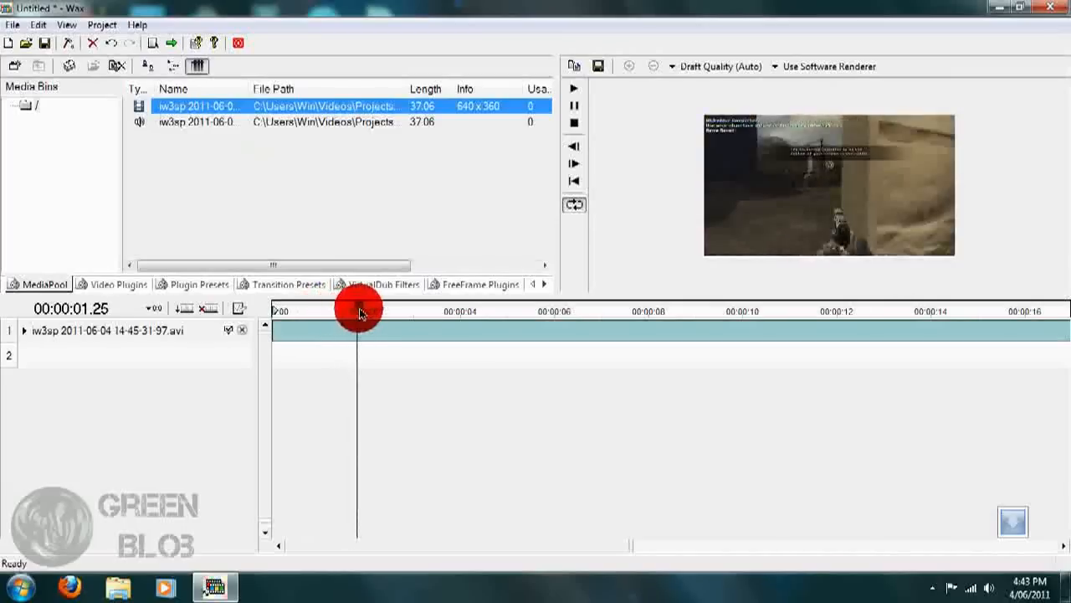
left_click_drag(358, 308, 515, 308)
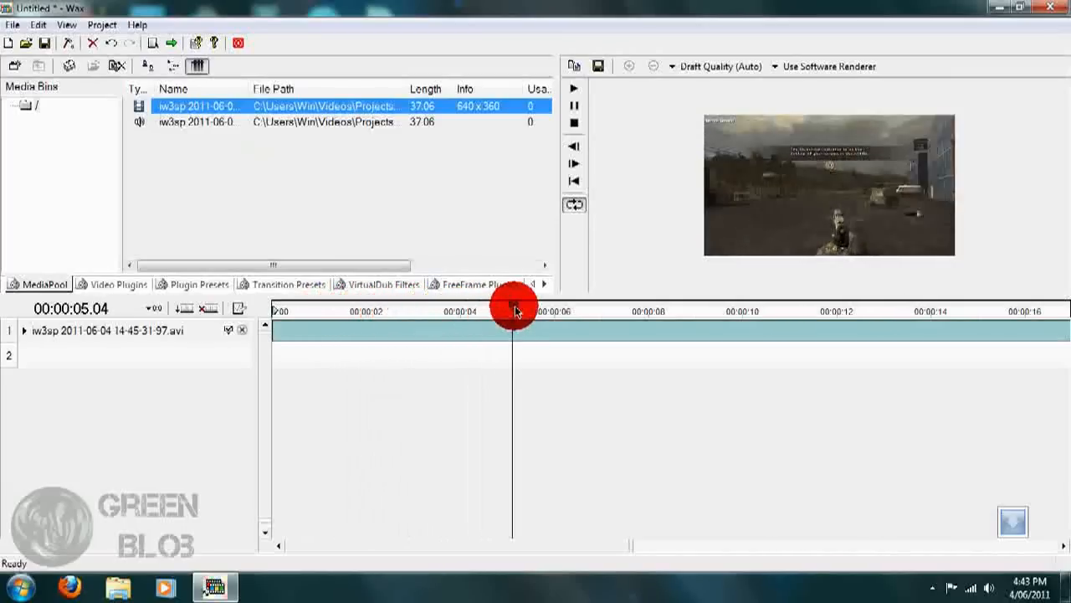
left_click_drag(513, 312, 416, 326)
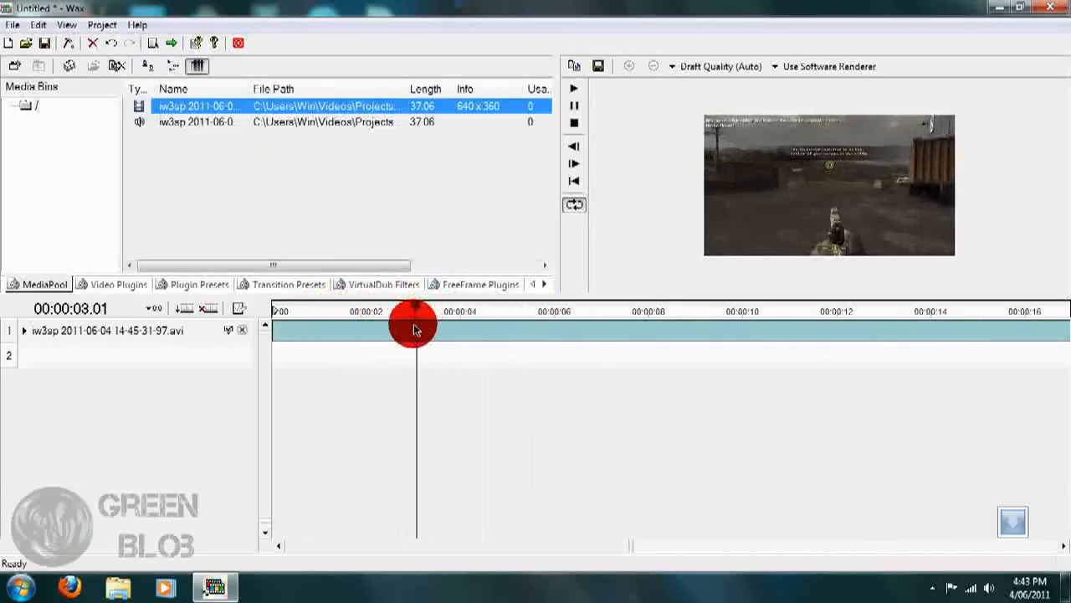
left_click_drag(416, 327, 463, 326)
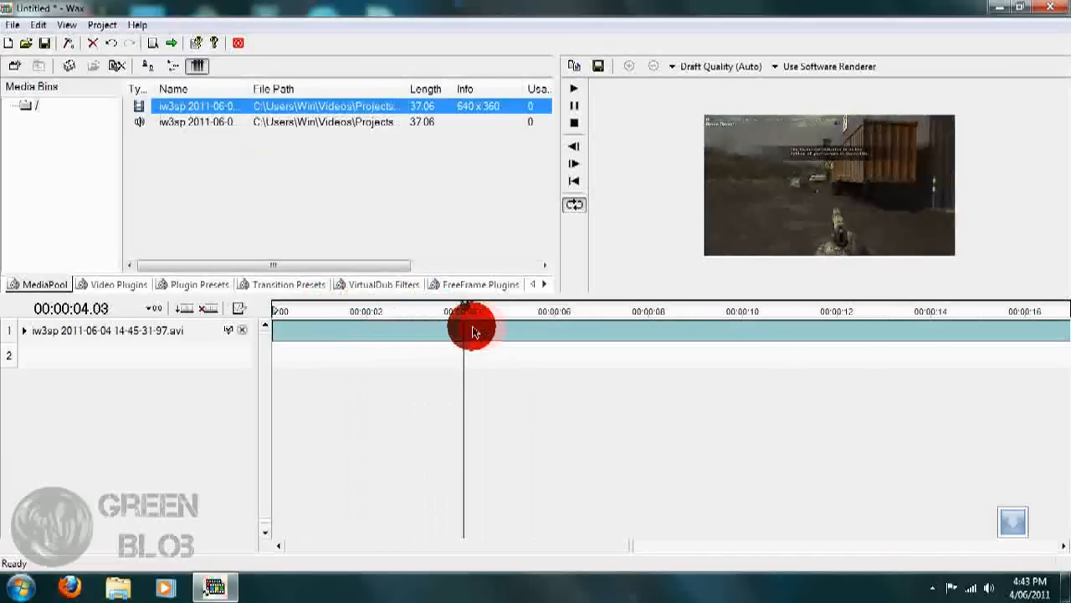
left_click_drag(460, 331, 552, 335)
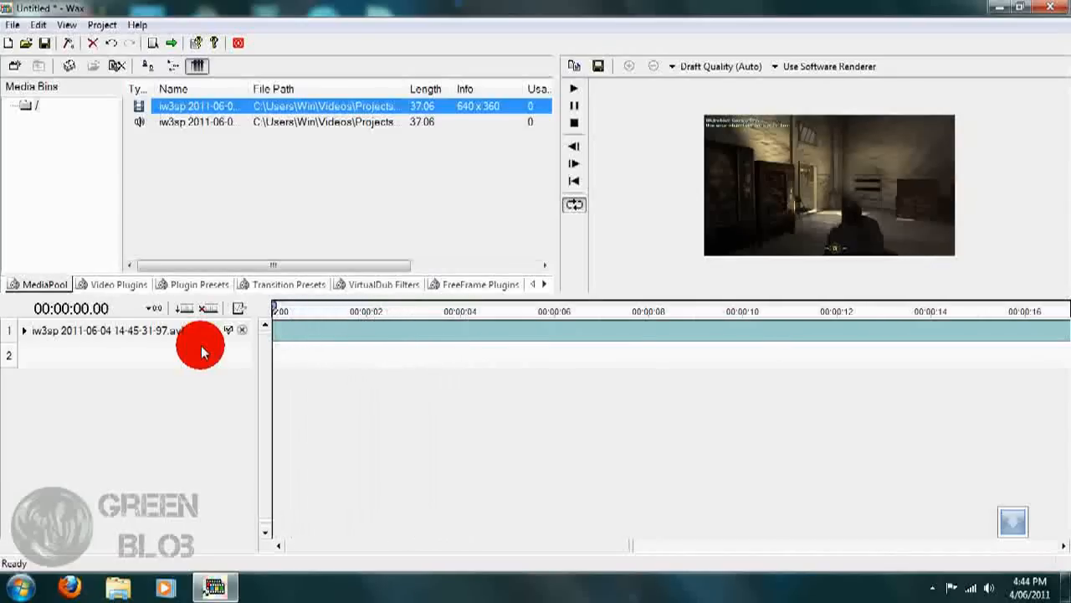
mouse_move(221, 311)
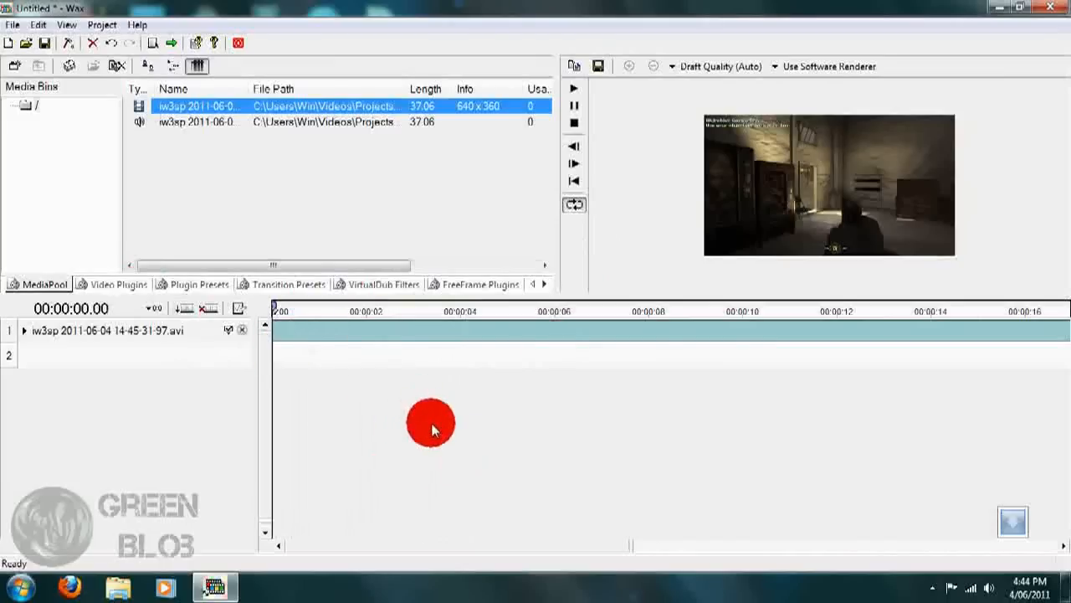
mouse_move(482, 444)
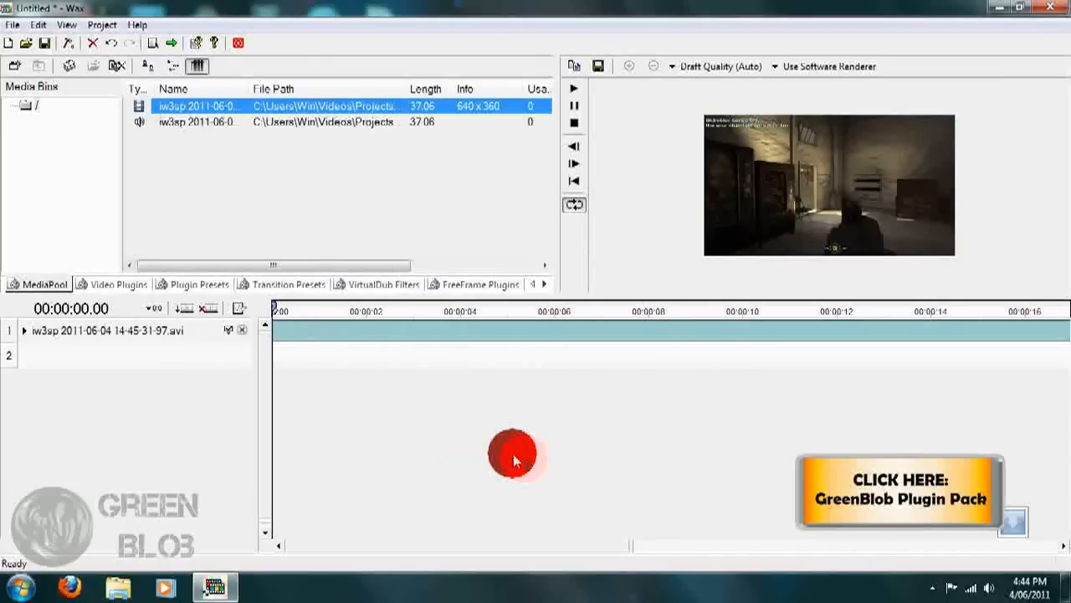
mouse_move(564, 284)
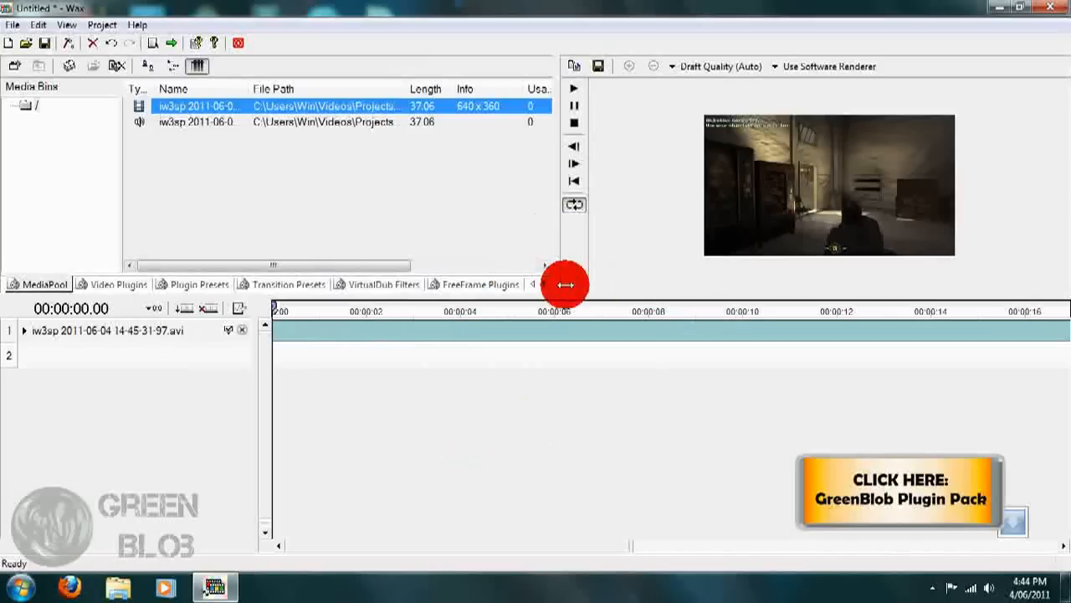
mouse_move(619, 295)
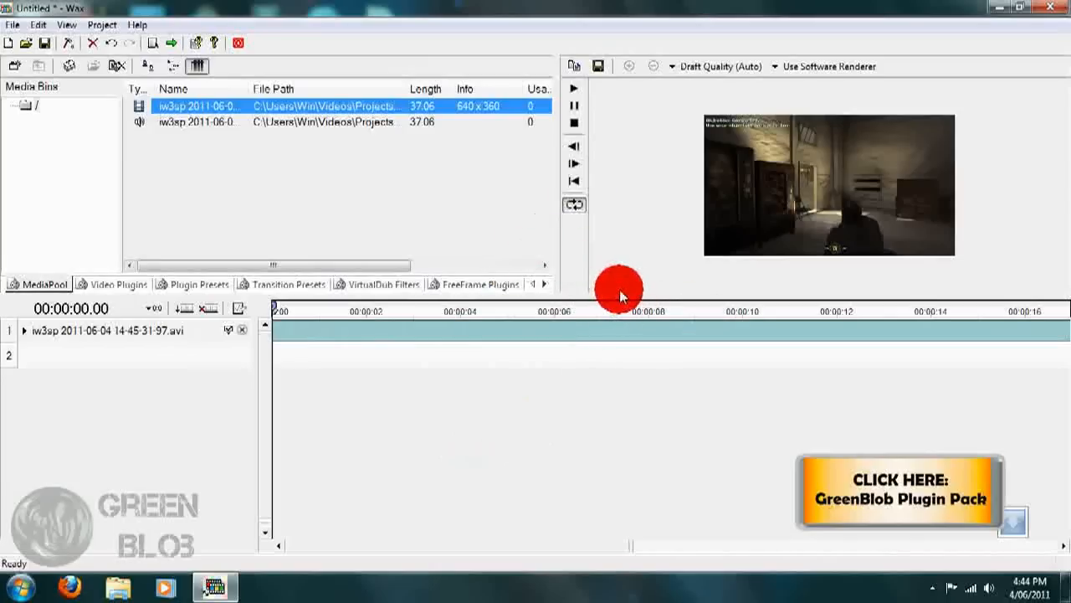
mouse_move(621, 297)
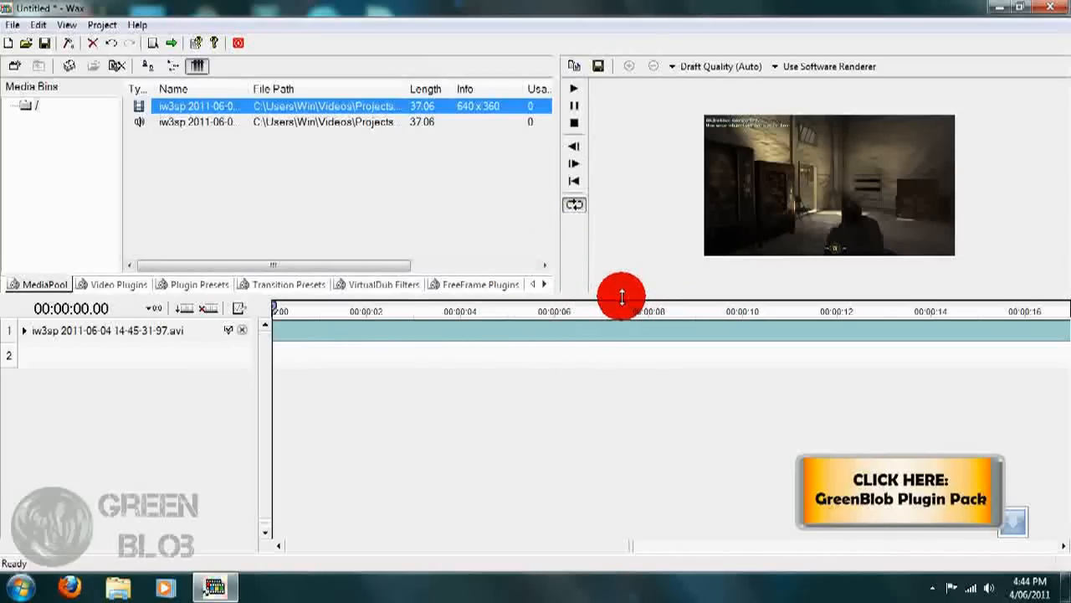
mouse_move(607, 280)
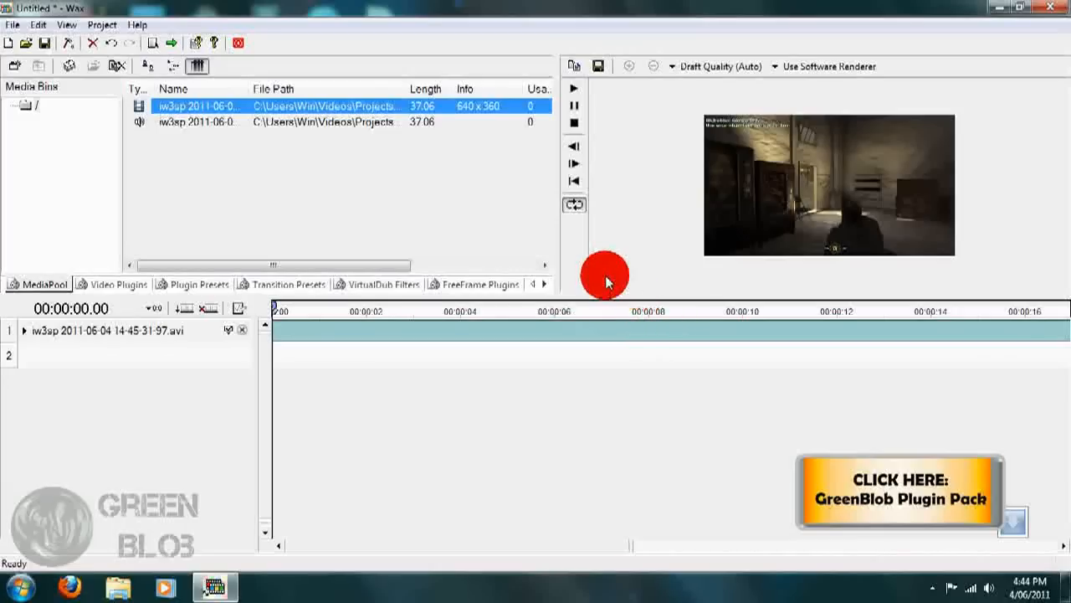
mouse_move(573, 268)
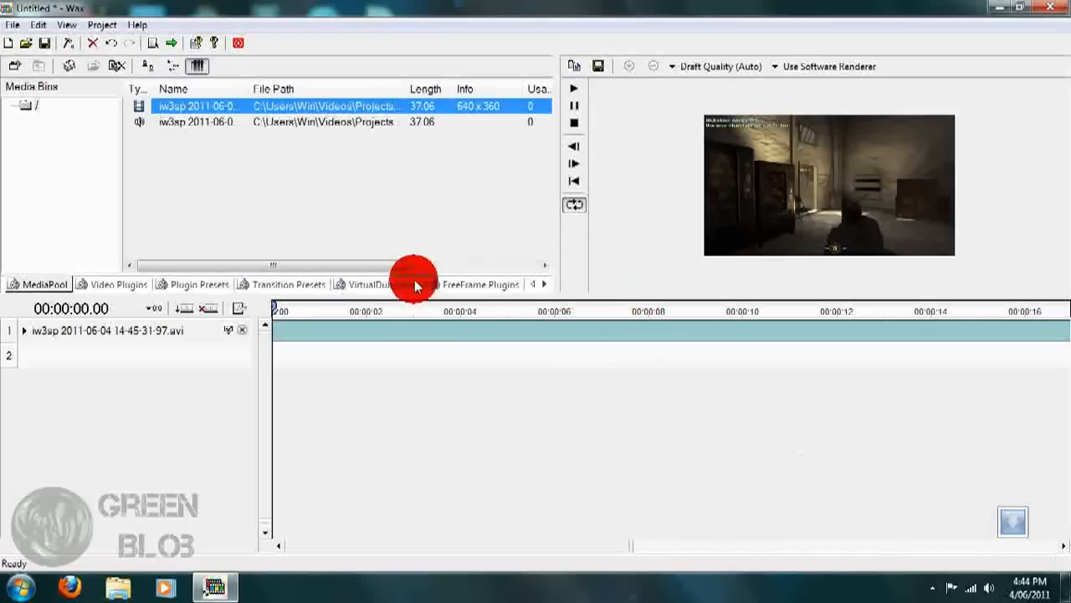
mouse_move(467, 283)
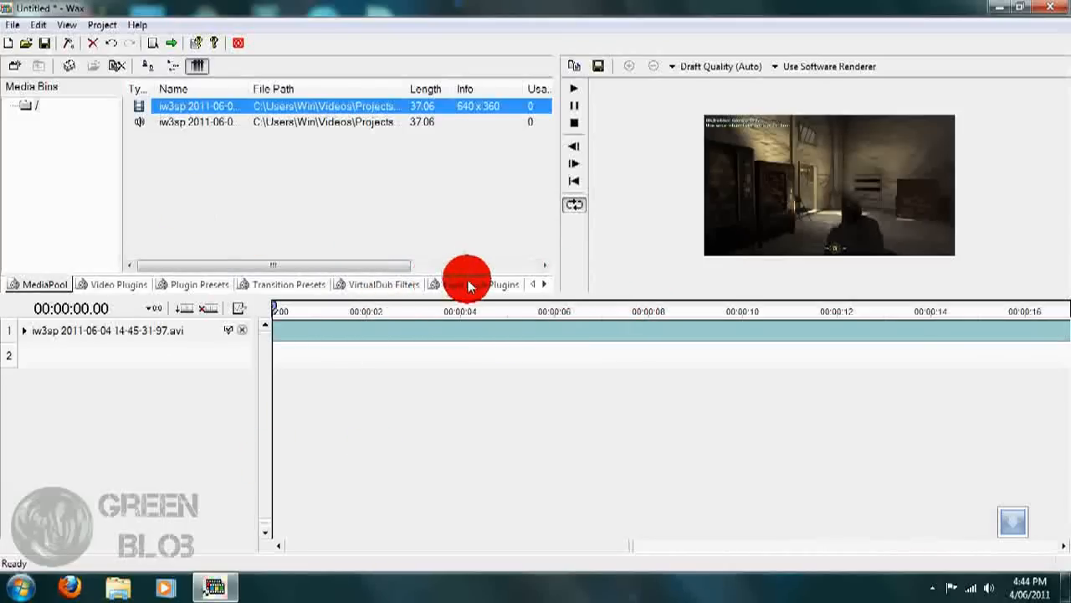
mouse_move(467, 287)
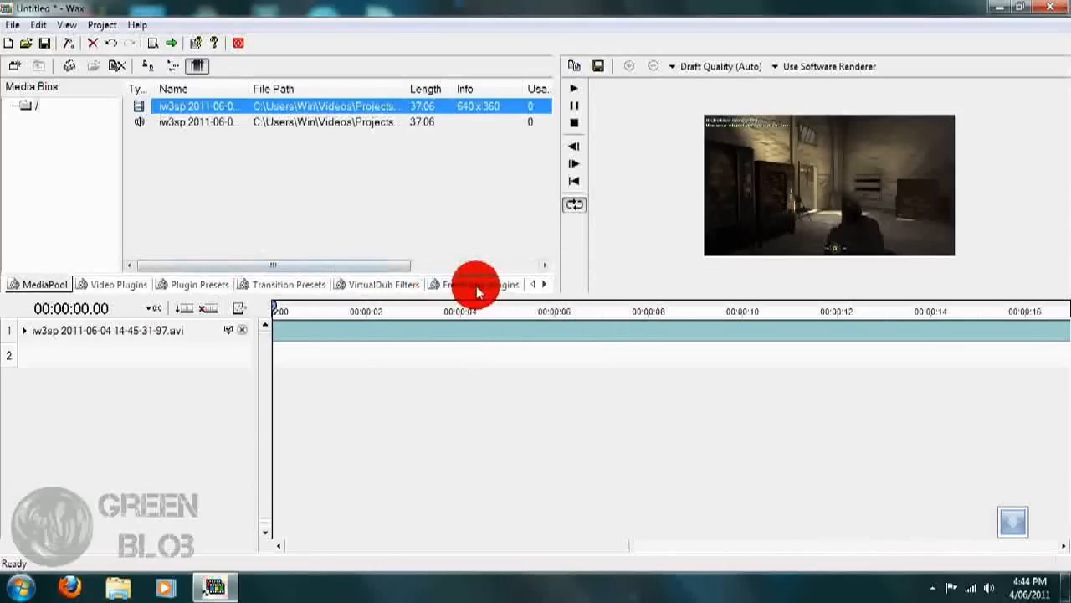
Attach the Levels FreeFrame effect to the clip and scrub to about six seconds
left_click(480, 284)
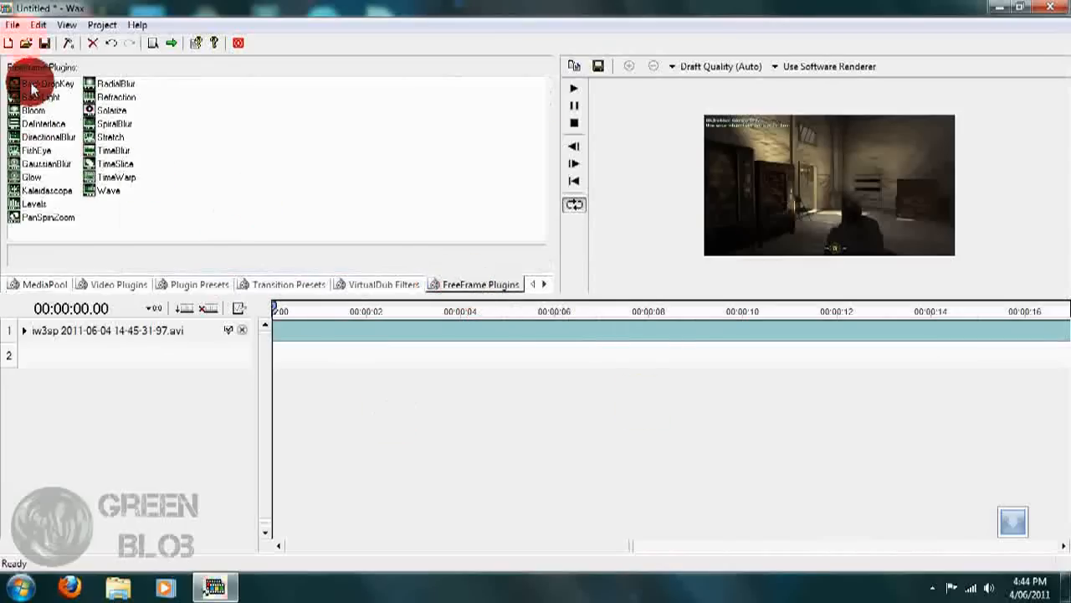
left_click(42, 110)
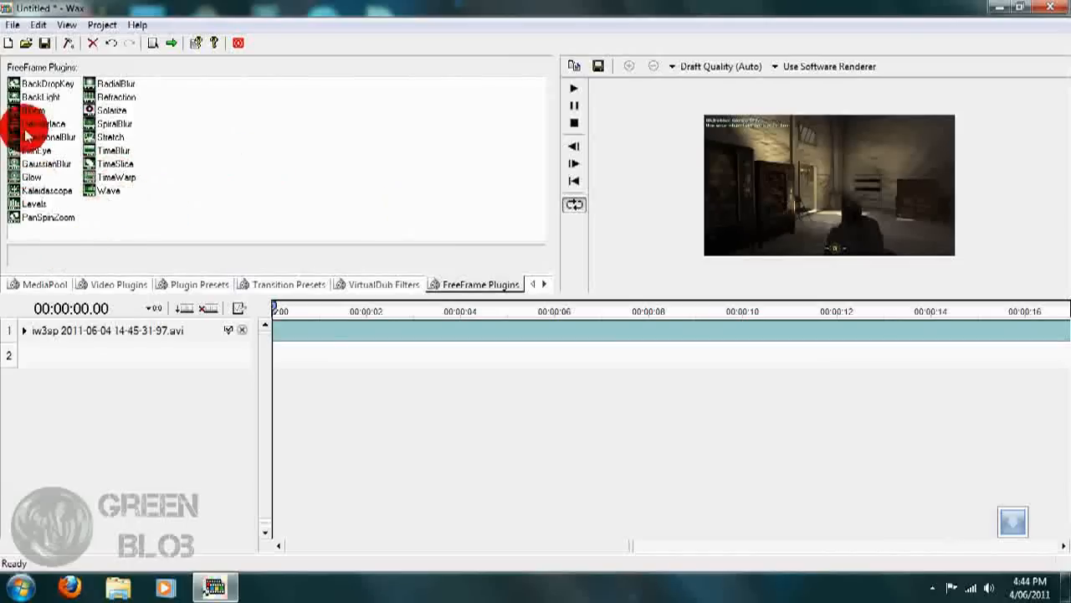
left_click(35, 203)
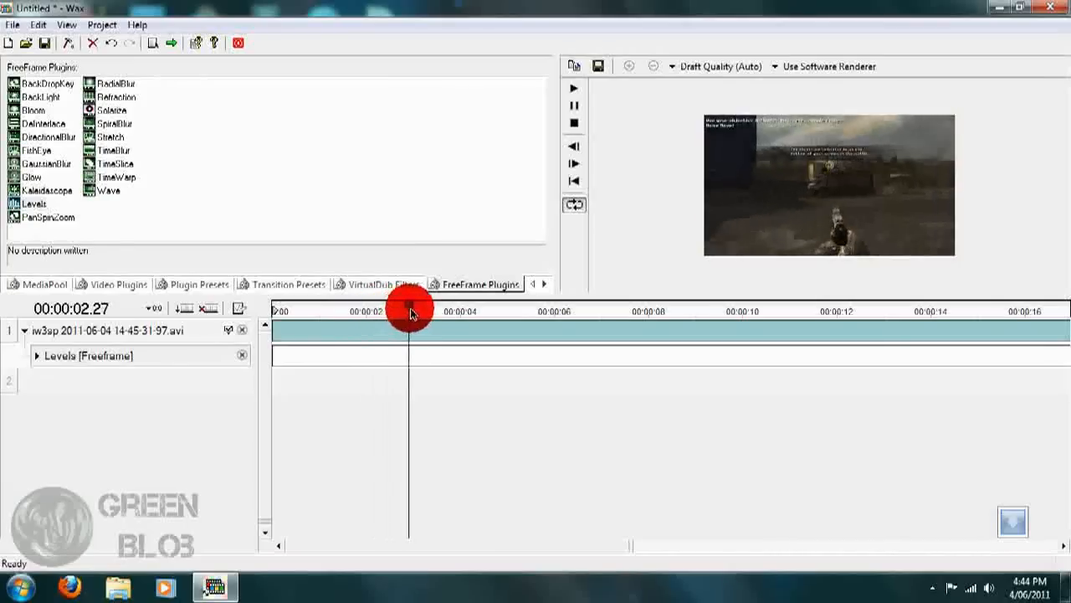
left_click_drag(410, 312, 458, 312)
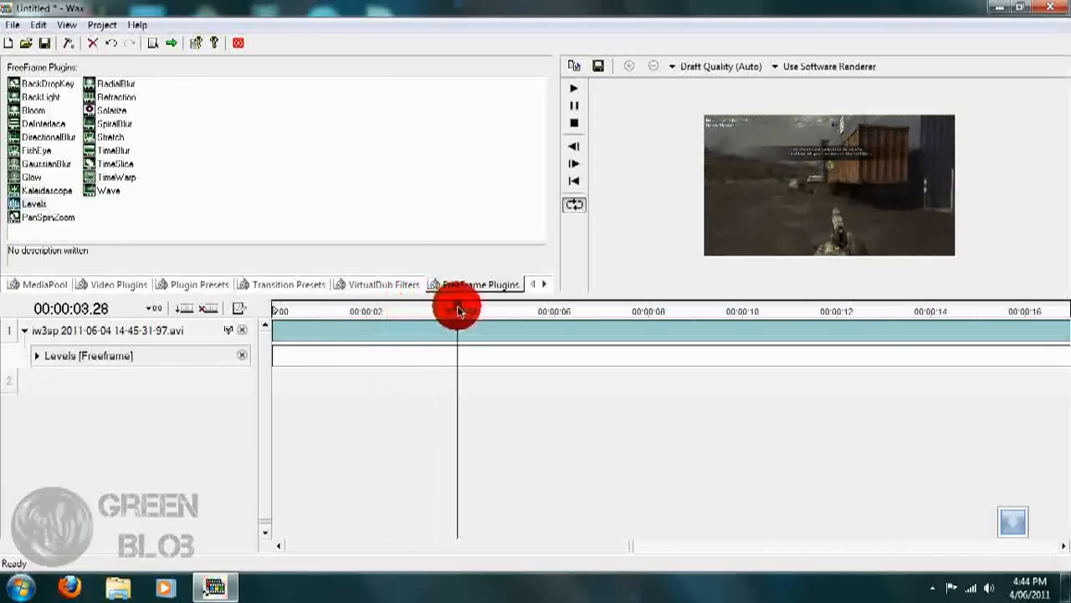
left_click_drag(458, 310, 556, 309)
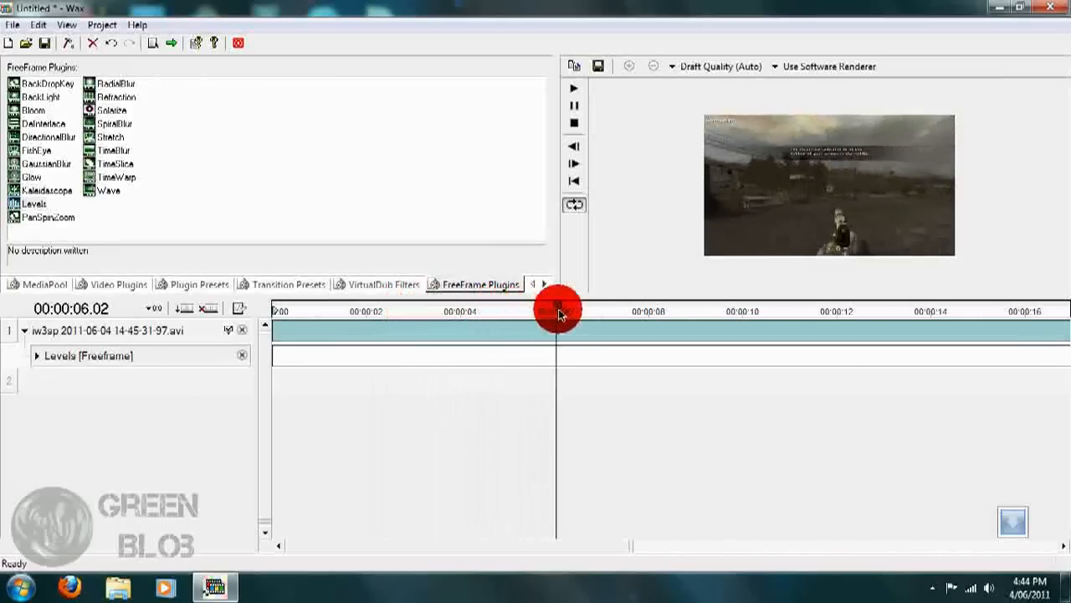
left_click_drag(557, 310, 648, 311)
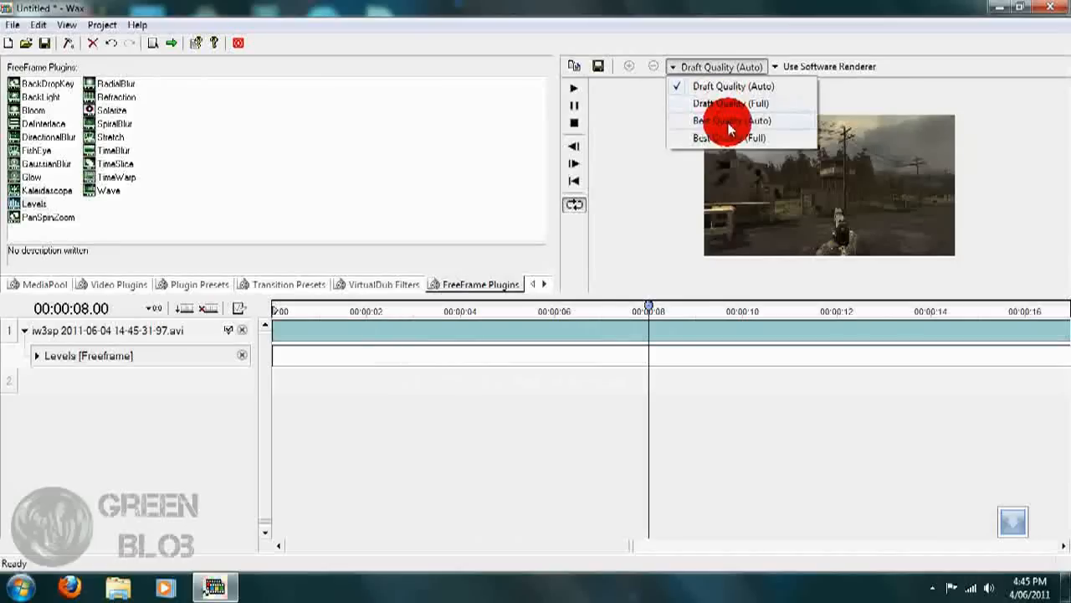
Switch the preview quality to Best Quality (Full)
left_click(729, 137)
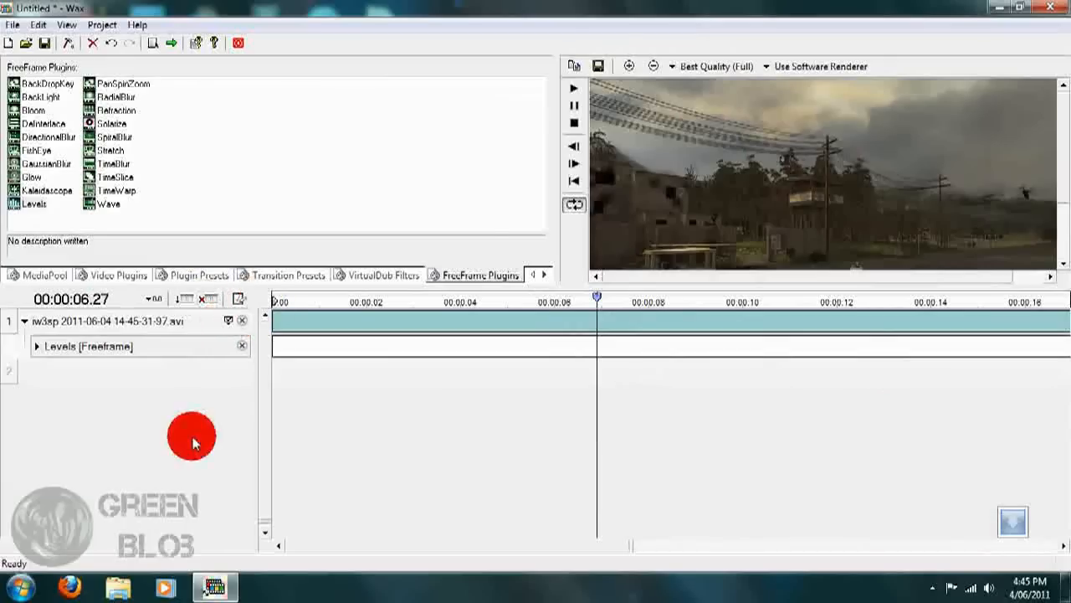
mouse_move(639, 241)
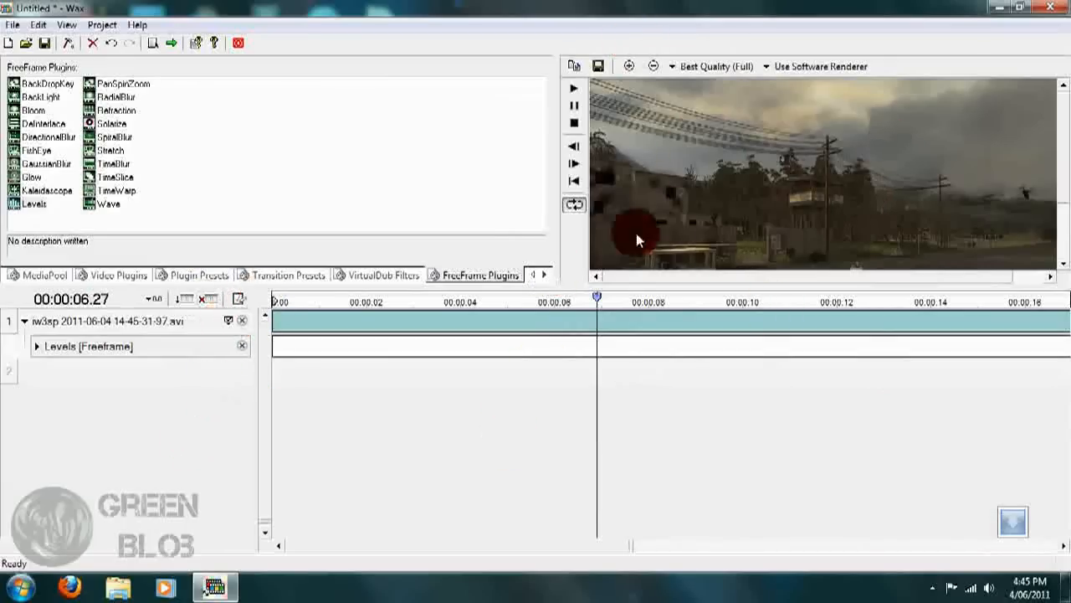
mouse_move(817, 246)
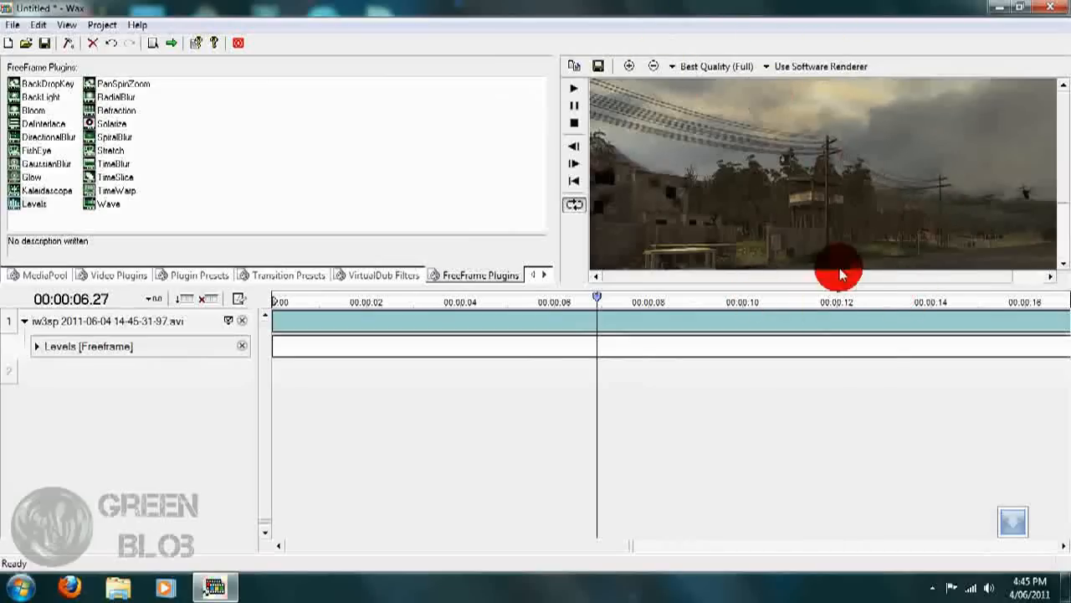
mouse_move(747, 184)
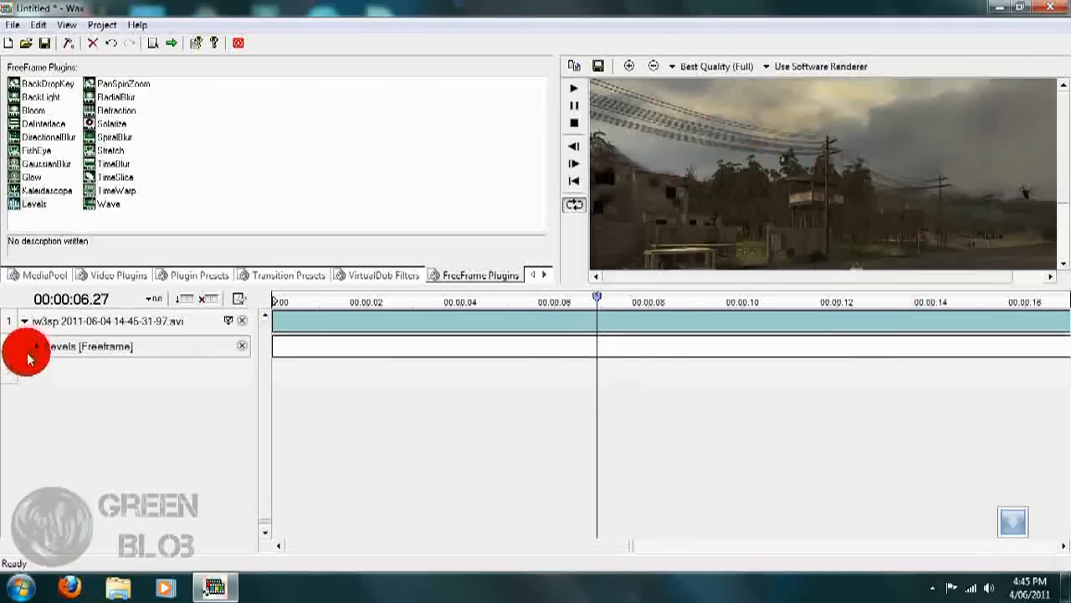
Expand Levels, enable Auto and Uniform, and scrub the clip to check brightness
left_click(27, 346)
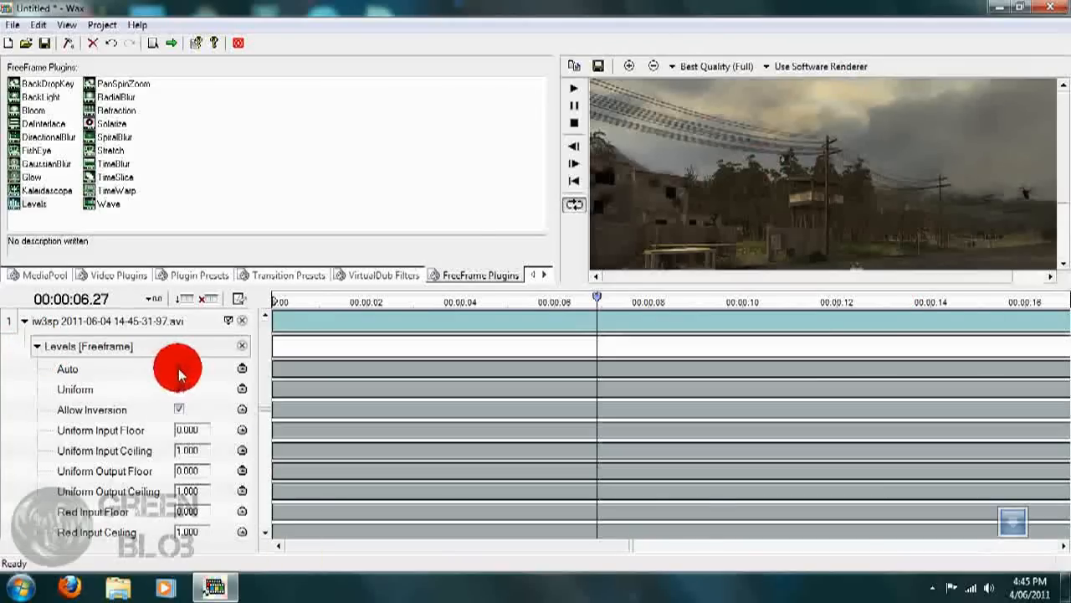
left_click(178, 368)
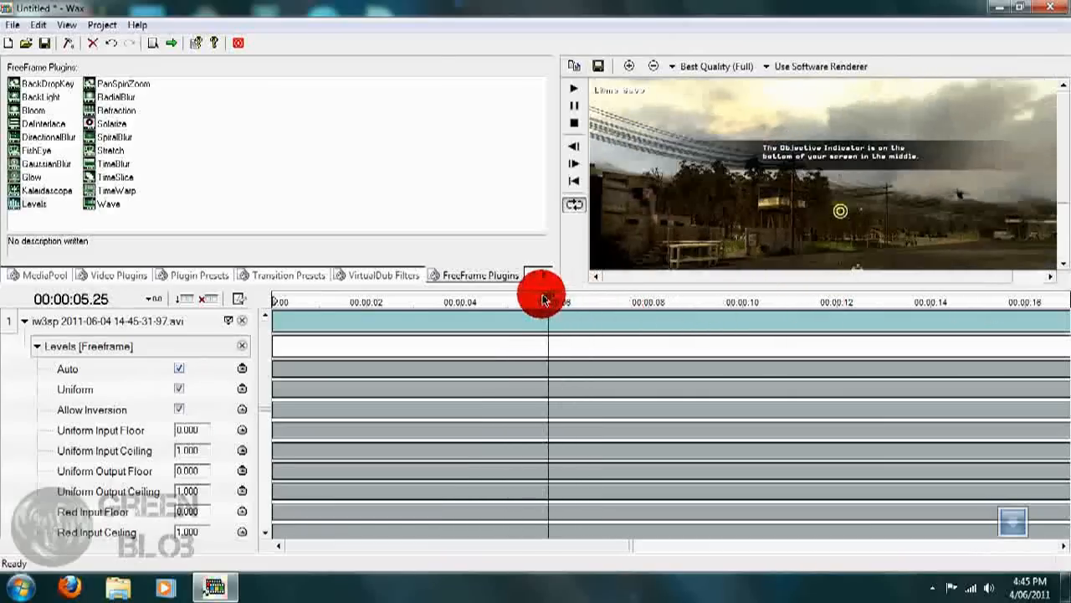
left_click_drag(541, 299, 574, 298)
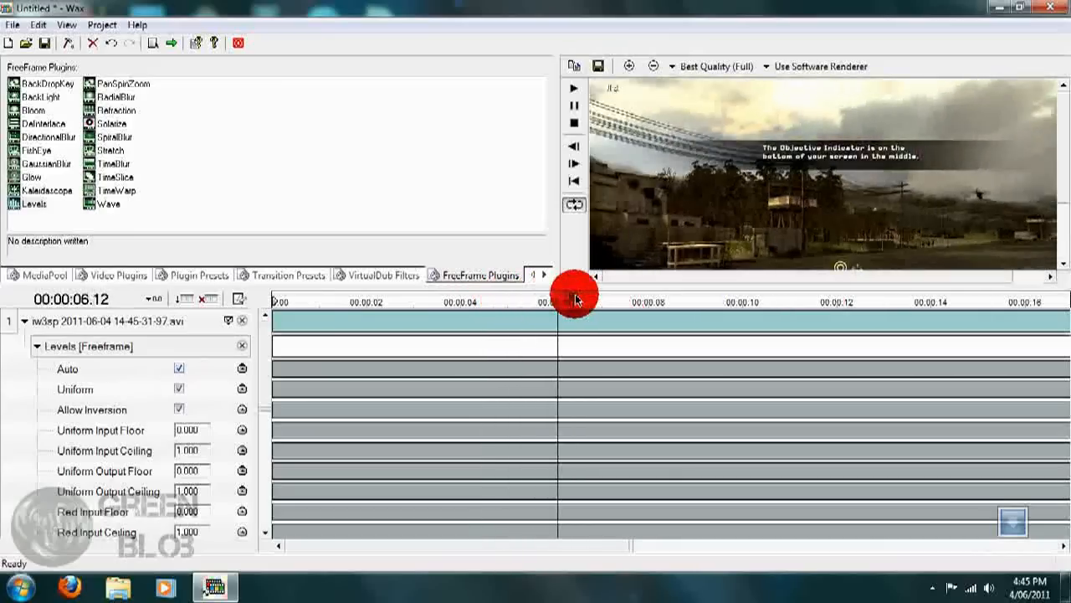
left_click_drag(575, 298, 389, 305)
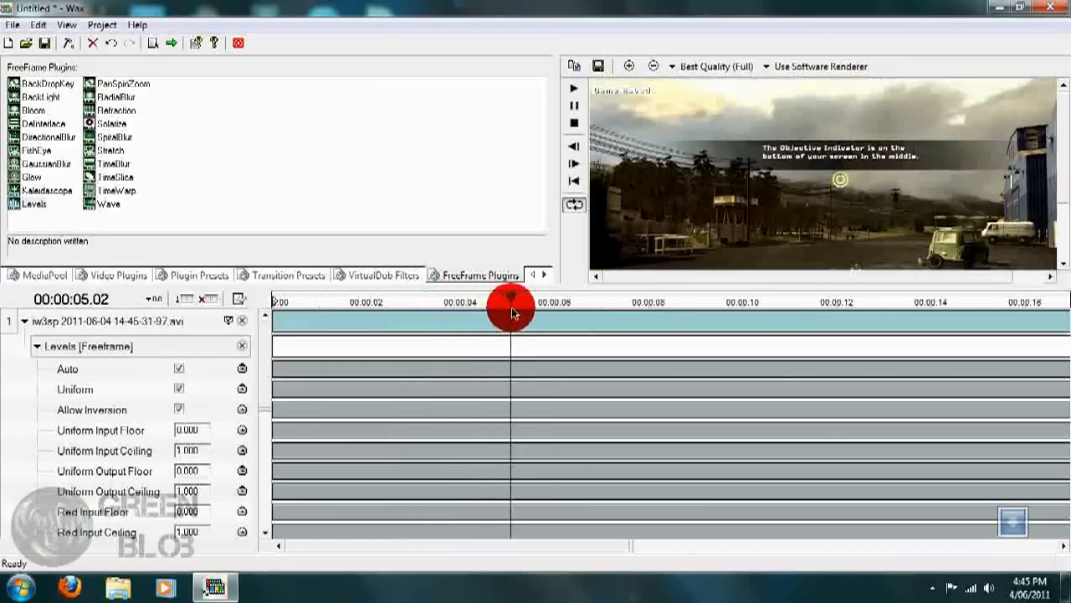
left_click_drag(510, 311, 476, 317)
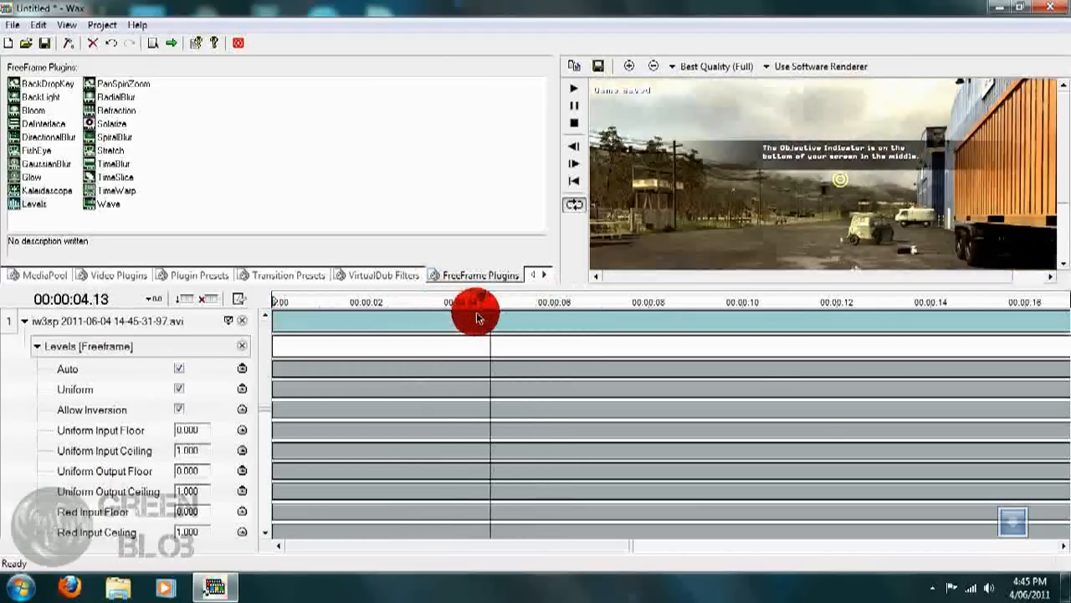
left_click_drag(475, 314, 496, 313)
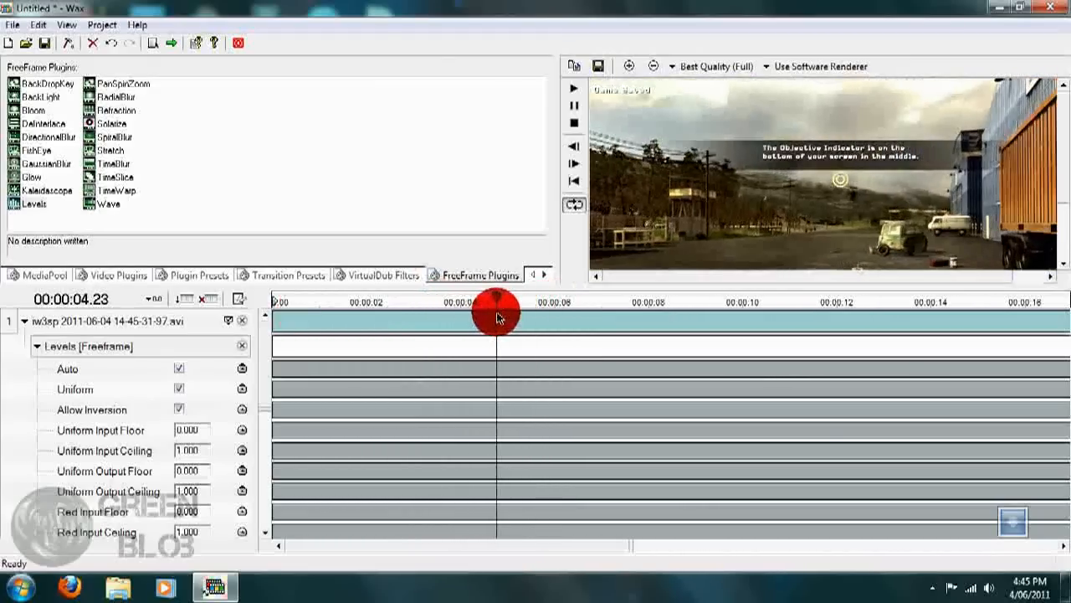
left_click_drag(496, 314, 825, 314)
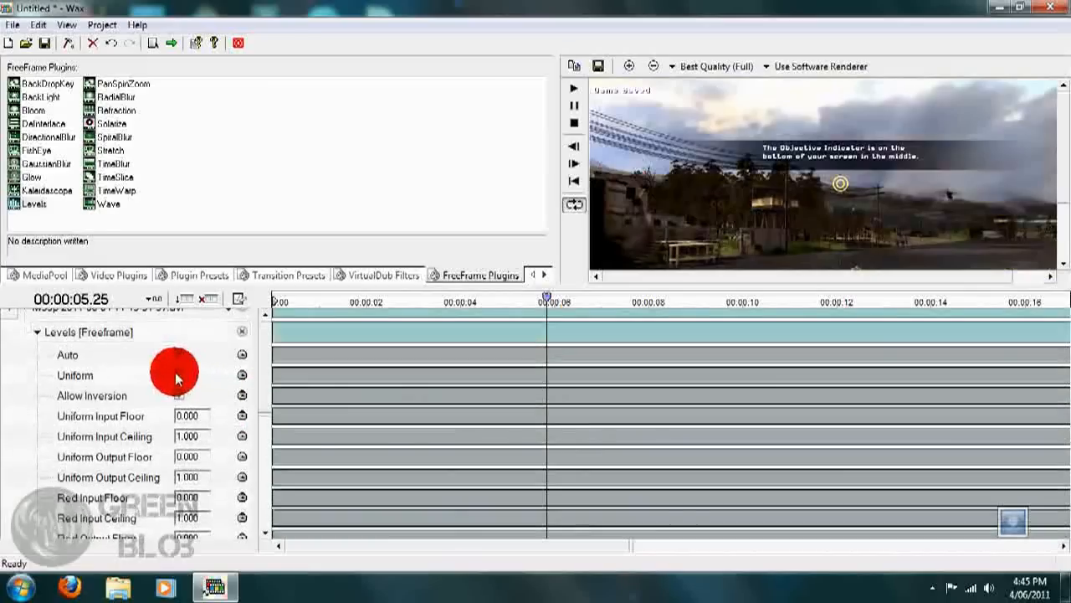
Set Levels Low Percentile to 0.163 and High Percentile to 0.883, previewing near five seconds
left_click(179, 353)
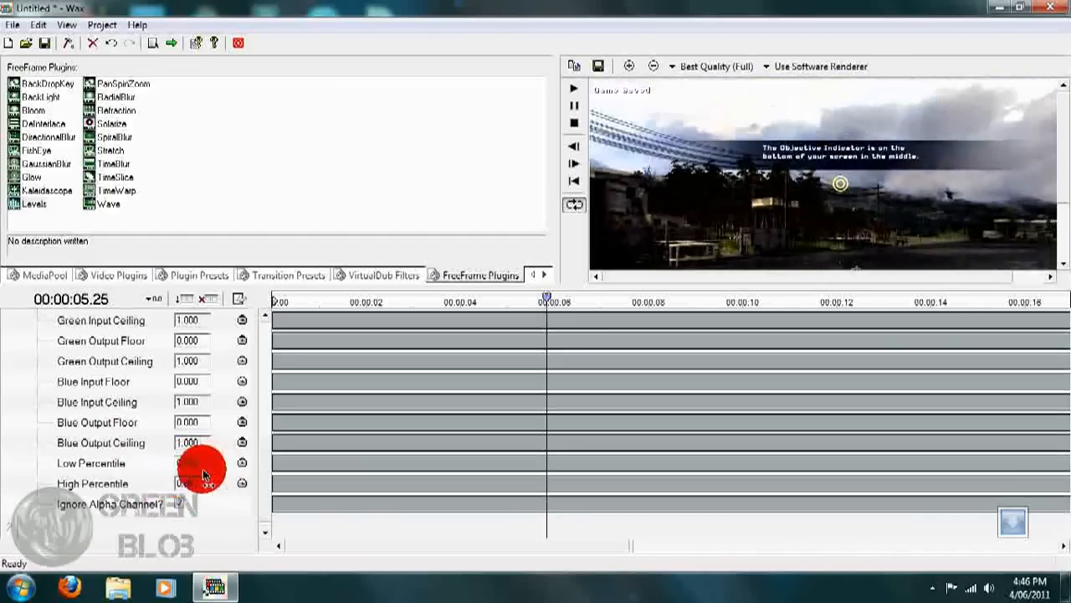
left_click_drag(548, 298, 468, 299)
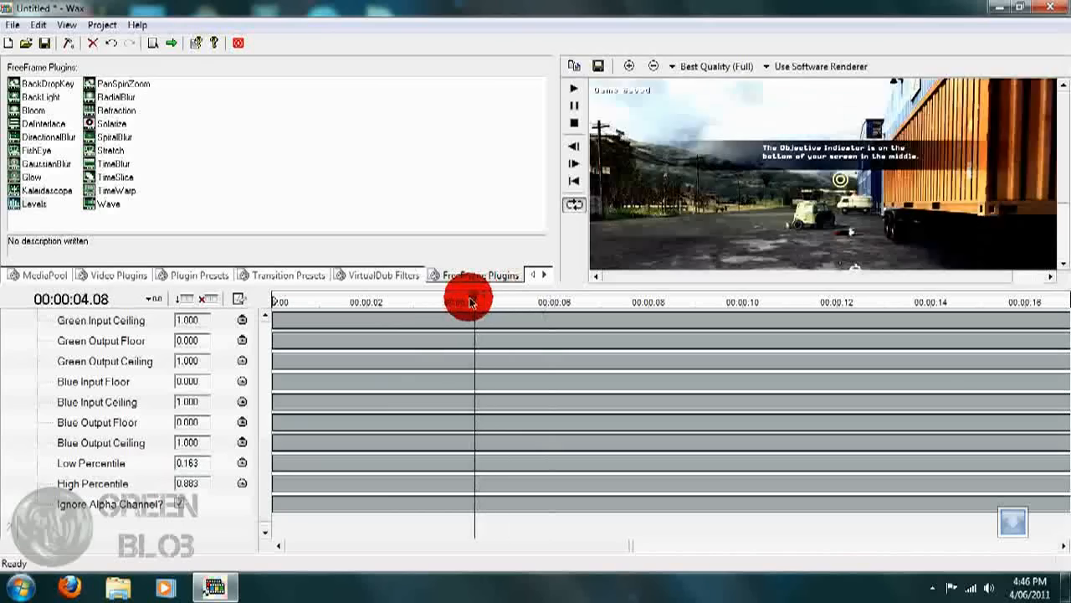
left_click_drag(472, 302, 452, 302)
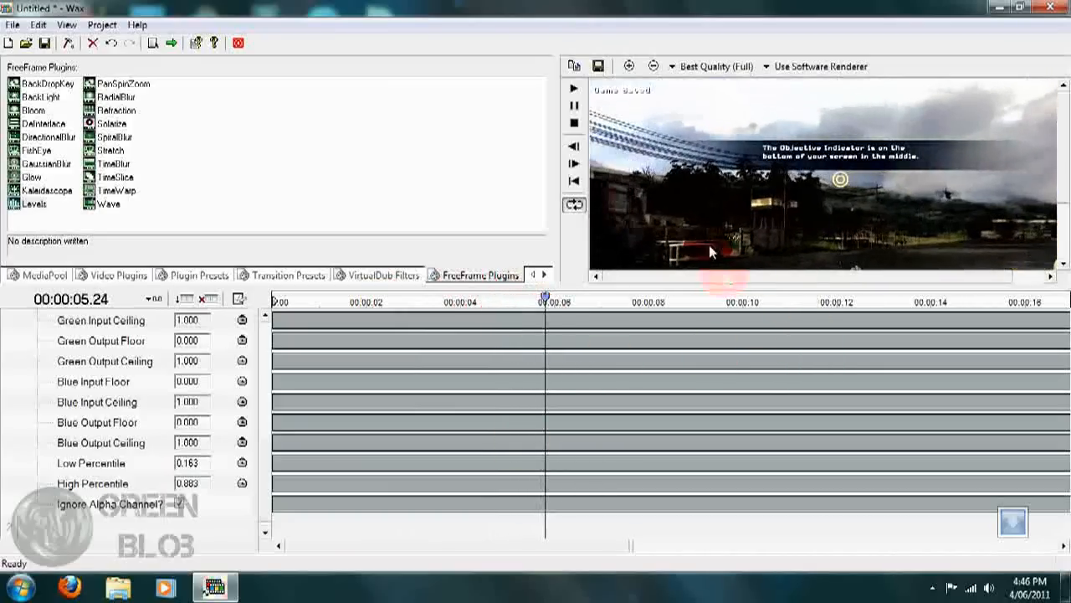
mouse_move(725, 278)
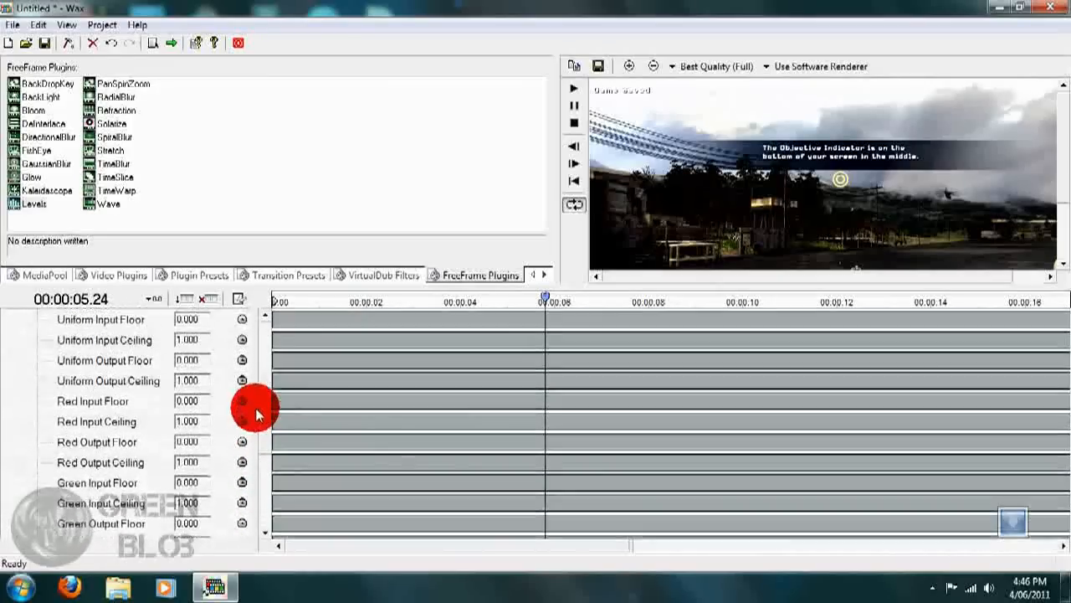
Set the Levels green output floor to 0.138 and ceiling to 0.823
scroll("down", 3)
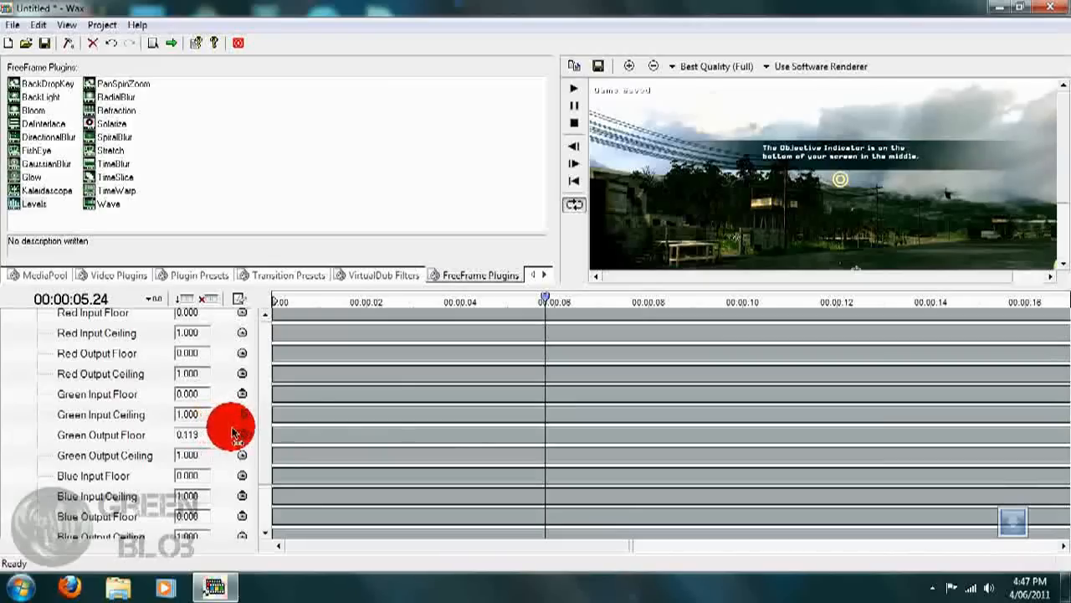
left_click_drag(239, 423, 243, 433)
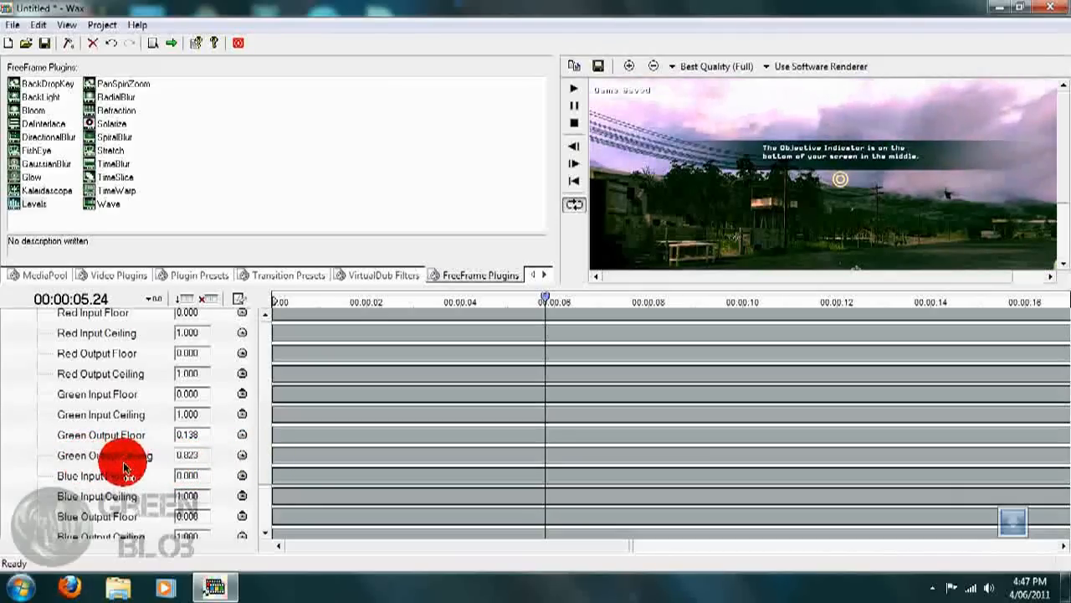
mouse_move(519, 159)
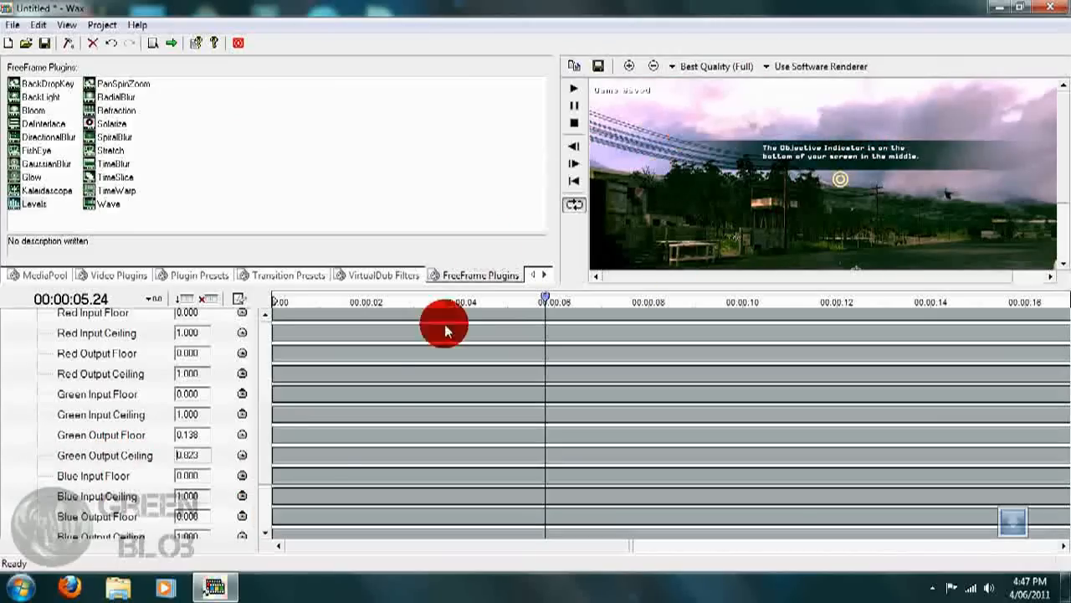
Set blue input ceiling 0.325 and red input/output levels, then scrub the tinted footage
scroll("down", 3)
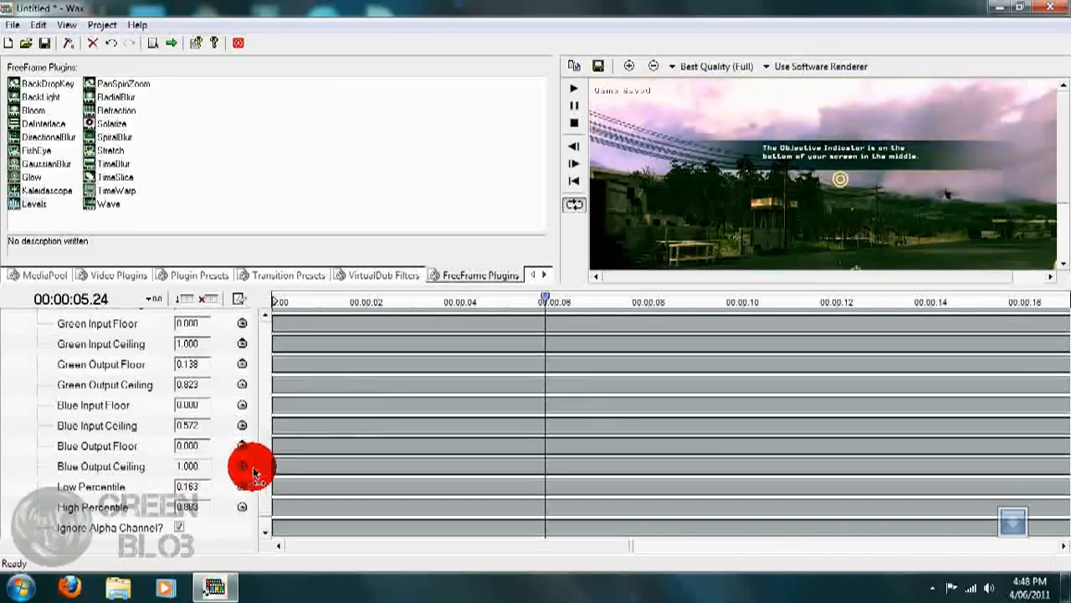
mouse_move(188, 418)
type("0.325")
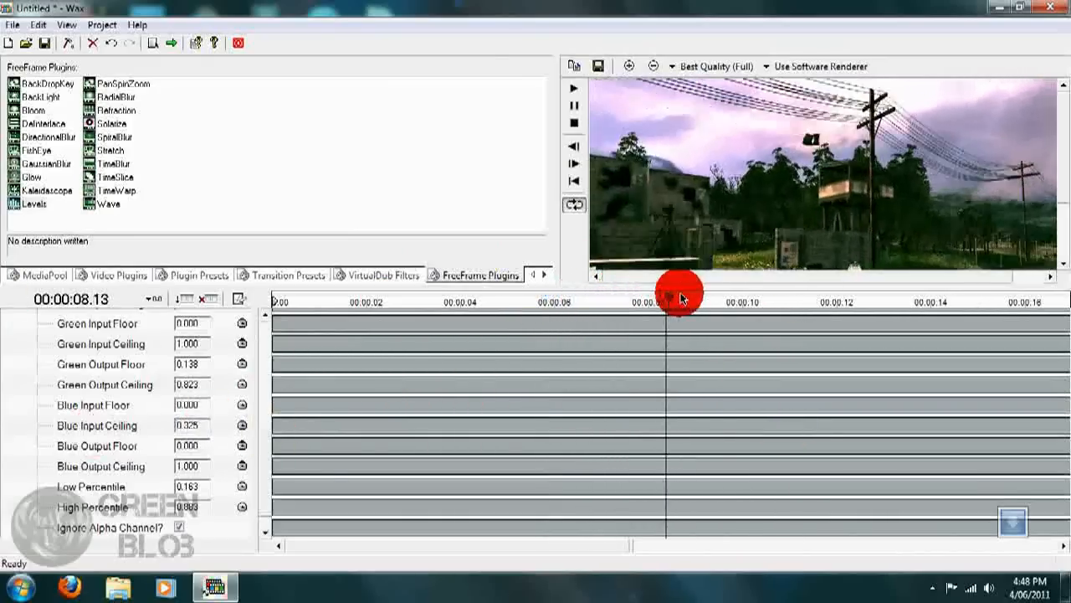
left_click_drag(678, 294, 787, 301)
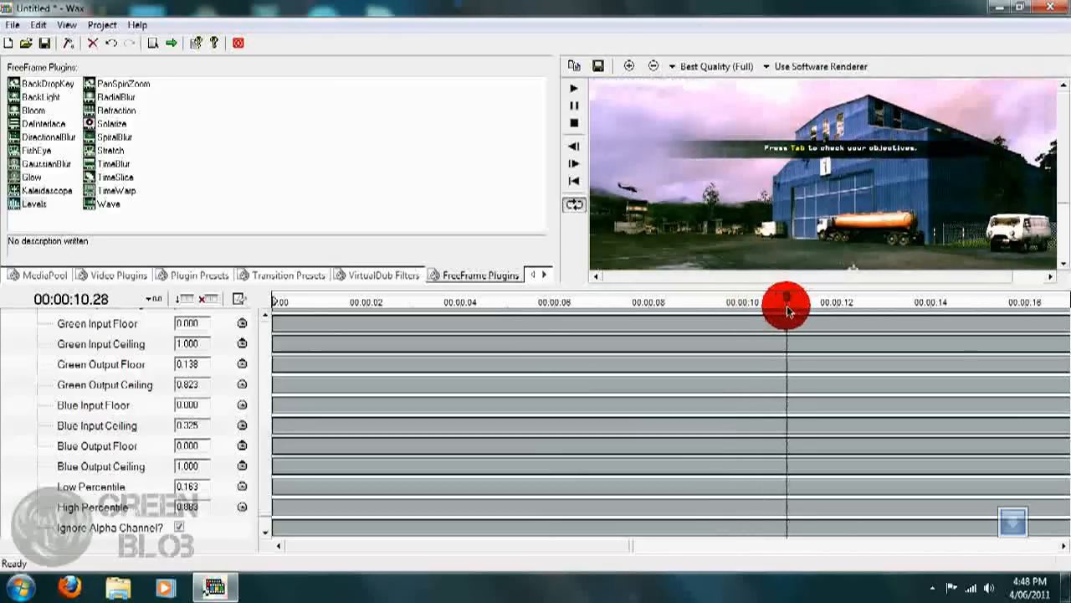
left_click_drag(786, 306, 845, 313)
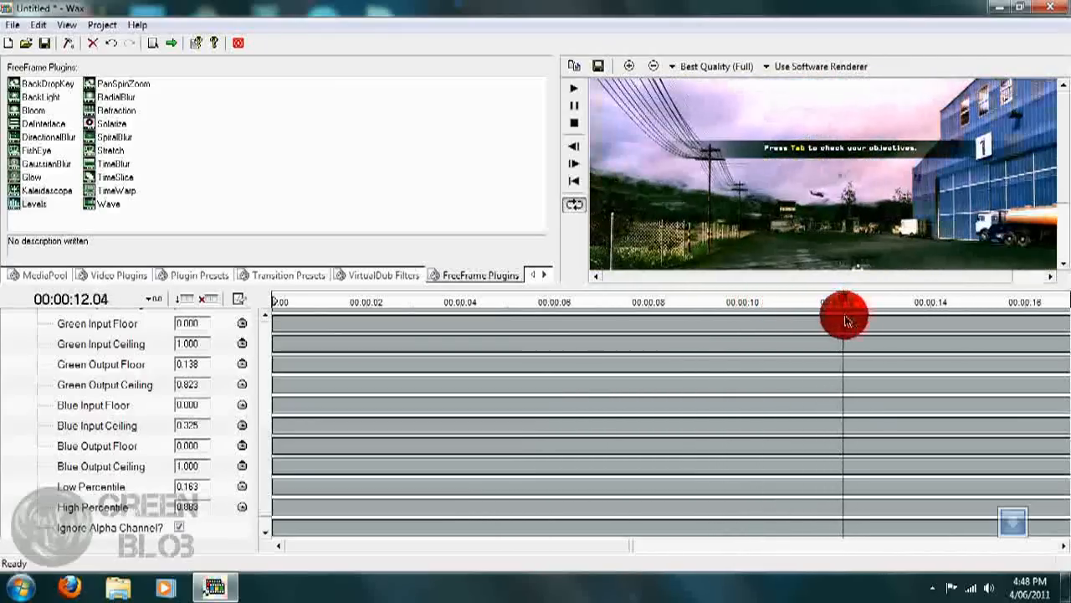
left_click_drag(843, 320, 873, 316)
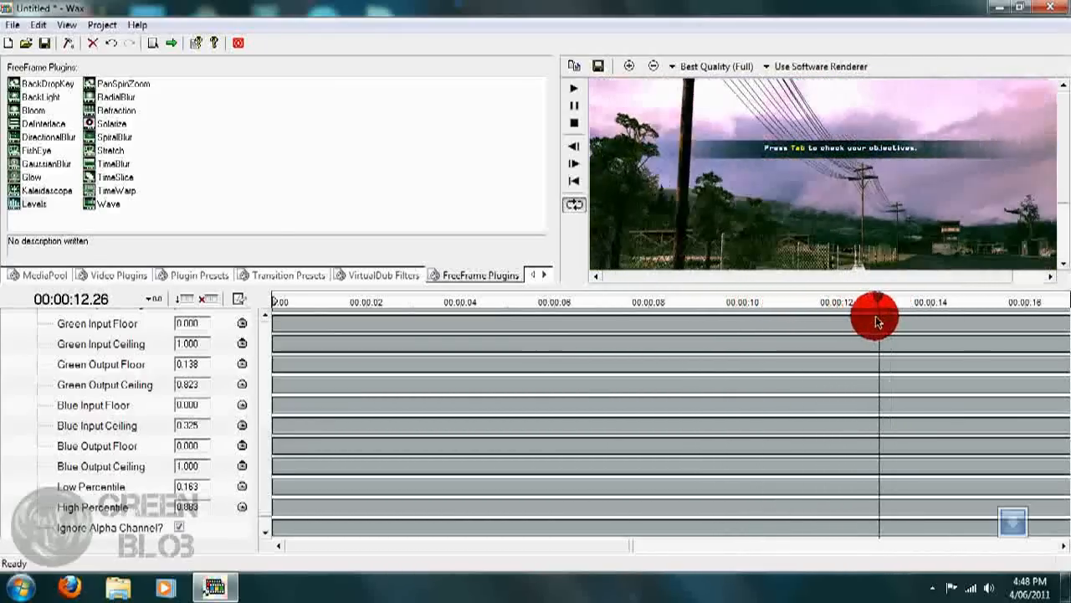
left_click_drag(875, 316, 791, 316)
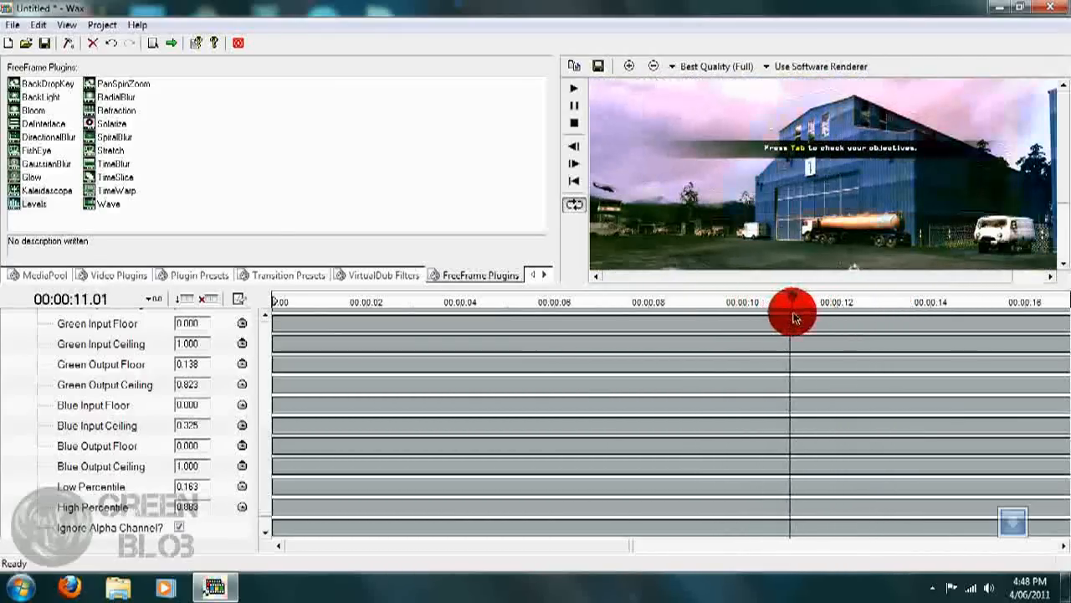
left_click_drag(790, 312, 812, 283)
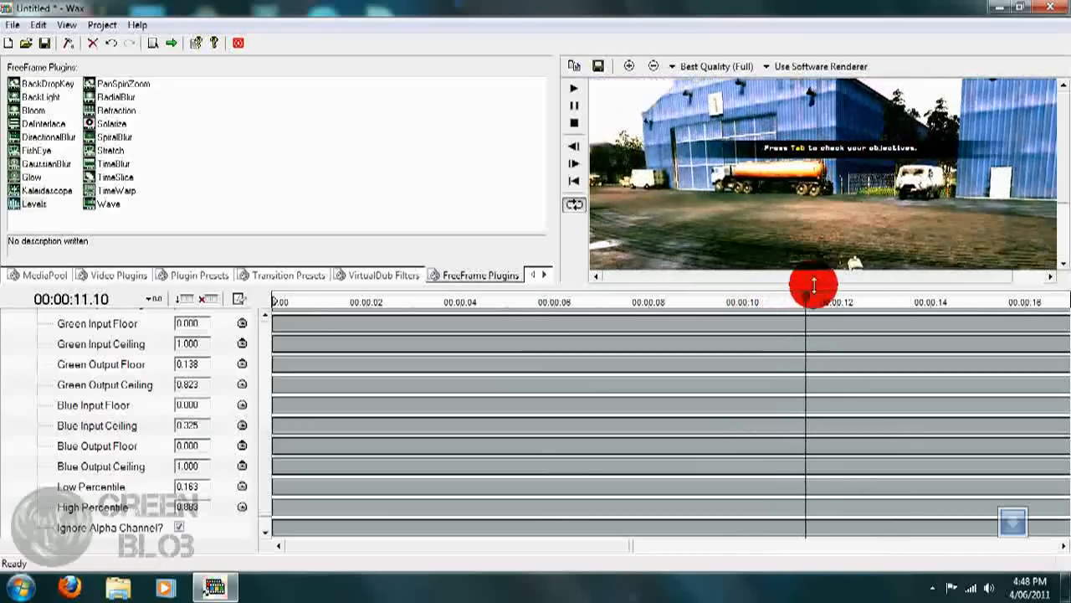
left_click_drag(811, 285, 991, 296)
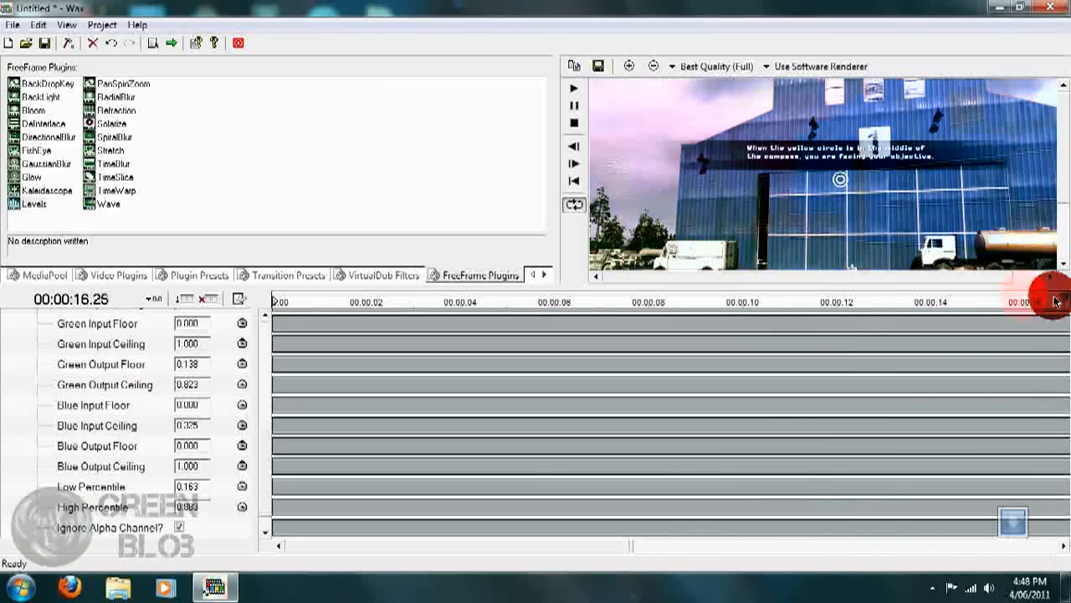
left_click_drag(1038, 298, 803, 298)
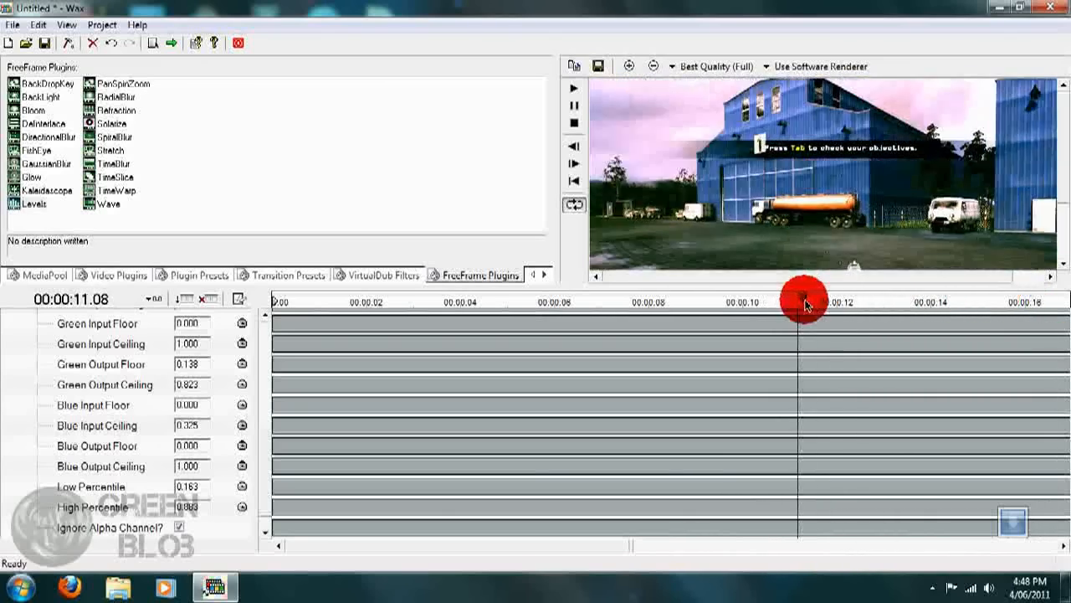
left_click_drag(805, 301, 791, 301)
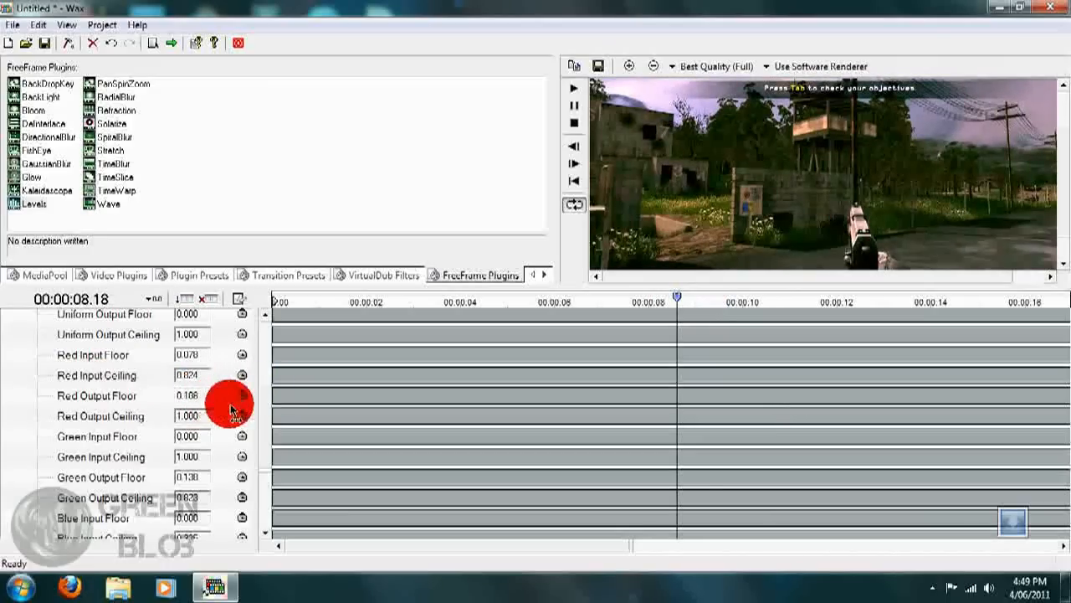
Raise the Levels red output floor to 0.171 and preview the tinted clip around 9–10 seconds
left_click_drag(230, 410, 259, 409)
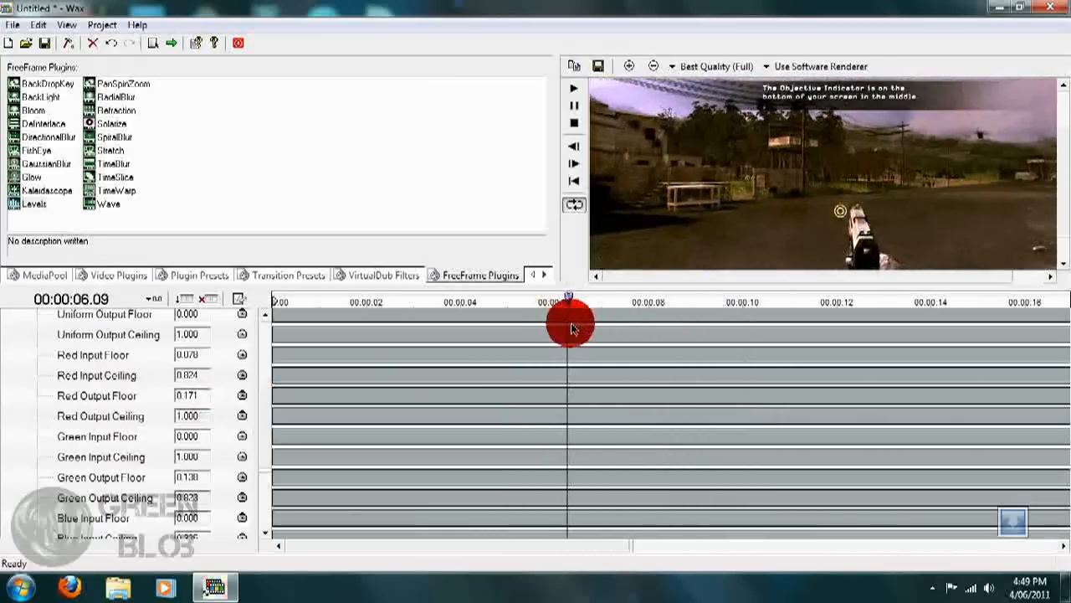
left_click_drag(569, 327, 768, 352)
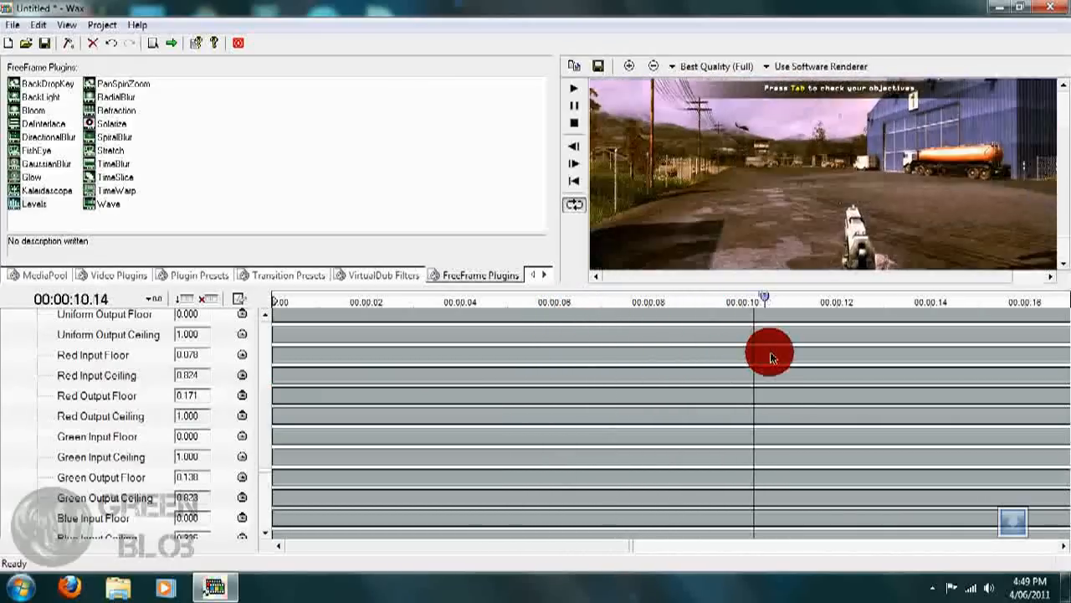
left_click_drag(766, 335, 699, 335)
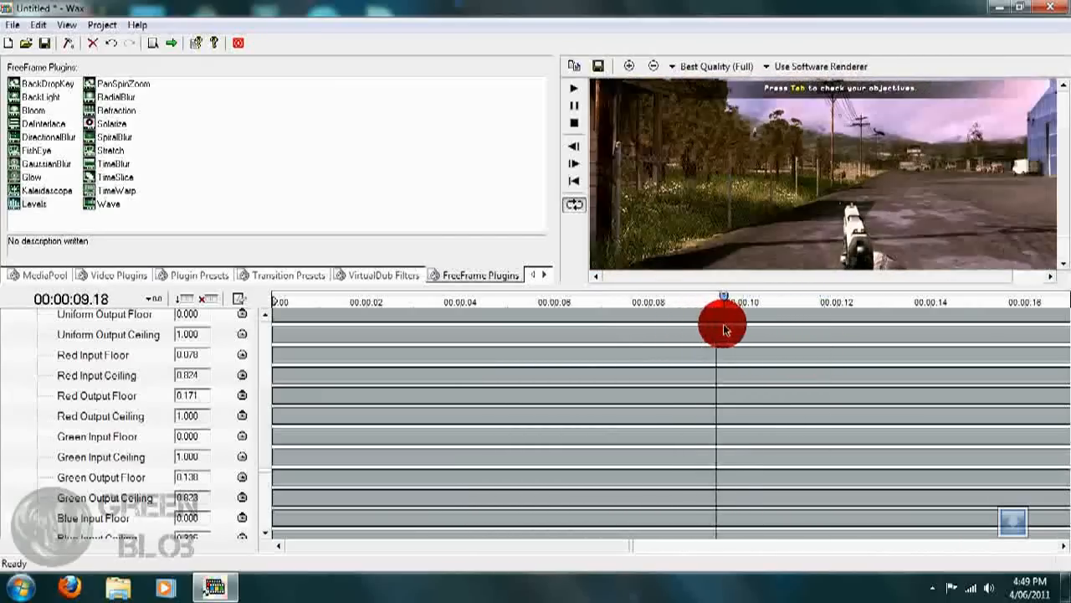
left_click_drag(721, 326, 774, 333)
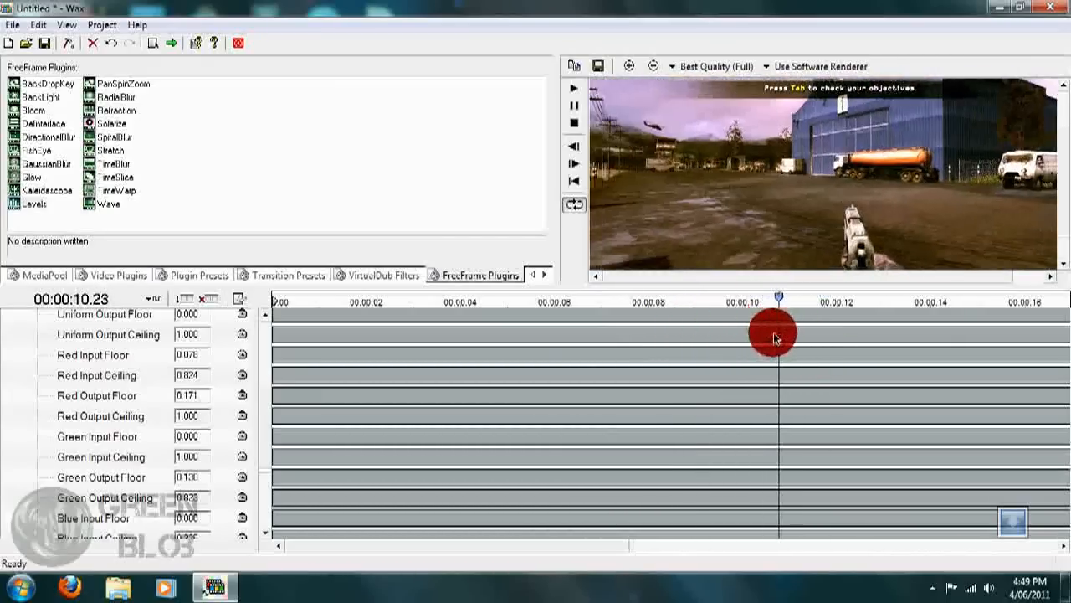
left_click_drag(770, 332, 632, 332)
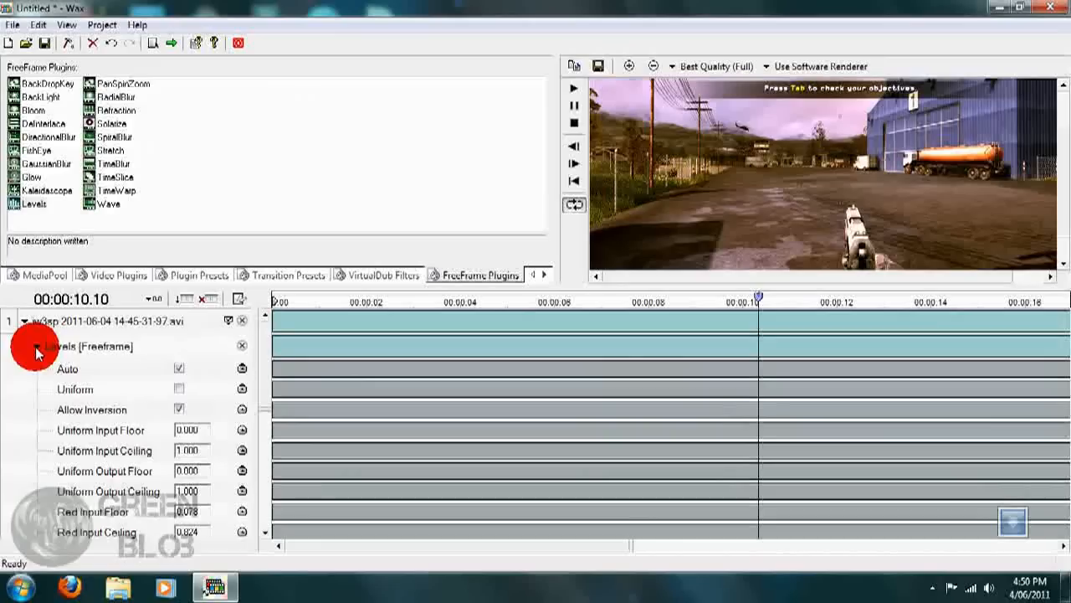
Collapse Levels and preview the Bloom-added clip near the start, at six and ten seconds
left_click(37, 346)
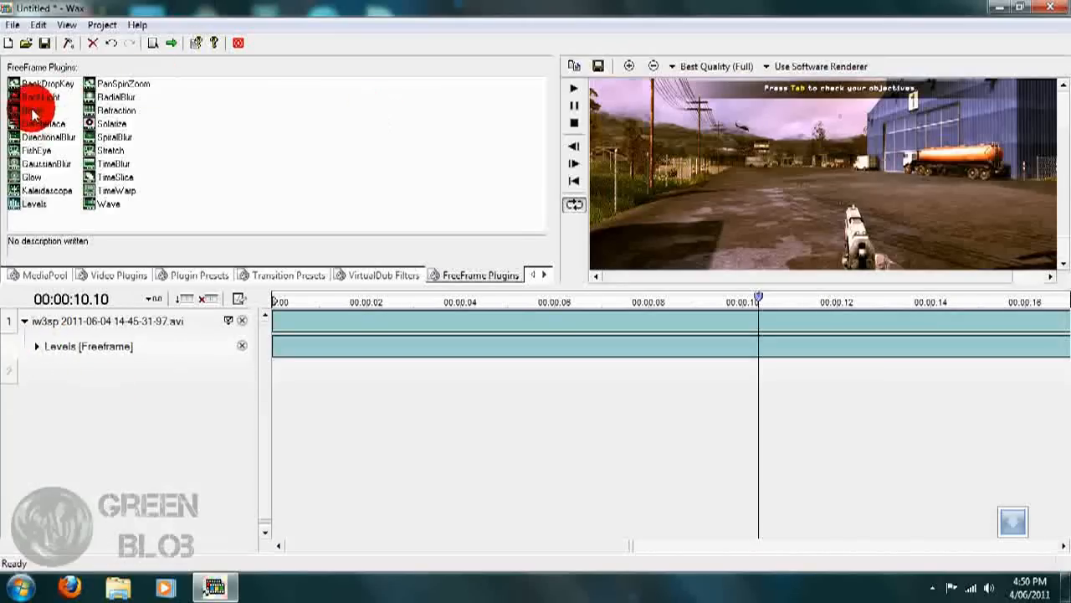
mouse_move(252, 295)
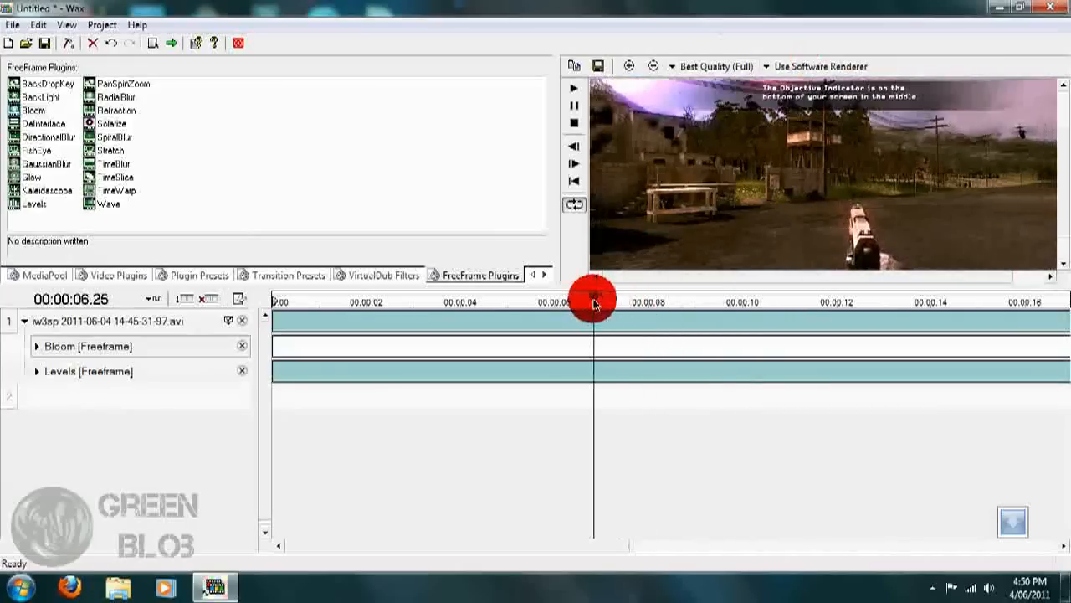
left_click_drag(593, 298, 613, 314)
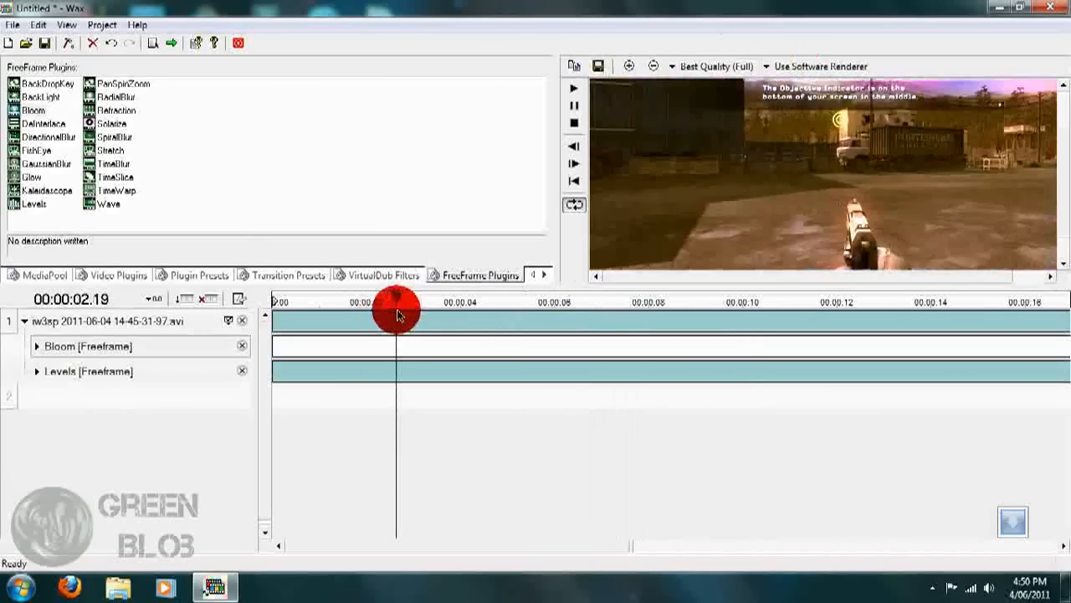
left_click_drag(397, 314, 591, 282)
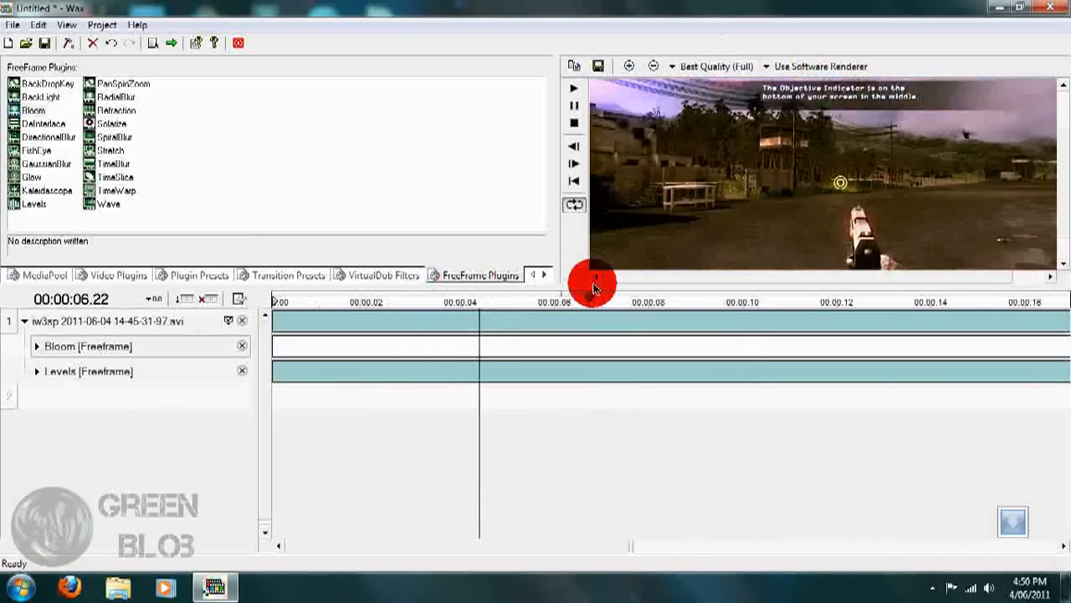
left_click_drag(592, 282, 764, 293)
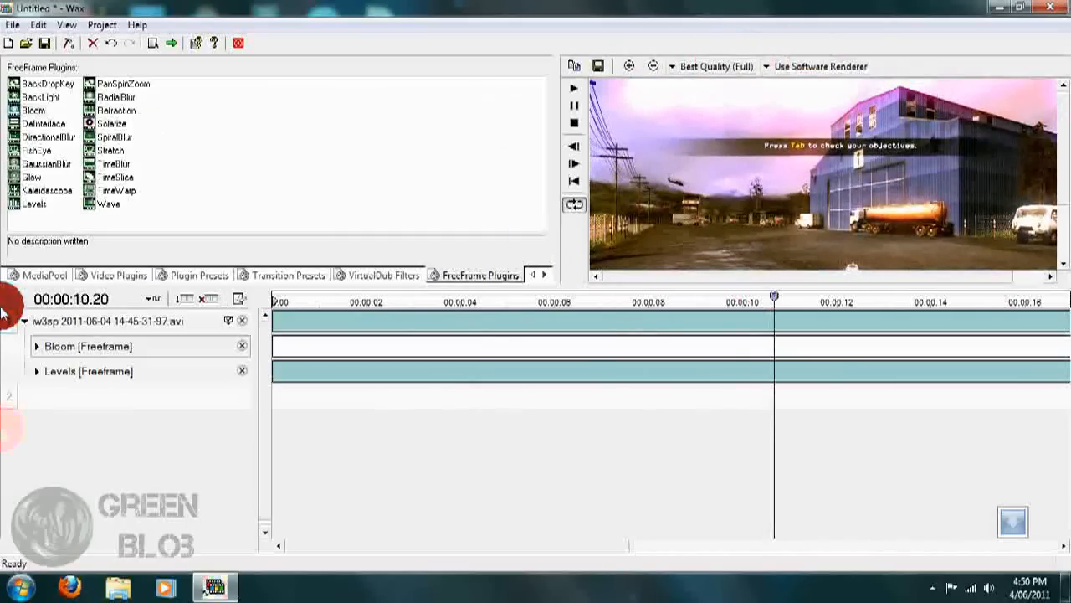
Expand Bloom's settings, set Boost Light to 0.124, and preview around 8 seconds
left_click(37, 346)
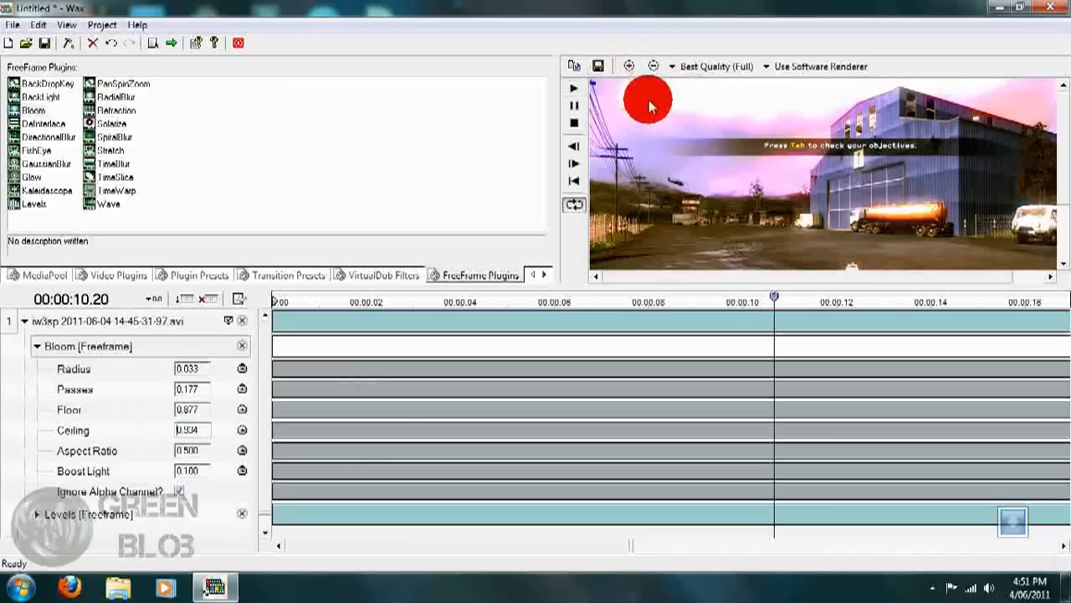
mouse_move(446, 220)
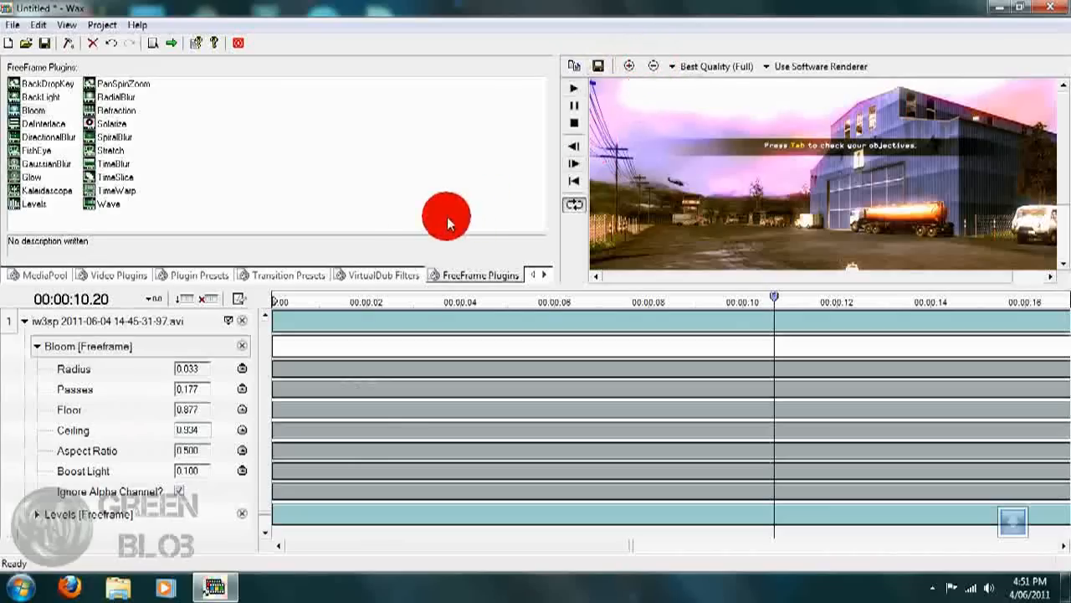
mouse_move(151, 488)
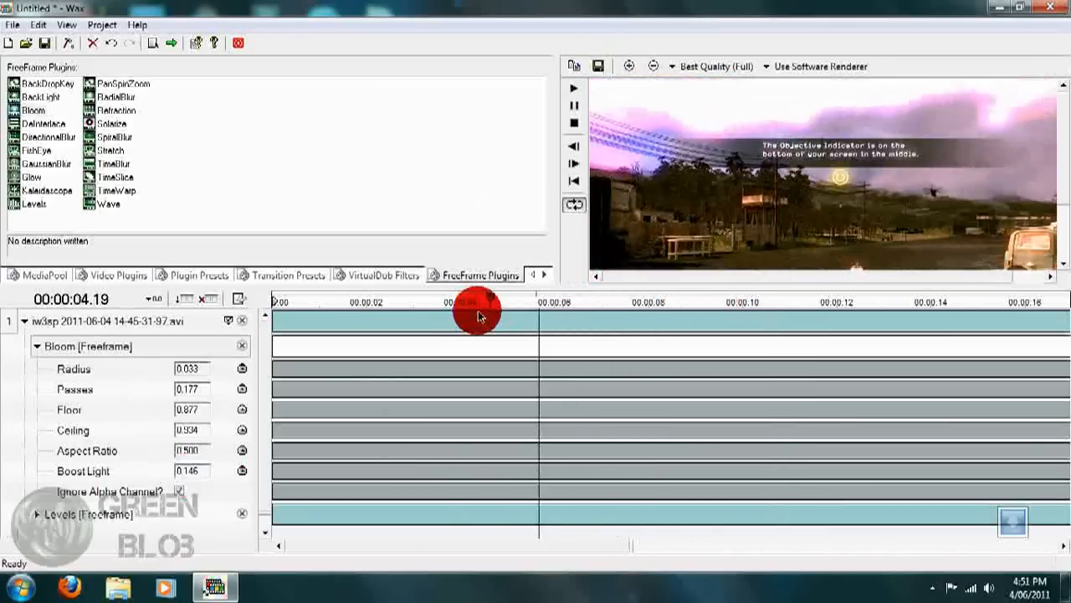
left_click_drag(477, 317, 543, 321)
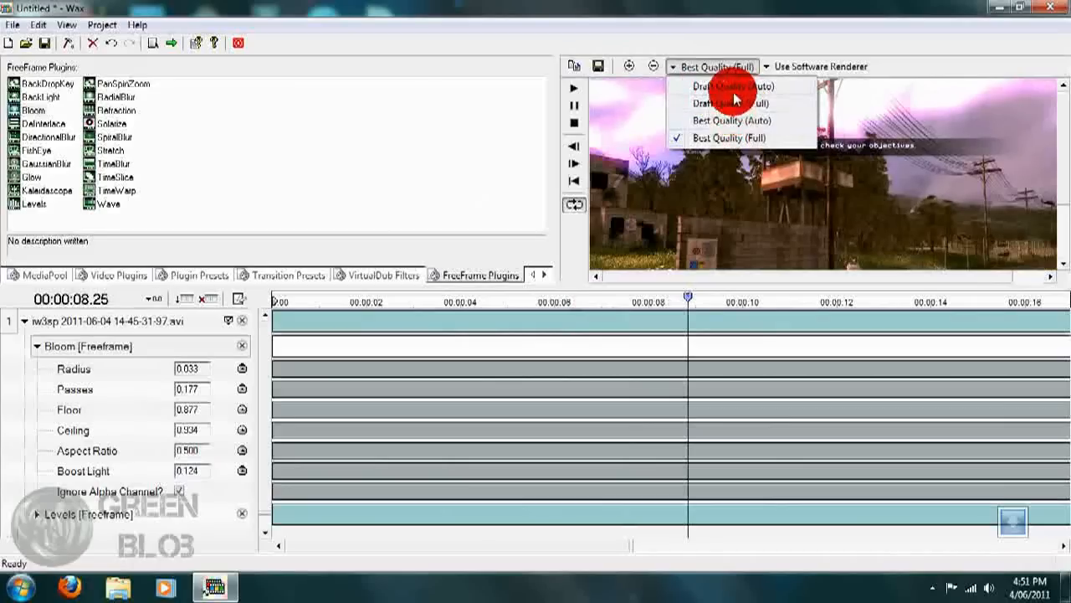
Switch the preview to Draft Quality (Auto) and check footage around 23–24 seconds
left_click(730, 87)
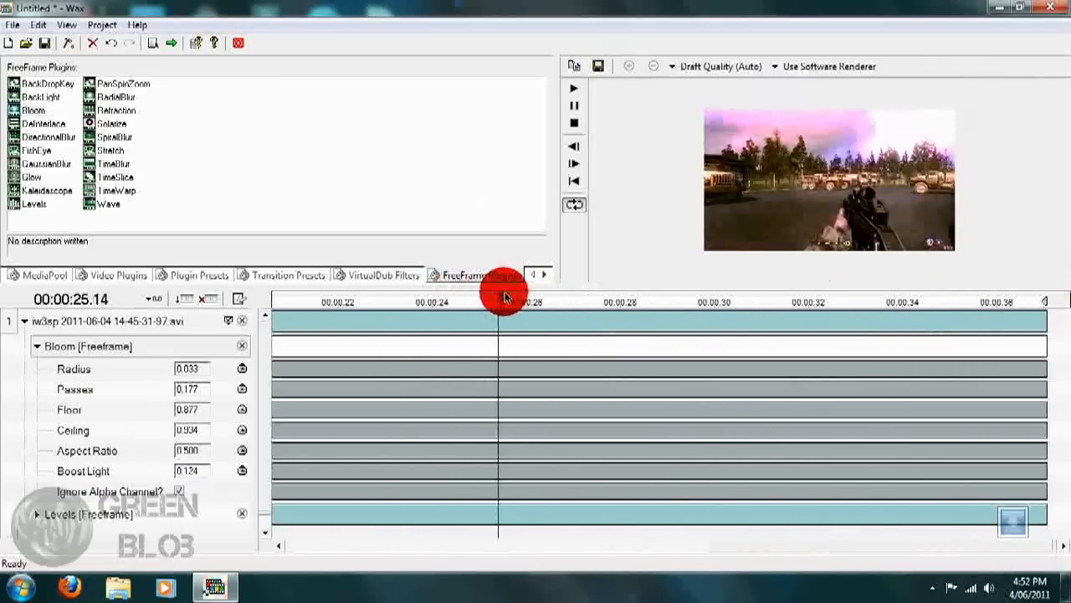
left_click_drag(502, 297, 385, 316)
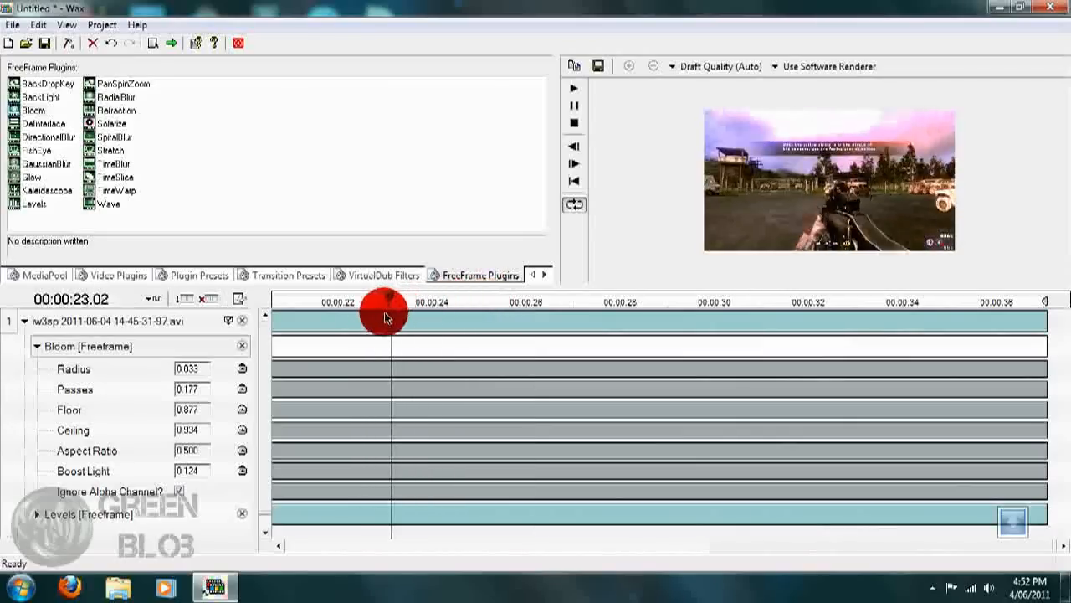
left_click_drag(385, 314, 425, 307)
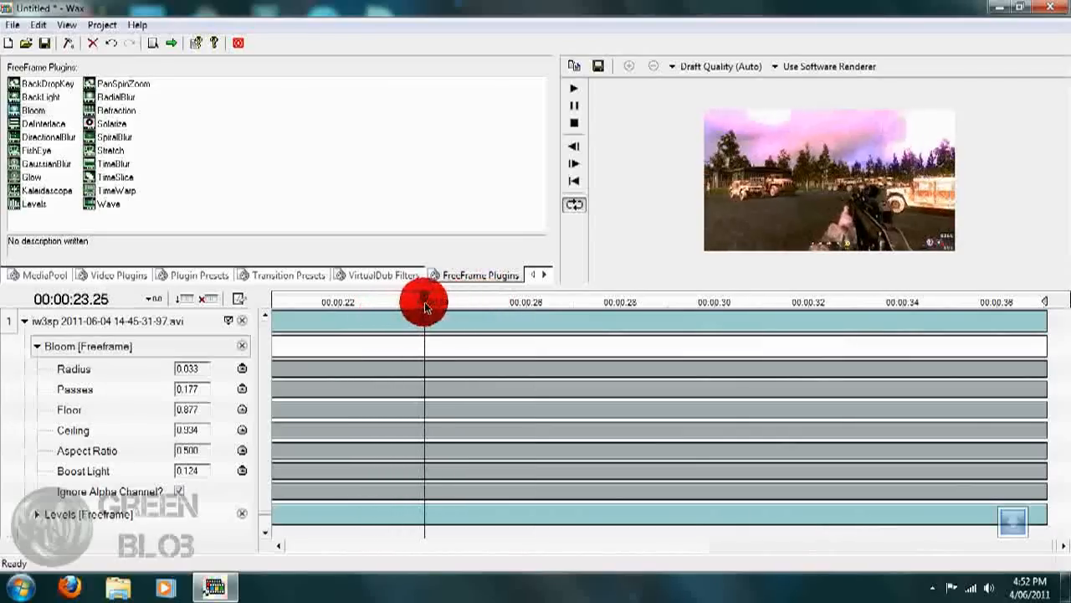
left_click_drag(426, 307, 467, 308)
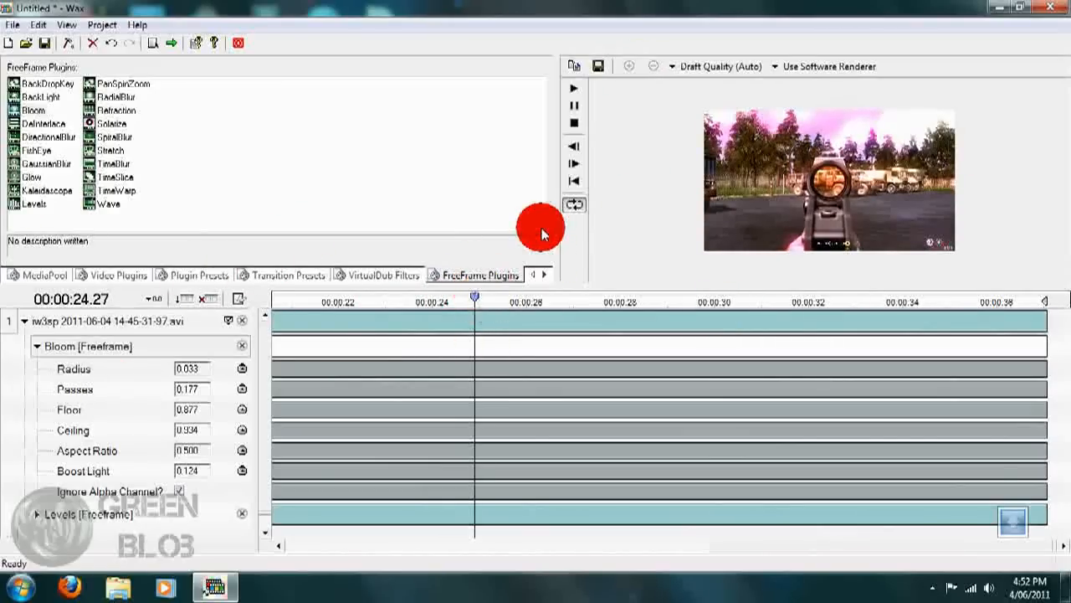
mouse_move(199, 147)
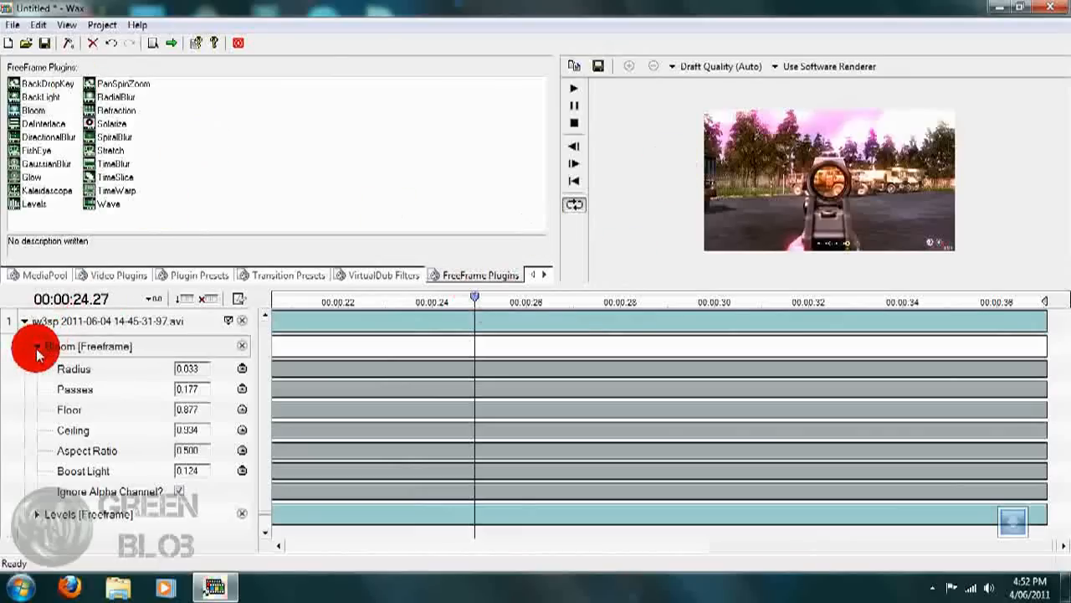
Collapse Bloom and add the RadialBlur FreeFrame effect to the clip
left_click(38, 345)
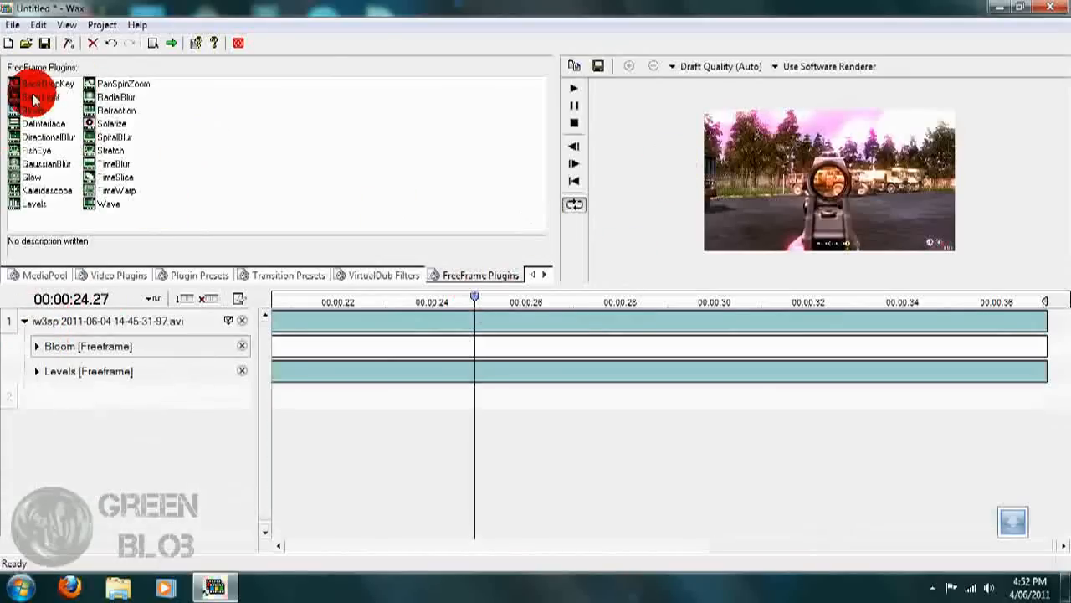
left_click(42, 96)
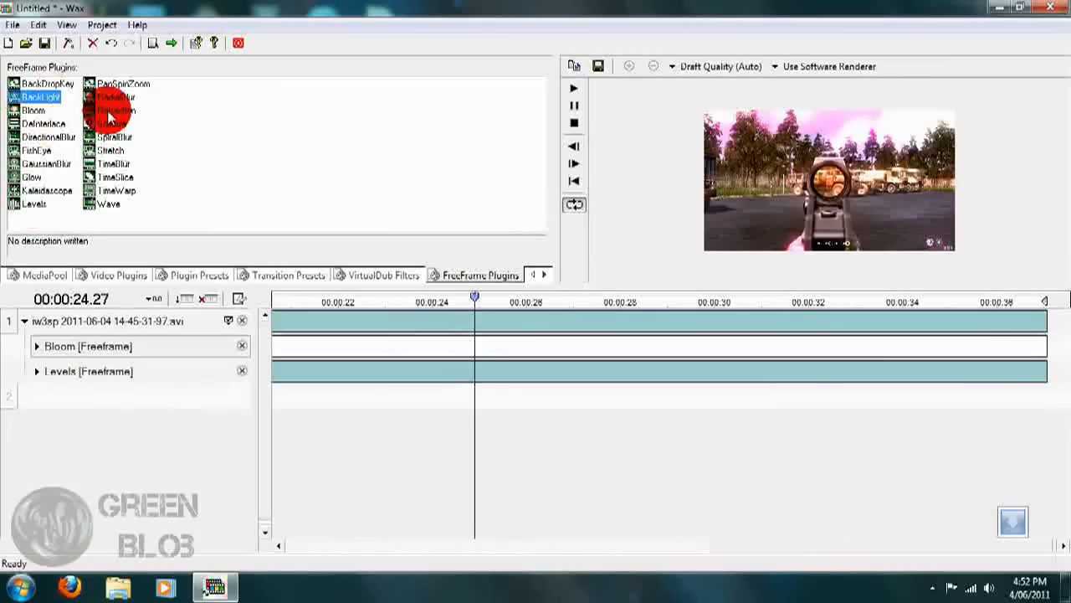
left_click(116, 96)
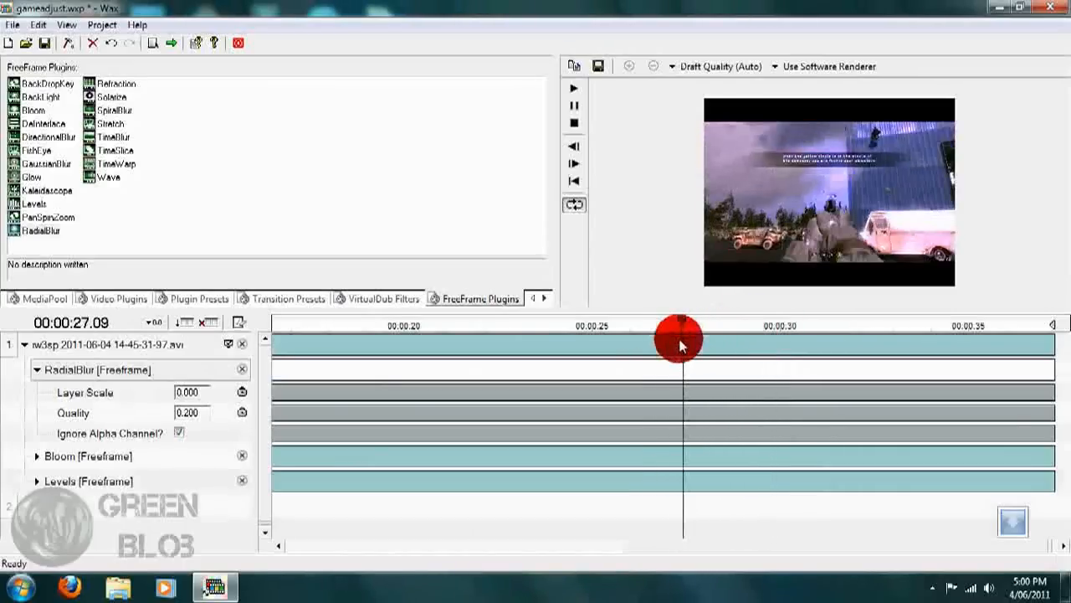
Scrub from 27 seconds to just before the muzzle flash at 31 seconds
left_click_drag(678, 337, 689, 337)
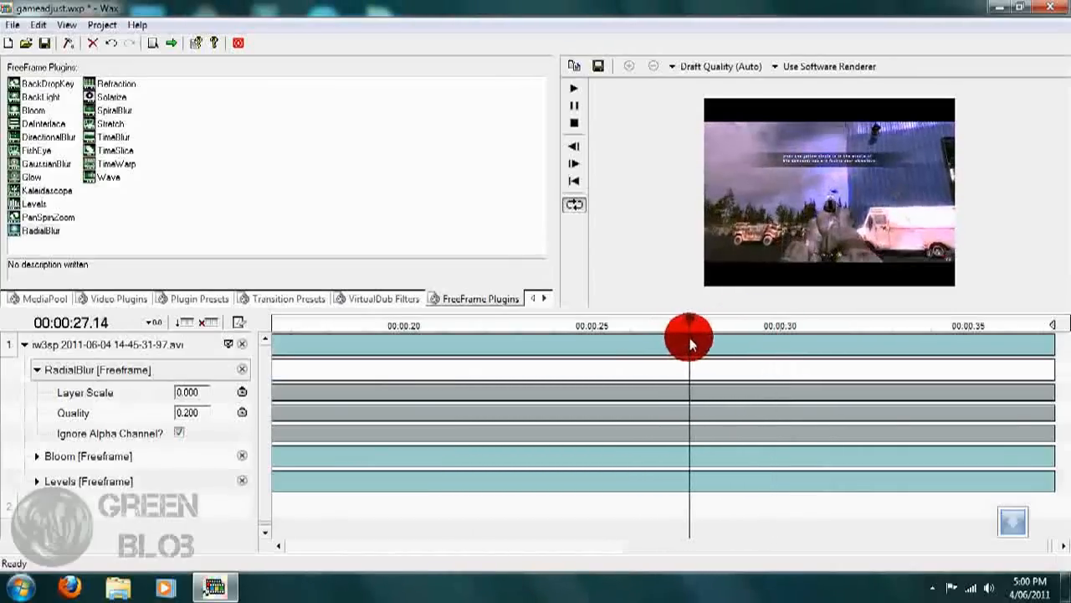
left_click_drag(689, 339, 676, 339)
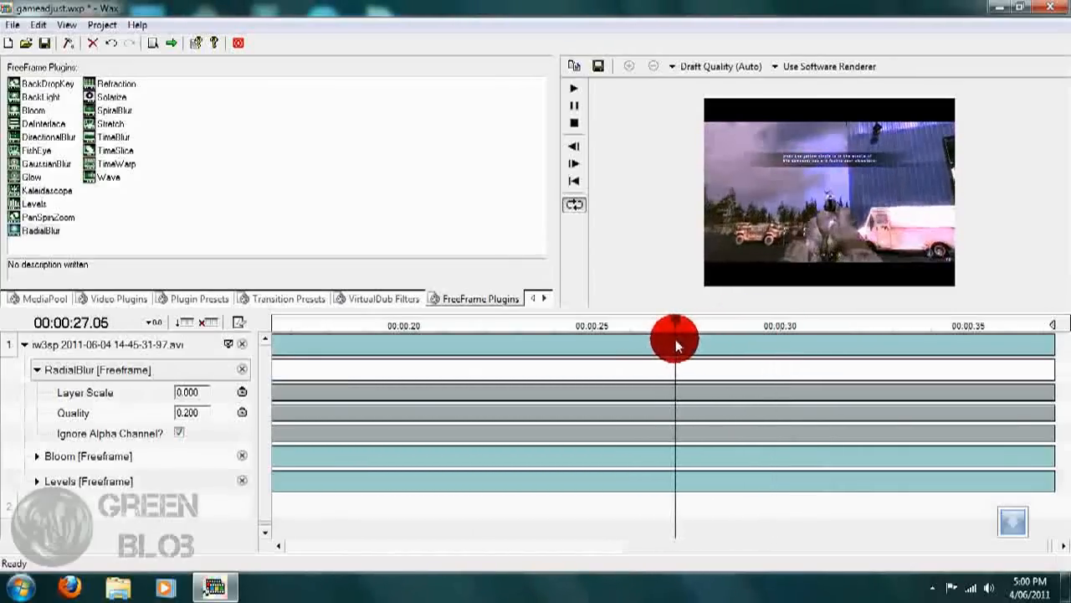
left_click_drag(676, 343, 824, 343)
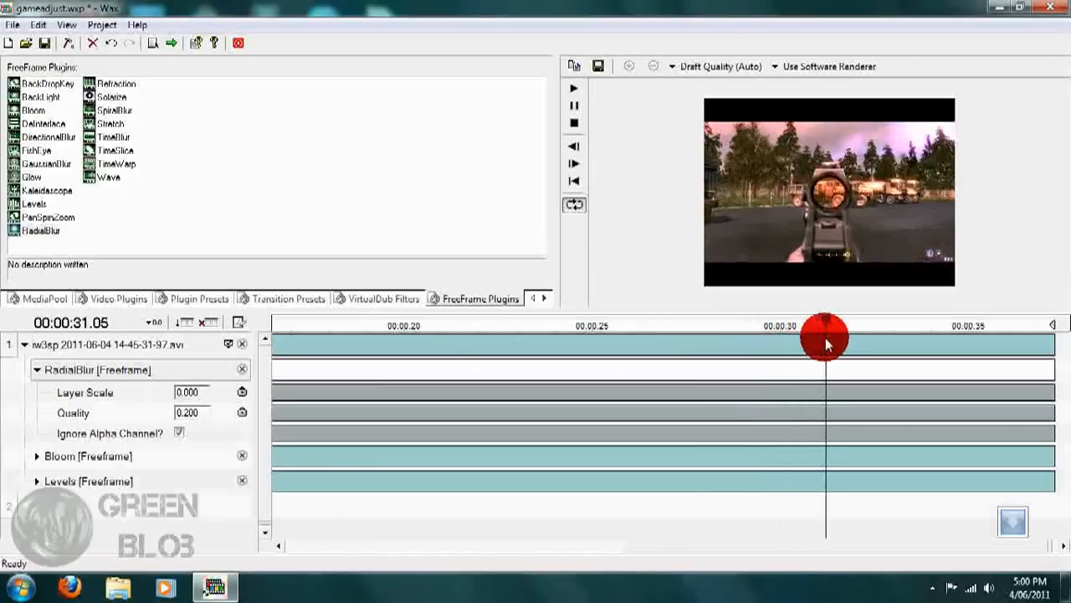
left_click_drag(824, 342, 808, 341)
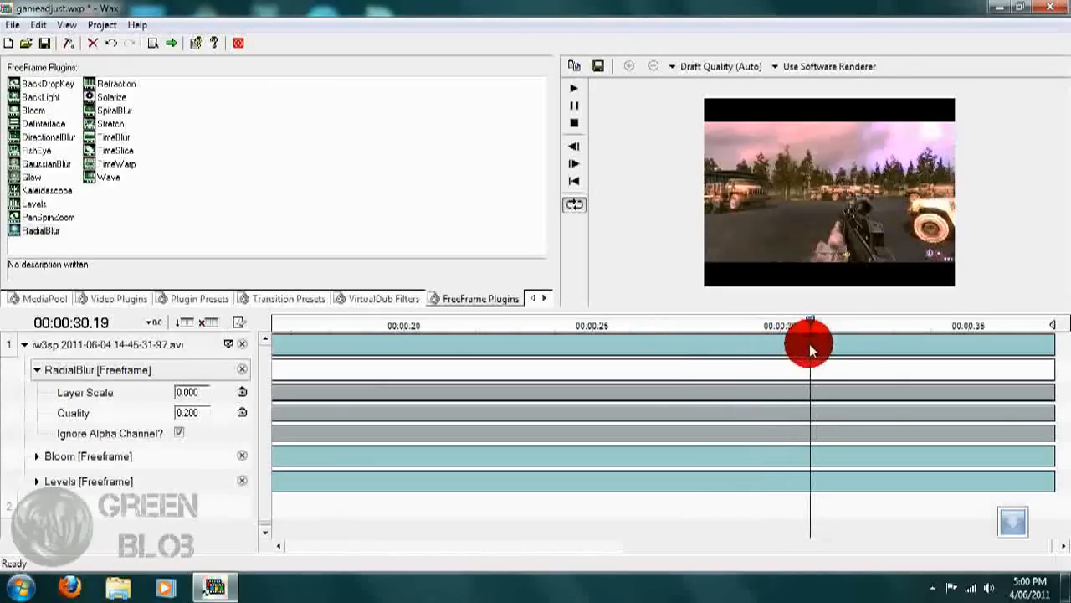
left_click_drag(808, 343, 824, 343)
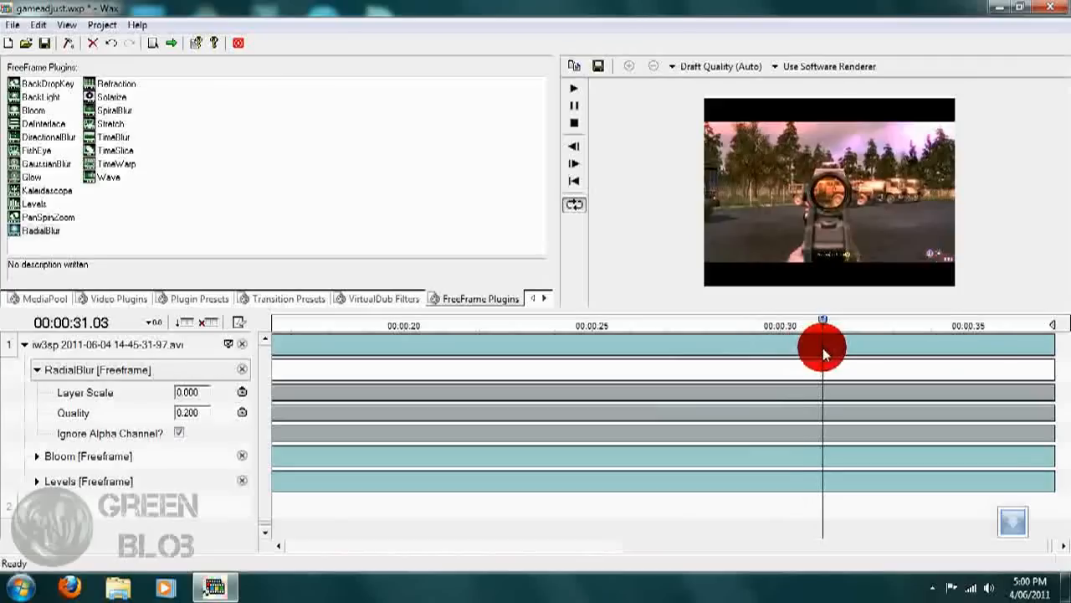
left_click_drag(823, 346, 832, 352)
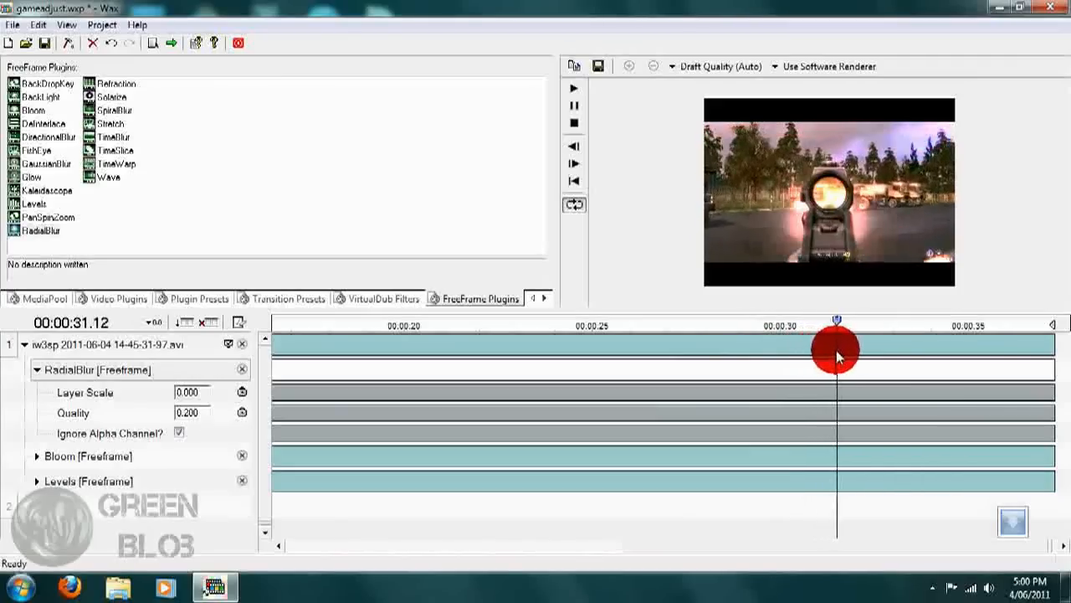
left_click_drag(835, 351, 841, 349)
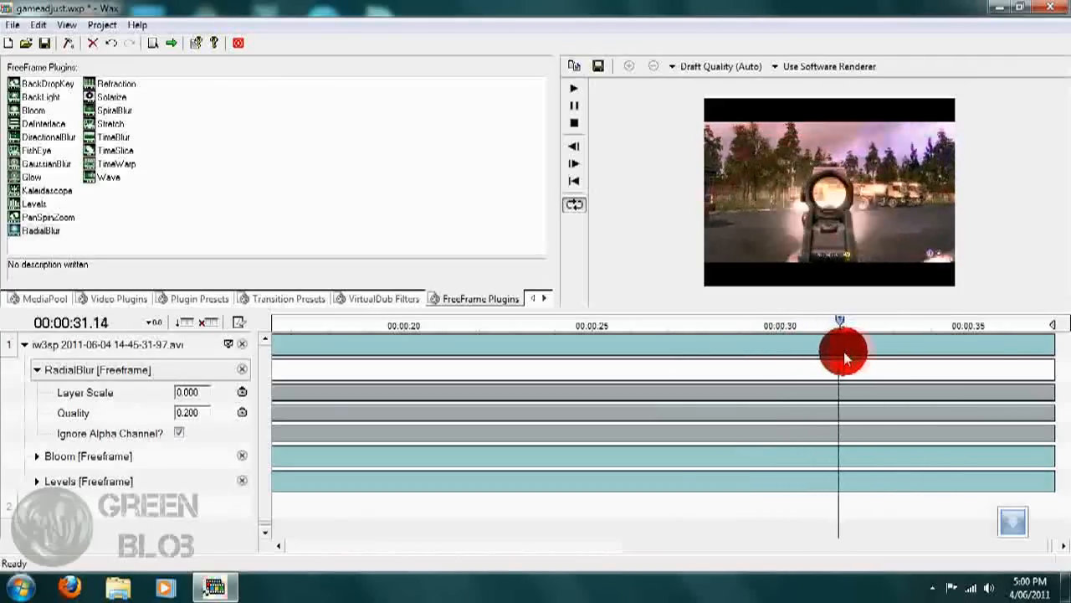
left_click_drag(841, 347, 816, 367)
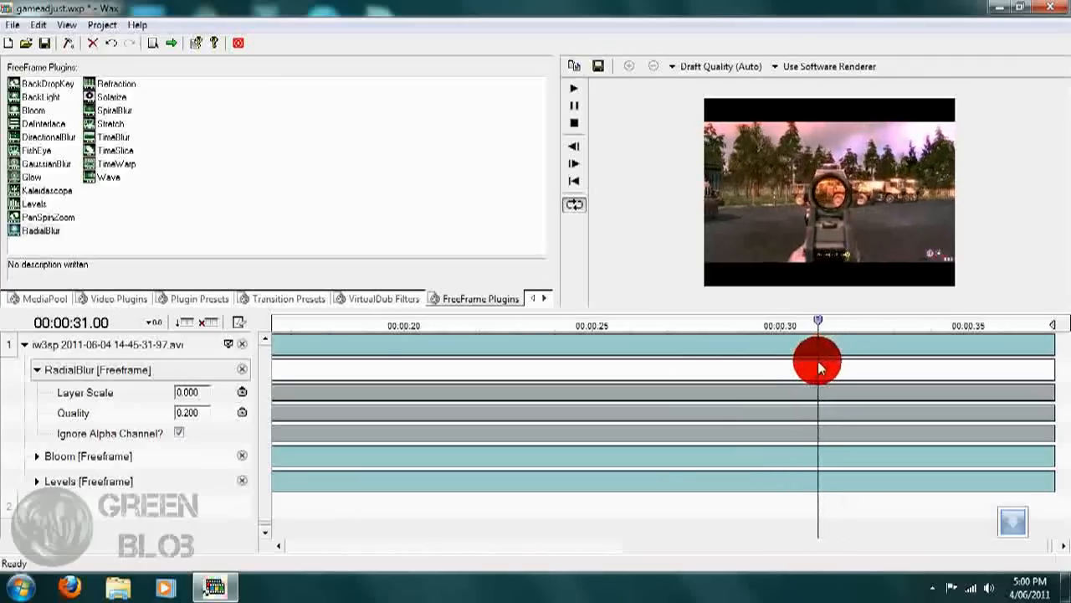
left_click_drag(816, 365, 827, 365)
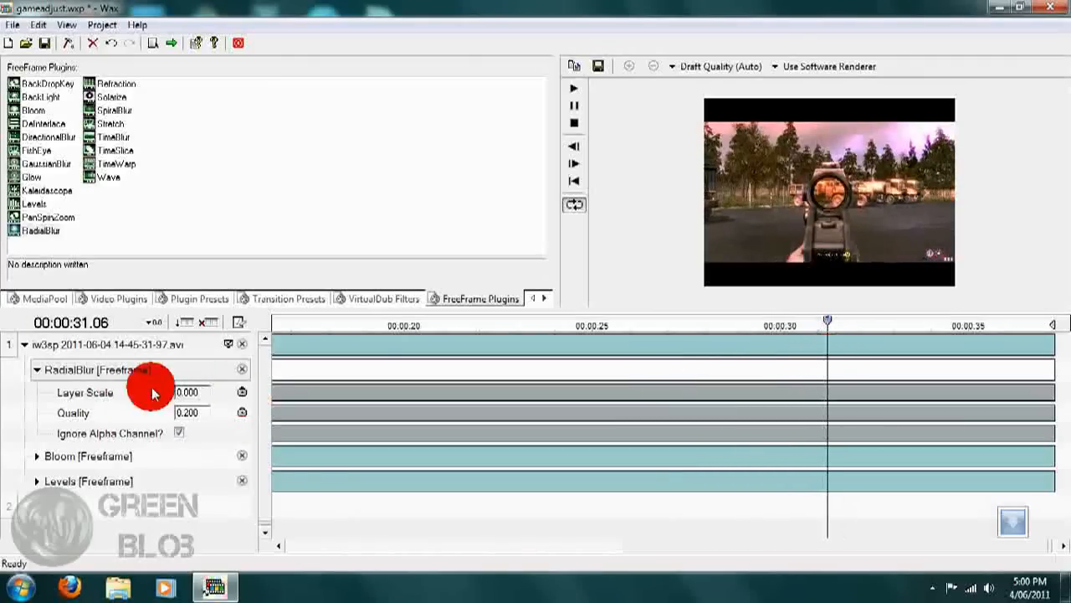
Enable Layer Scale keyframing and shift a keyframe to just before the 31-second shot
left_click(243, 392)
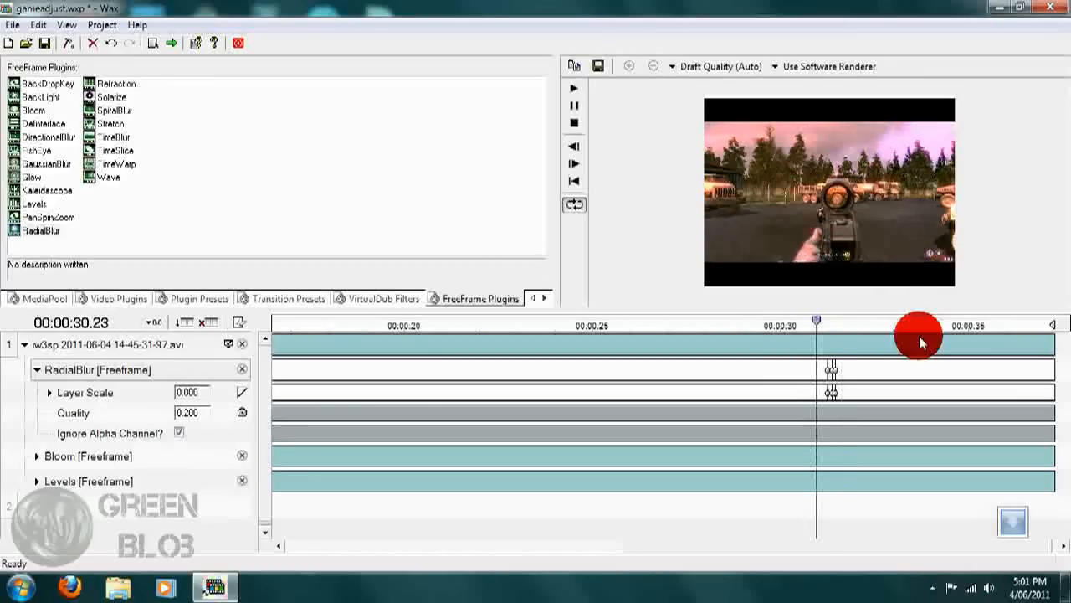
left_click_drag(918, 321, 833, 321)
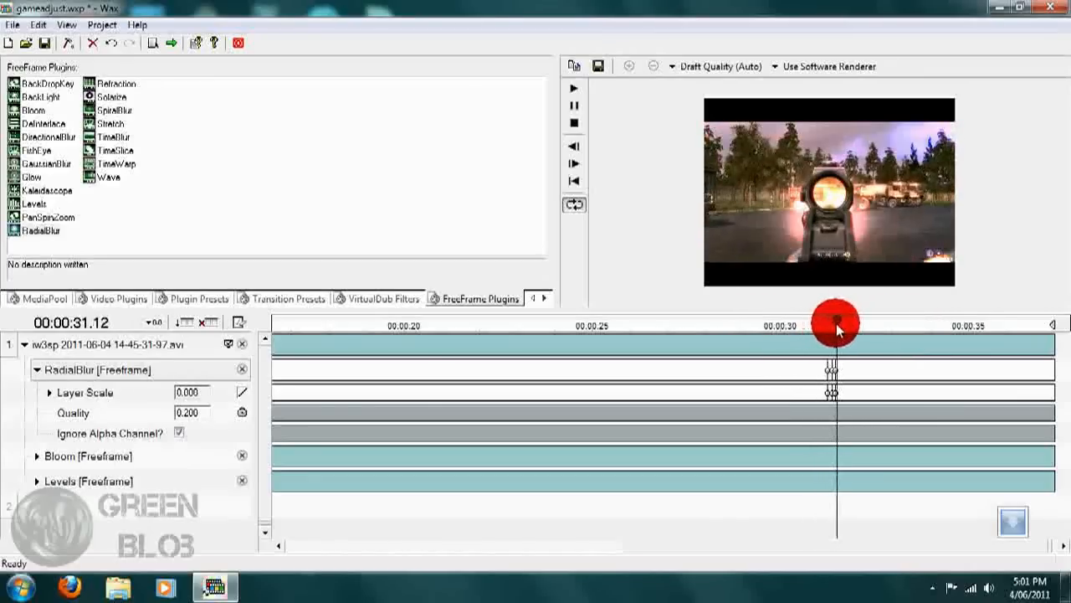
left_click_drag(835, 322, 824, 322)
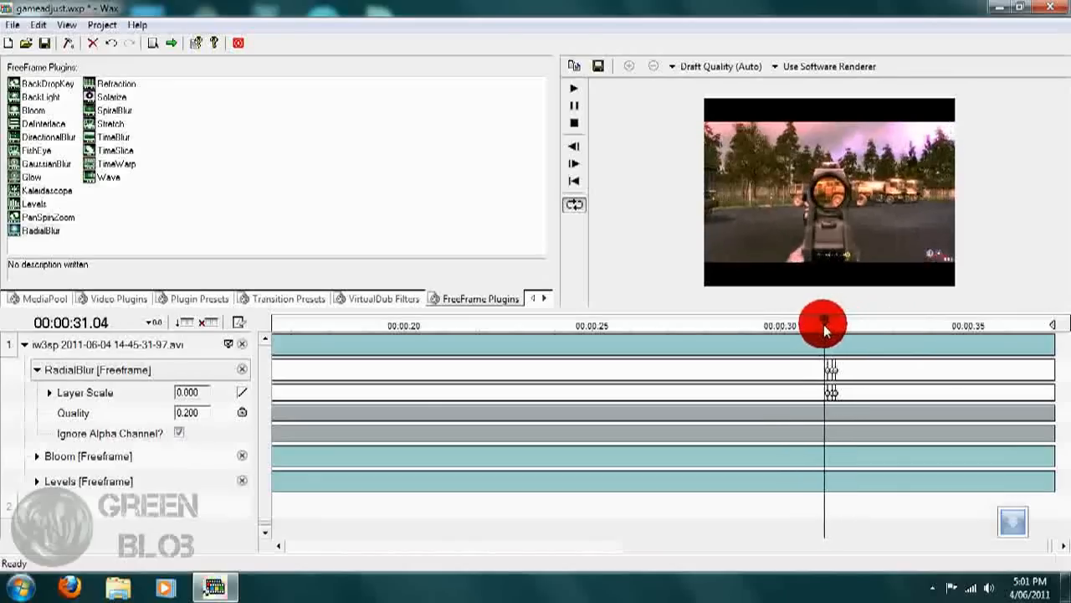
left_click_drag(824, 330, 824, 372)
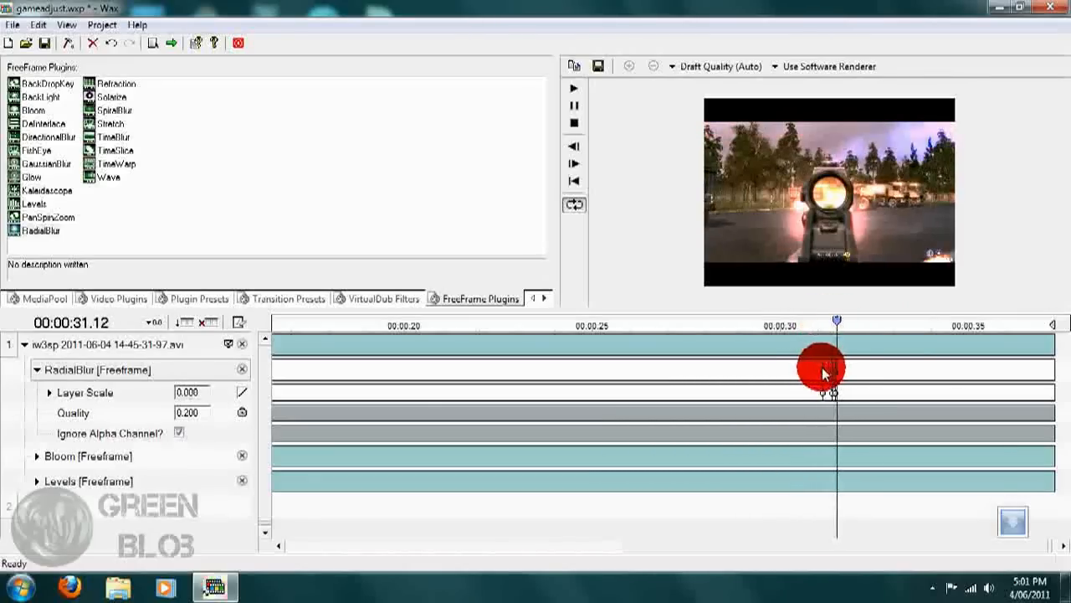
Place the three Layer Scale keyframes (0 → peak → 0) around 27 seconds
left_click_drag(837, 331, 739, 330)
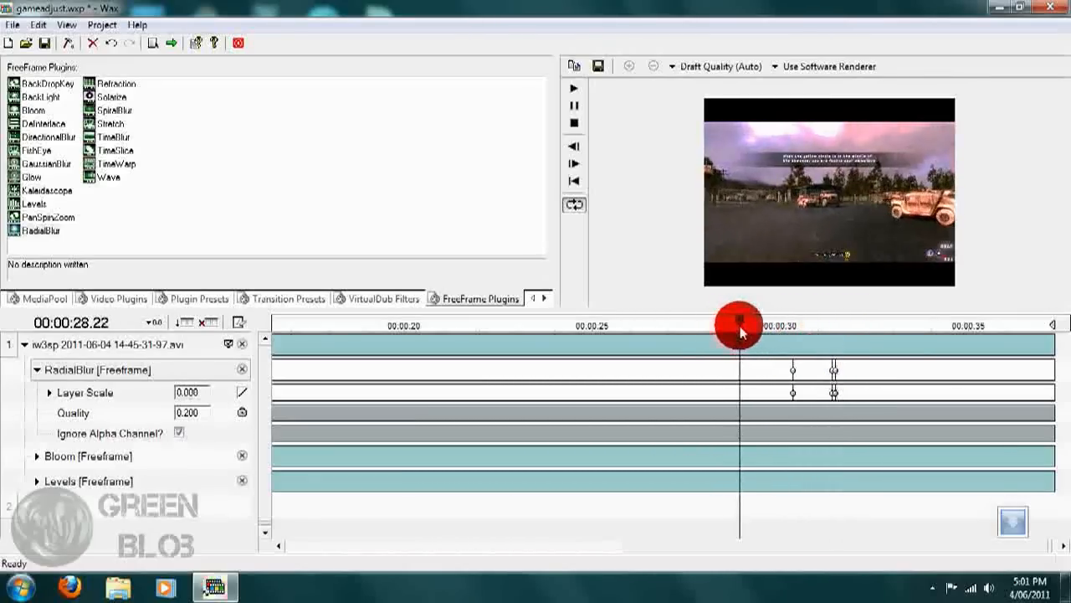
left_click_drag(741, 332, 680, 343)
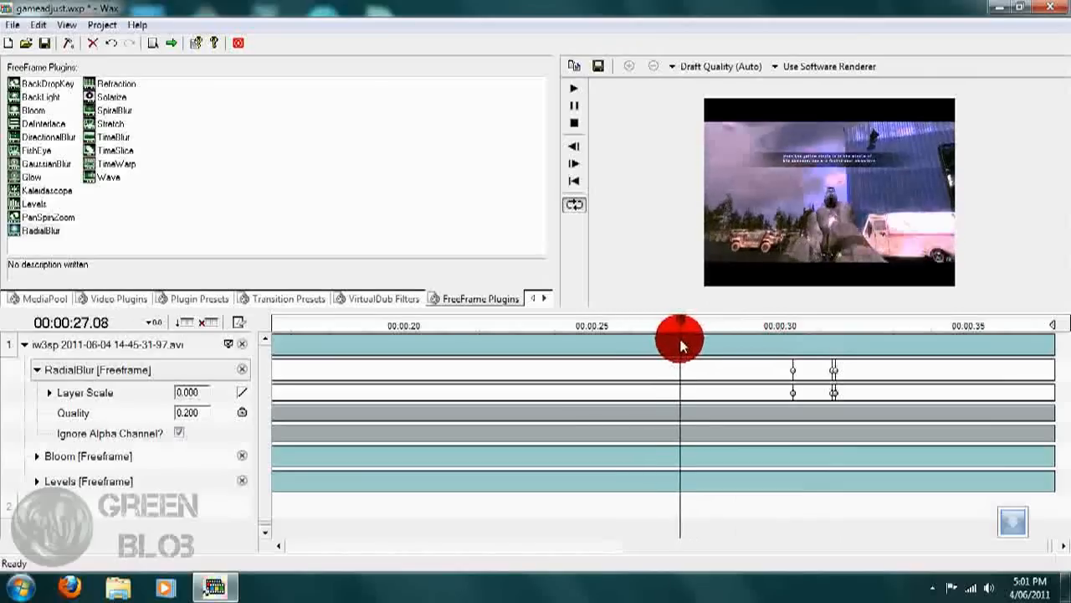
left_click_drag(682, 342, 668, 342)
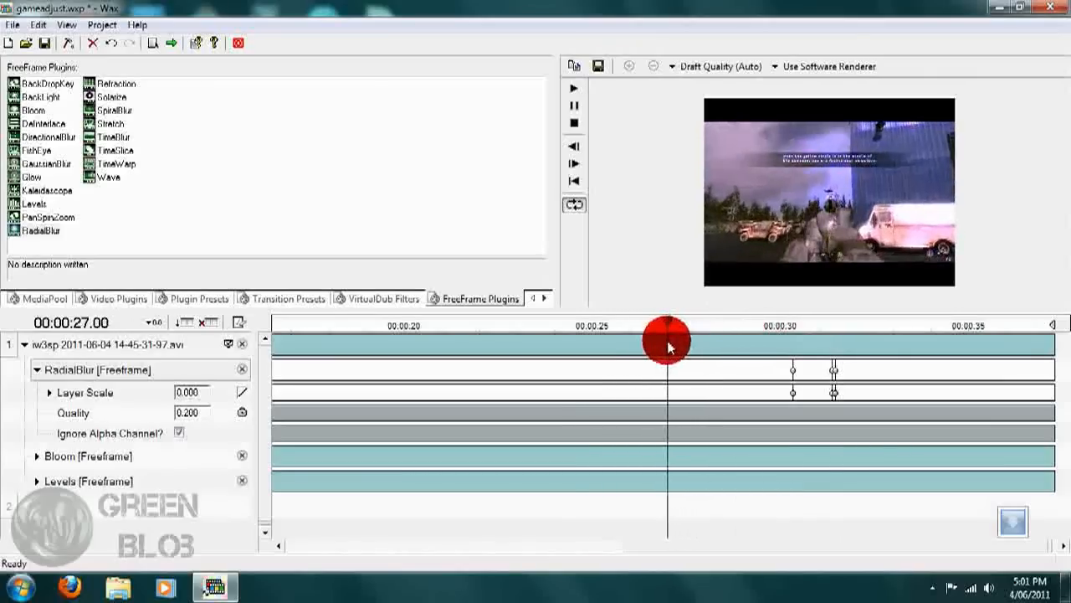
left_click_drag(668, 342, 661, 342)
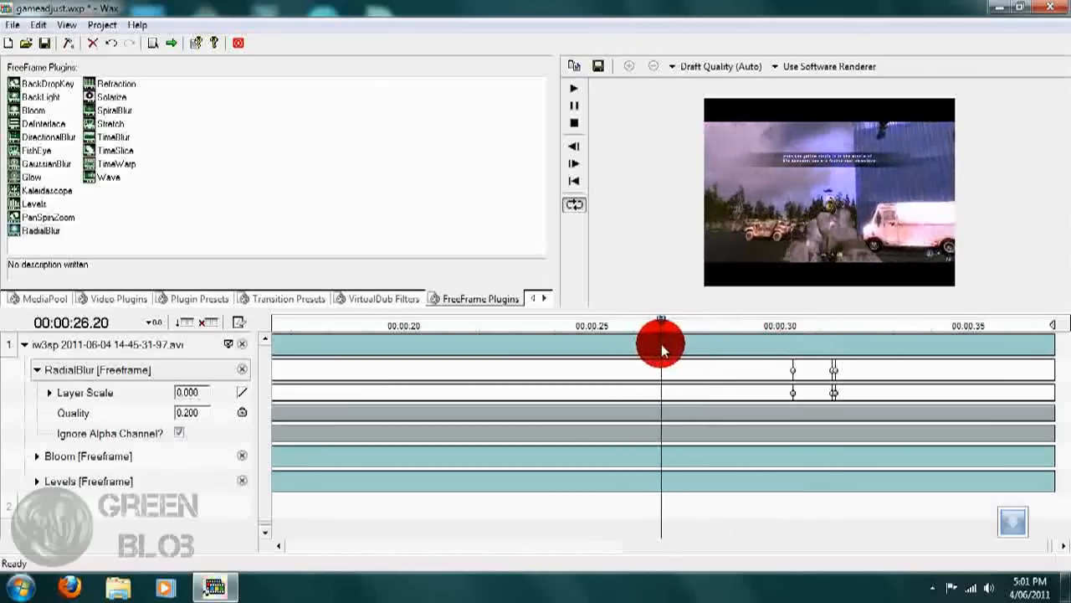
left_click_drag(664, 343, 675, 343)
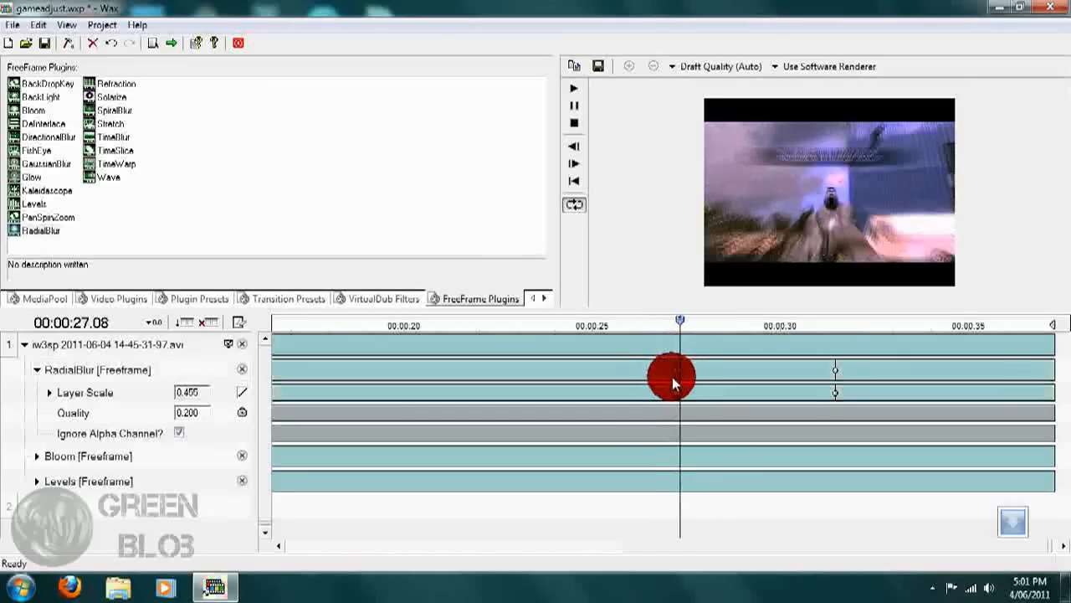
left_click_drag(680, 372, 670, 334)
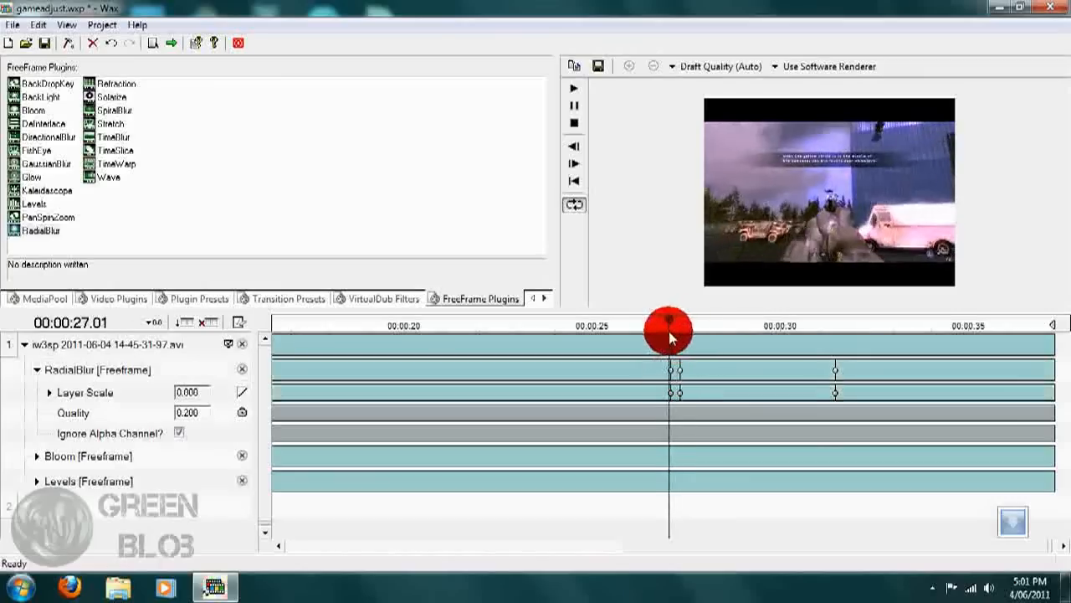
left_click_drag(669, 331, 676, 345)
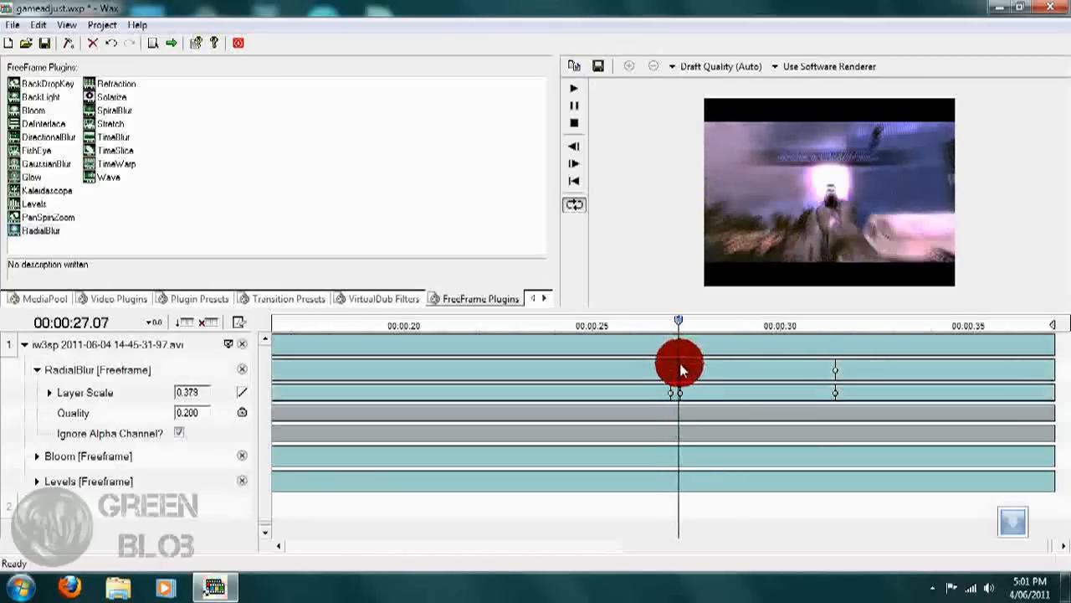
left_click_drag(678, 364, 678, 376)
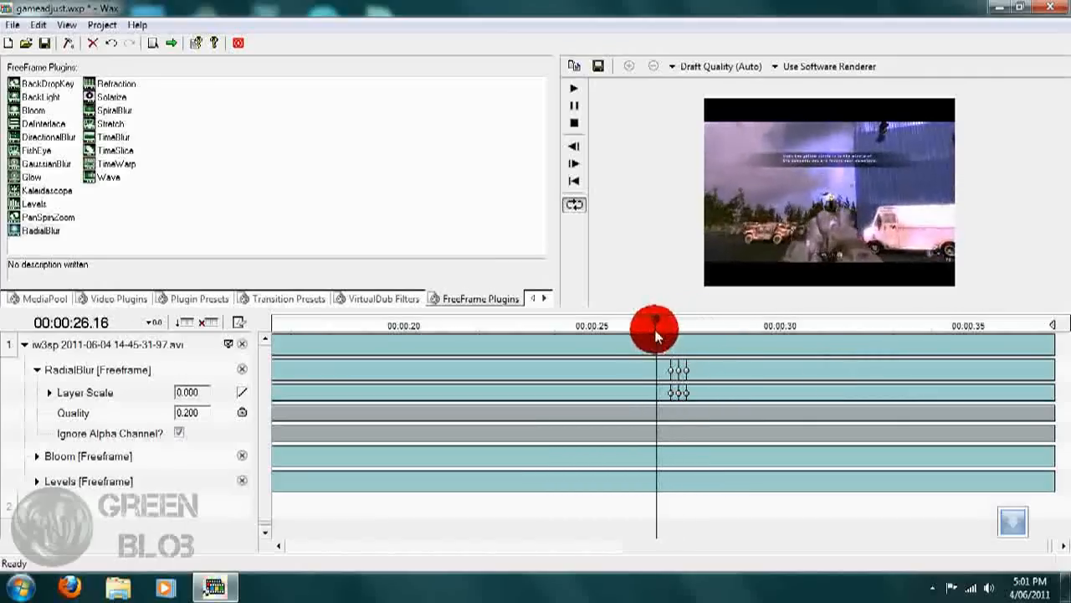
left_click_drag(657, 327, 674, 343)
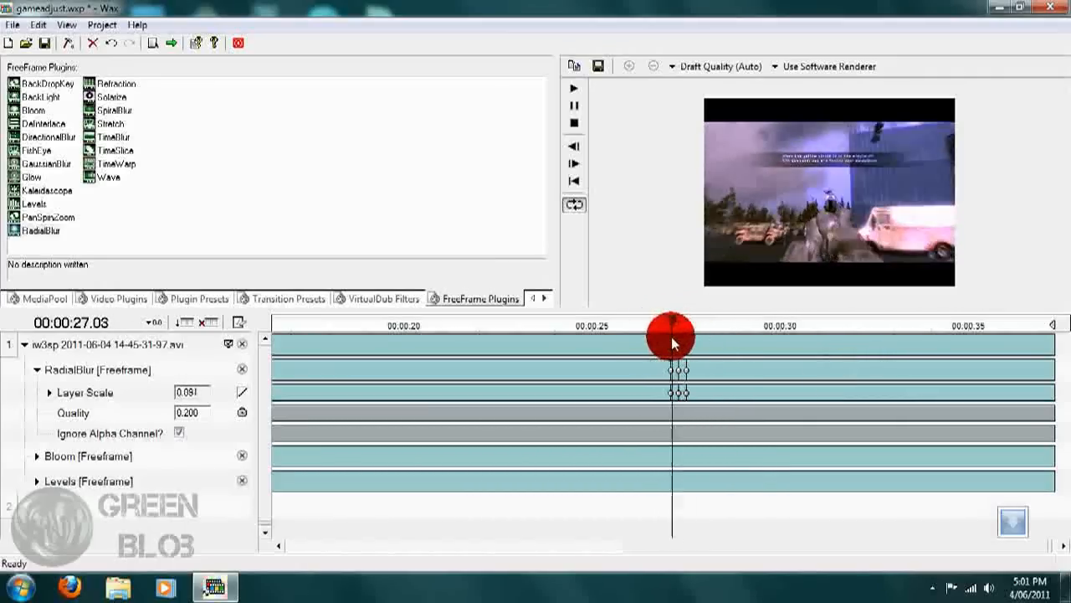
left_click_drag(673, 339, 657, 339)
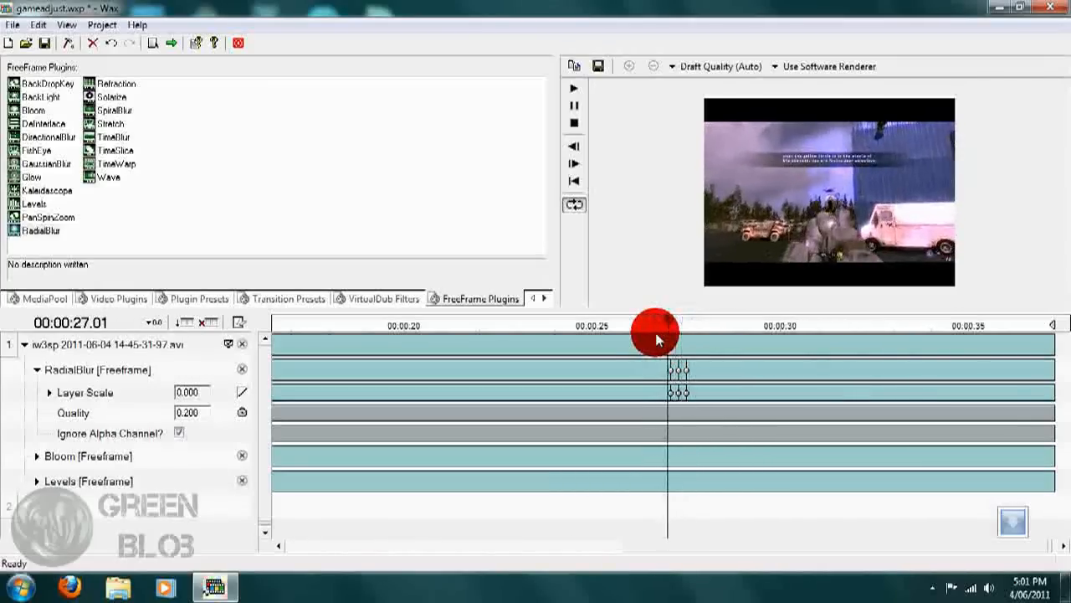
Show the Media Pool and scrub through the RadialBlur gunshot around 27 seconds
left_click(44, 288)
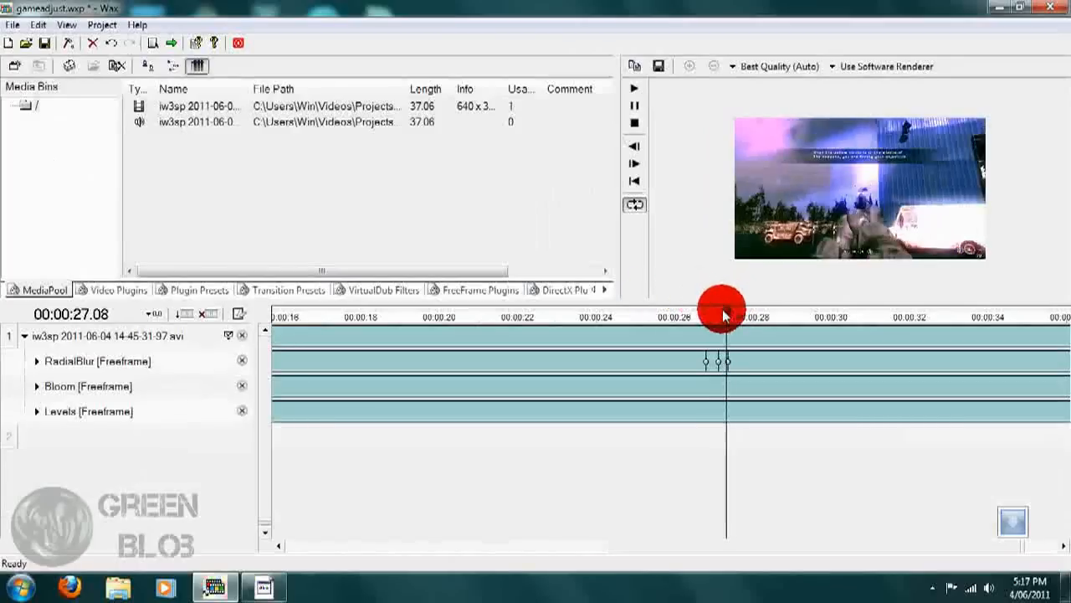
left_click_drag(726, 299, 717, 298)
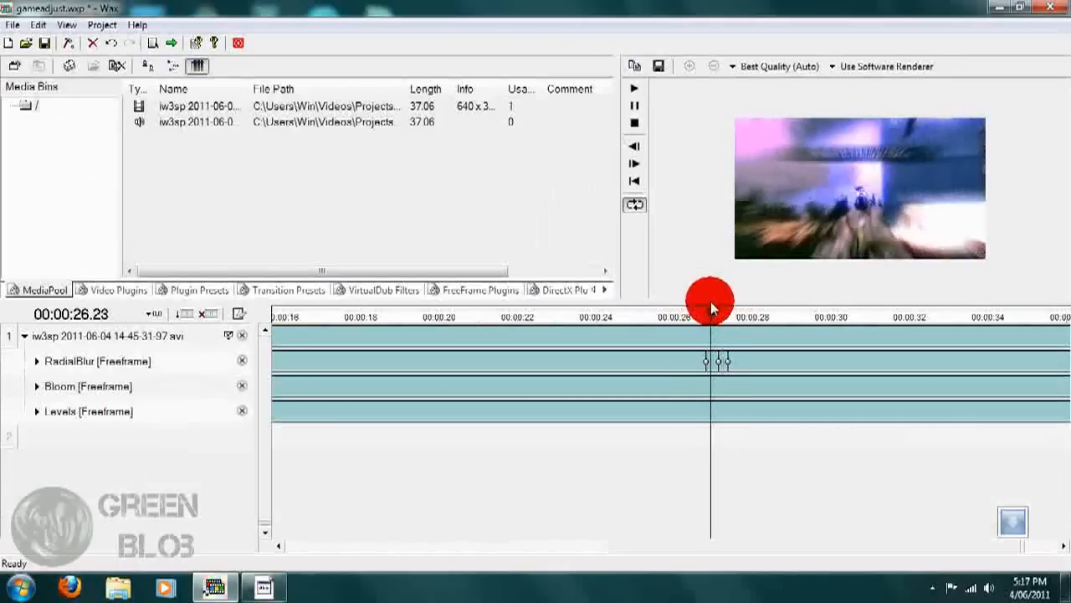
left_click_drag(710, 300, 724, 300)
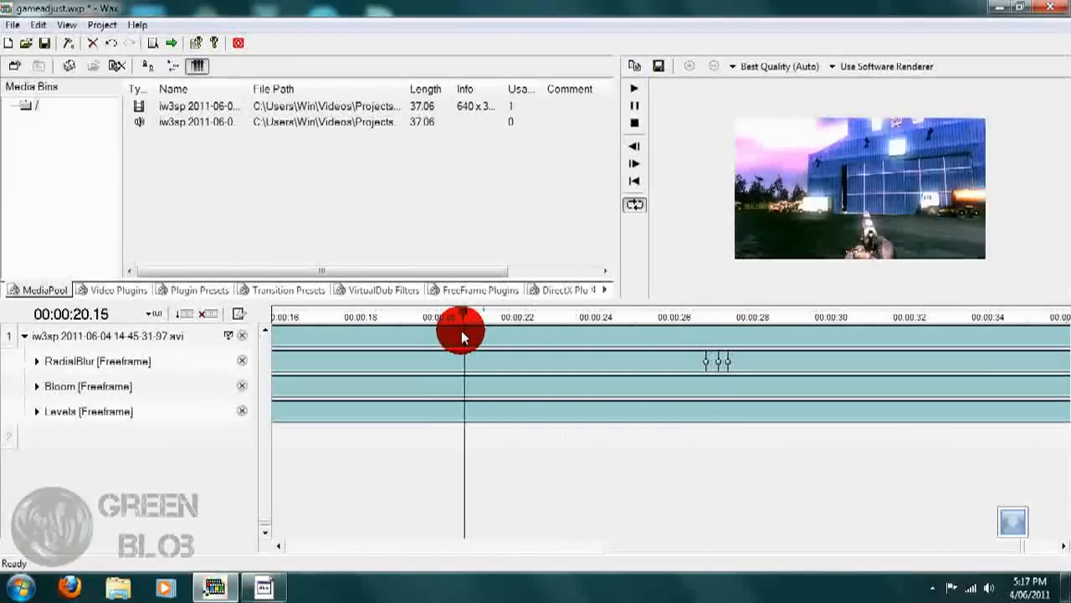
left_click_drag(460, 334, 716, 333)
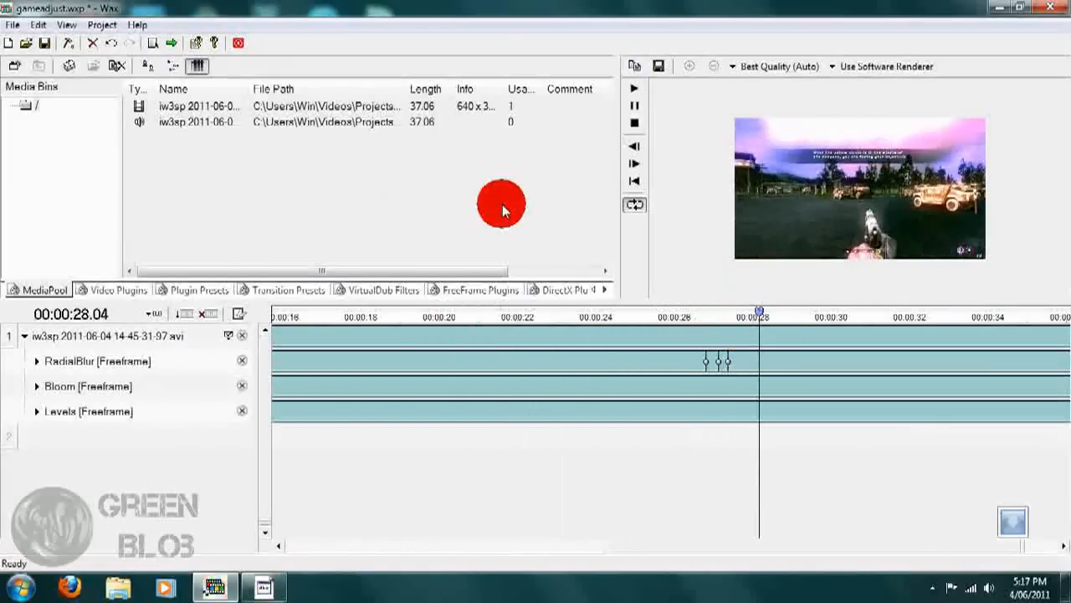
mouse_move(475, 294)
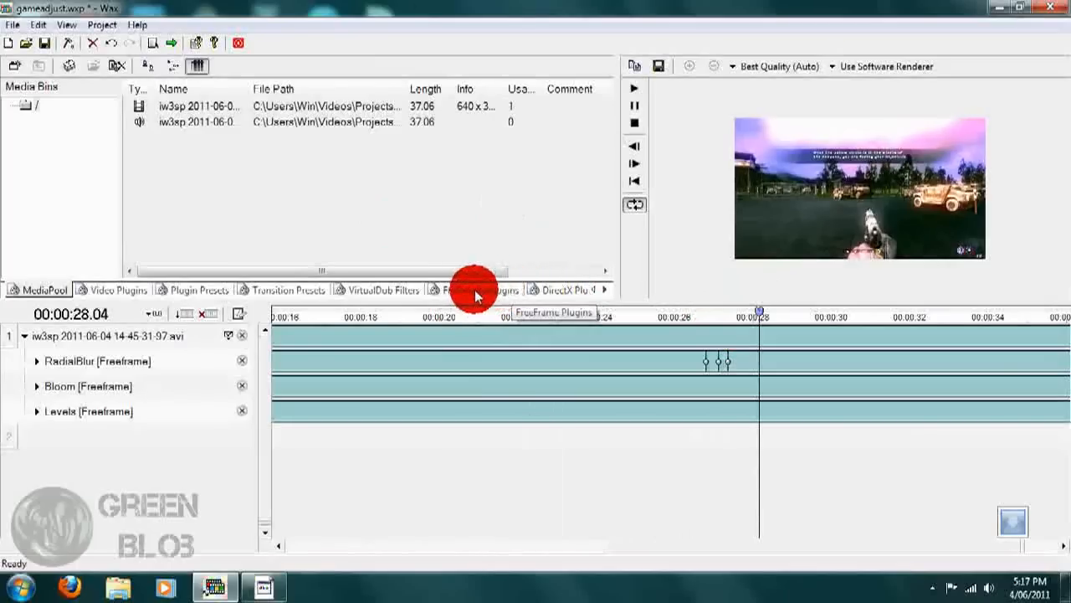
left_click(477, 290)
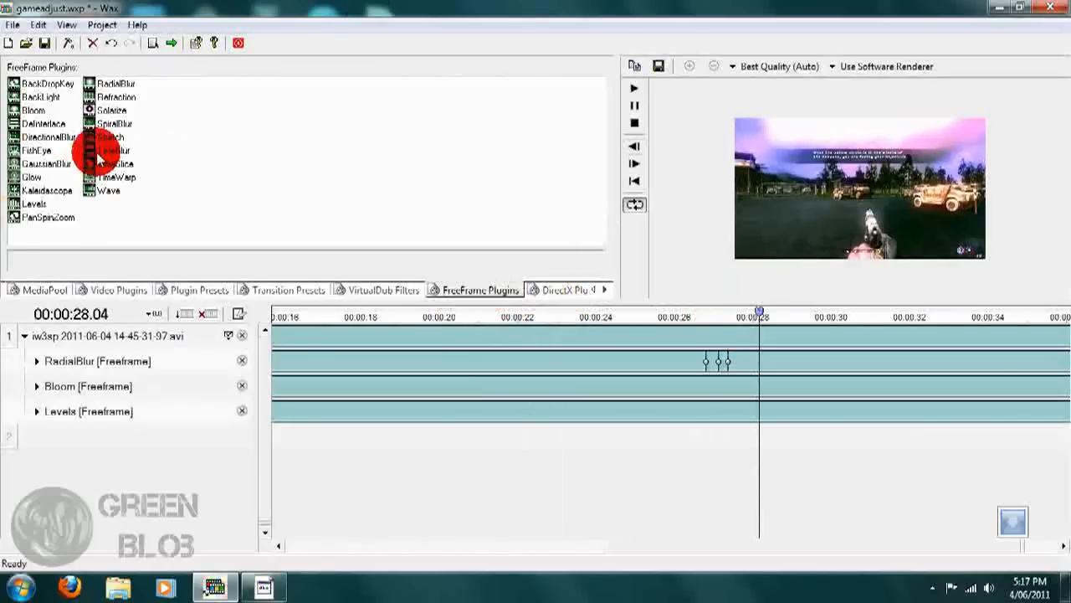
left_click(383, 289)
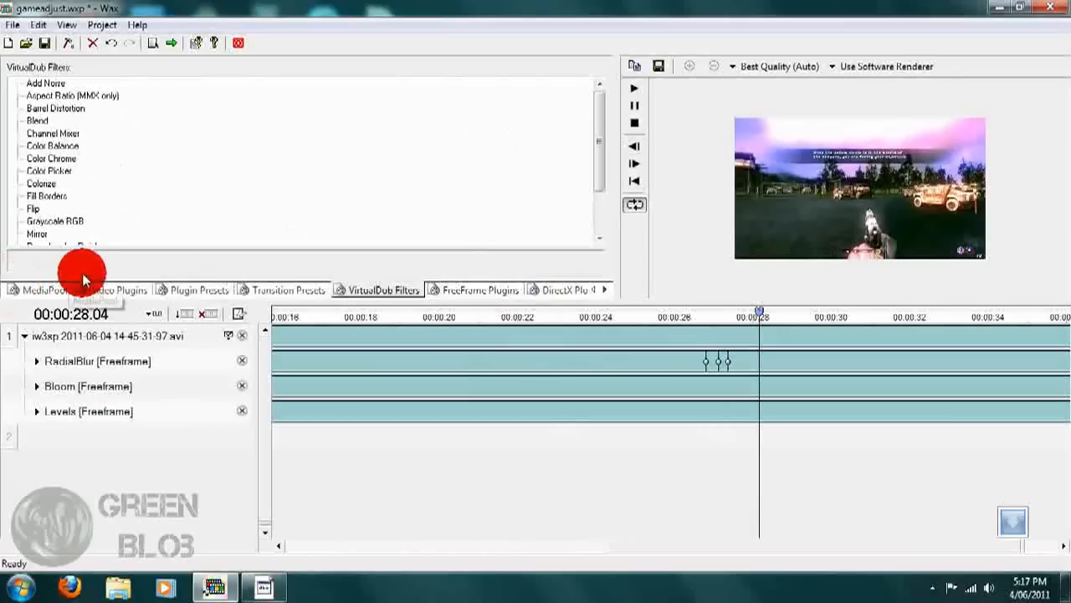
mouse_move(17, 255)
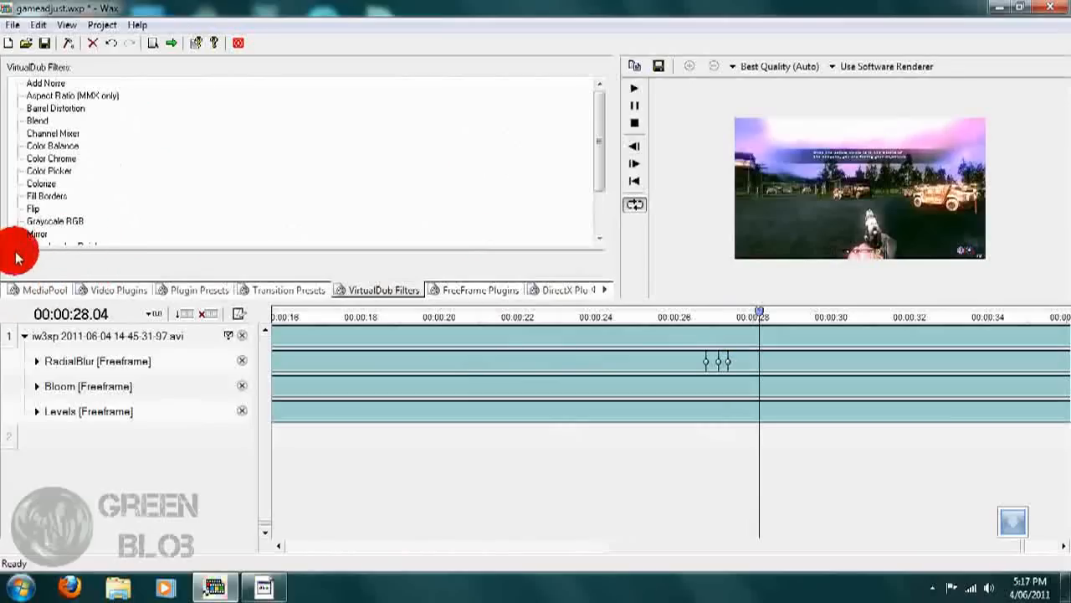
mouse_move(332, 173)
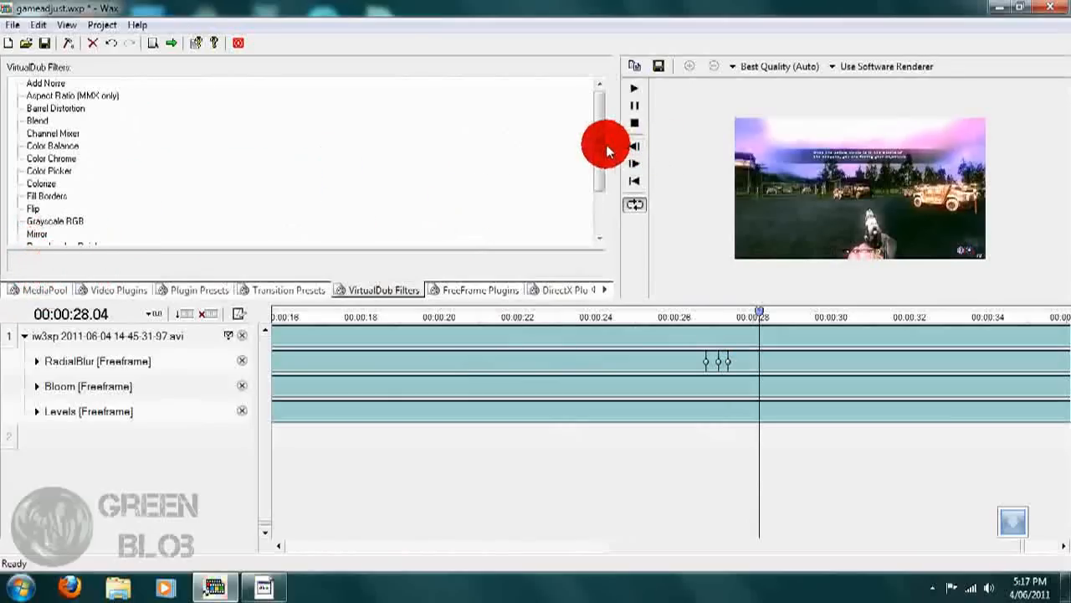
scroll("down", 3)
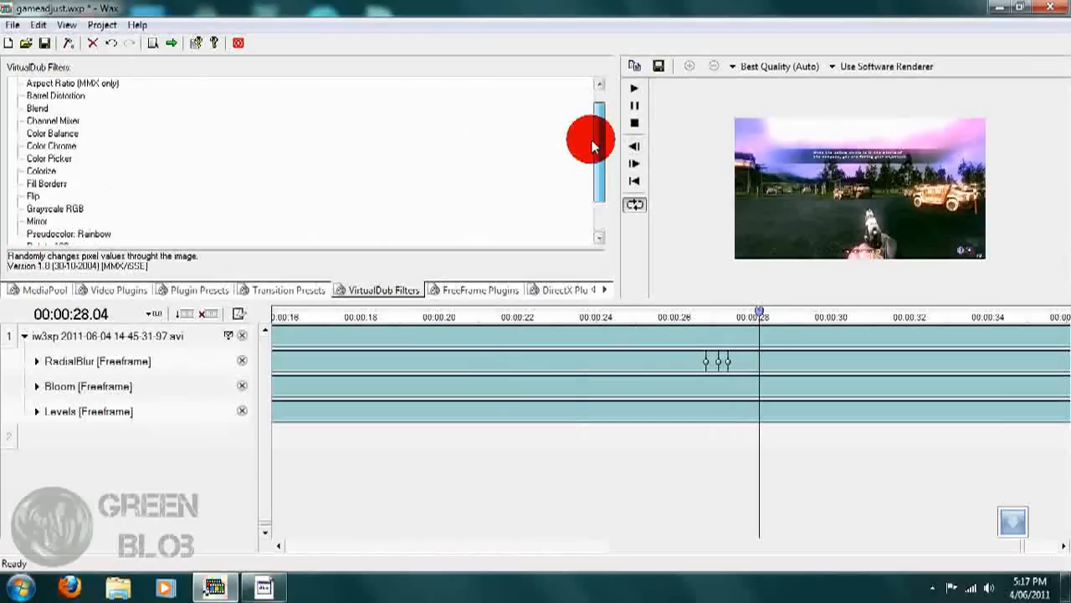
left_click(42, 289)
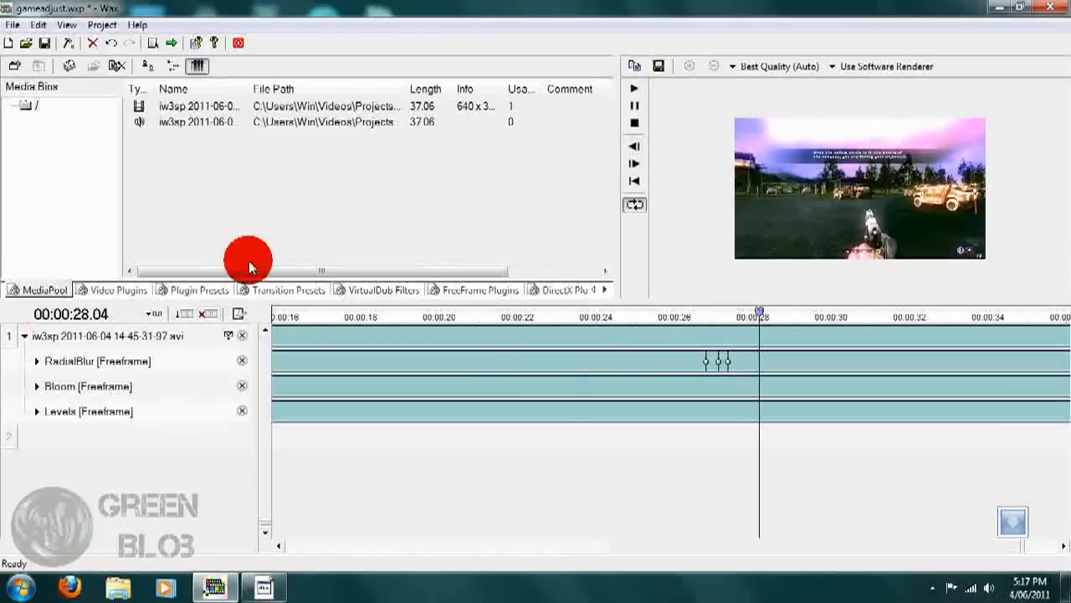
mouse_move(280, 157)
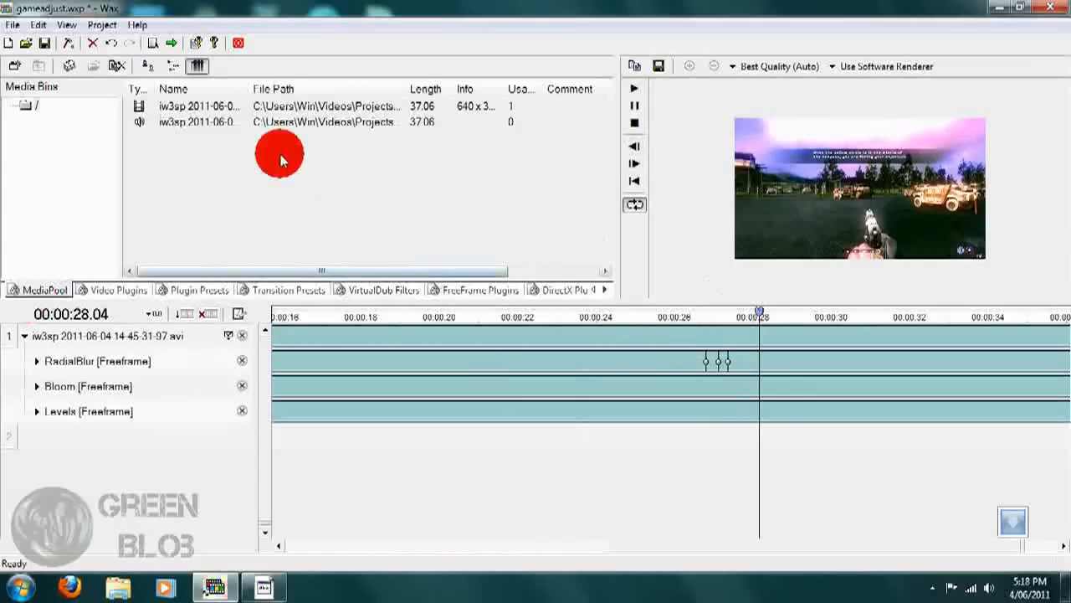
Review the AVI output settings in Project Settings, close them, and start the render
left_click(101, 24)
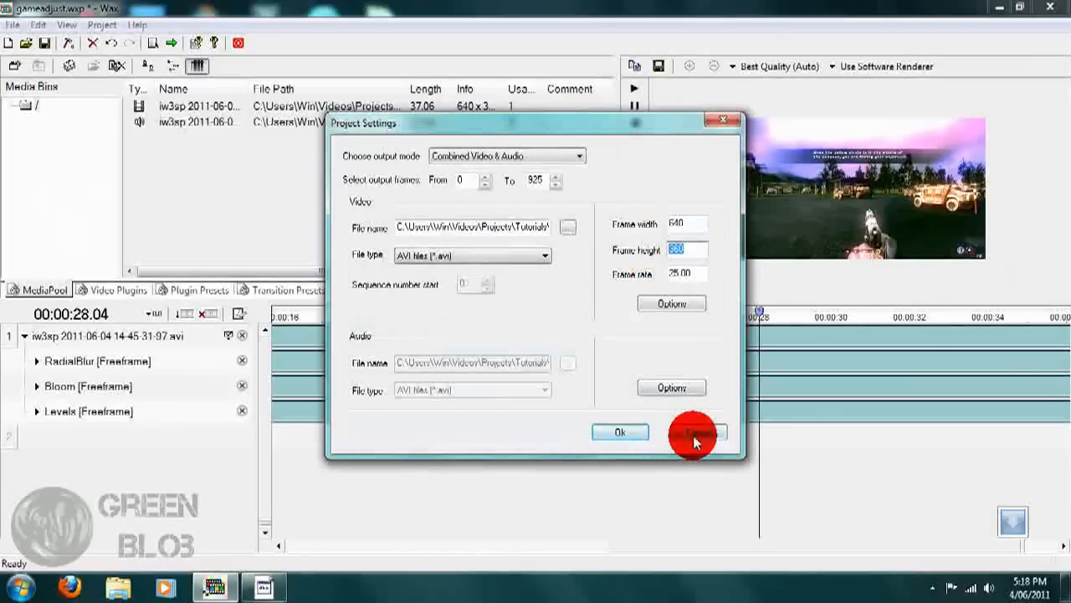
left_click(693, 432)
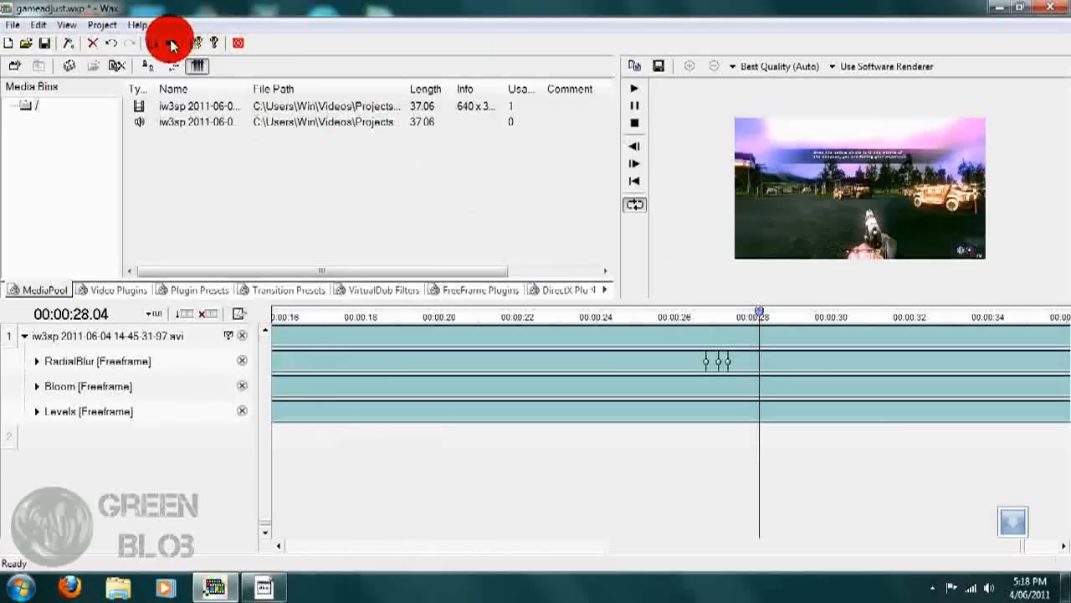
left_click(168, 42)
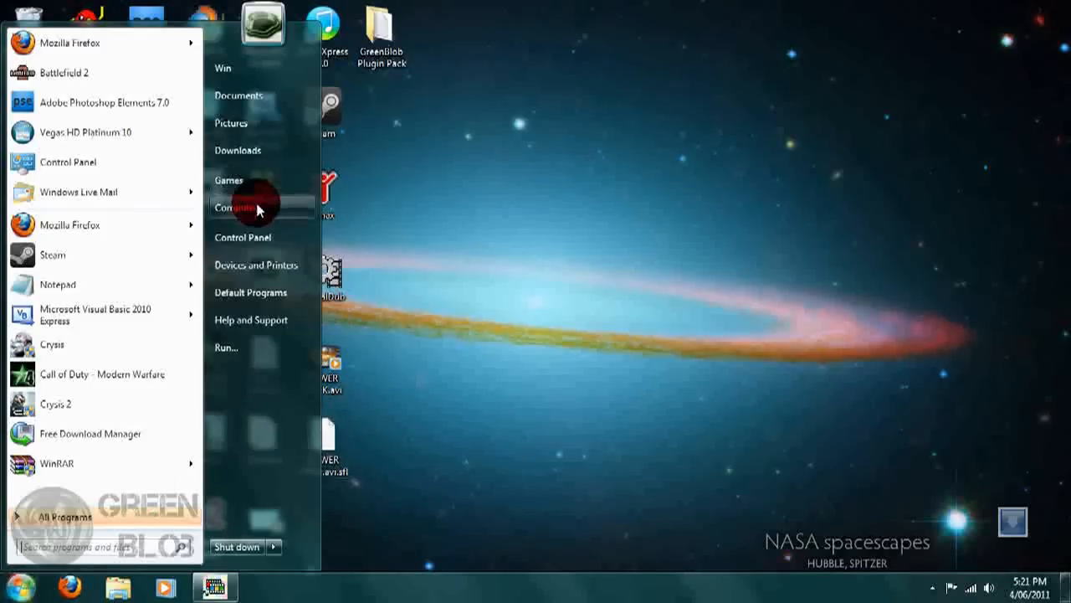
Browse from Computer to the Videos library's Colour Correction folder and play video.avi
left_click(237, 207)
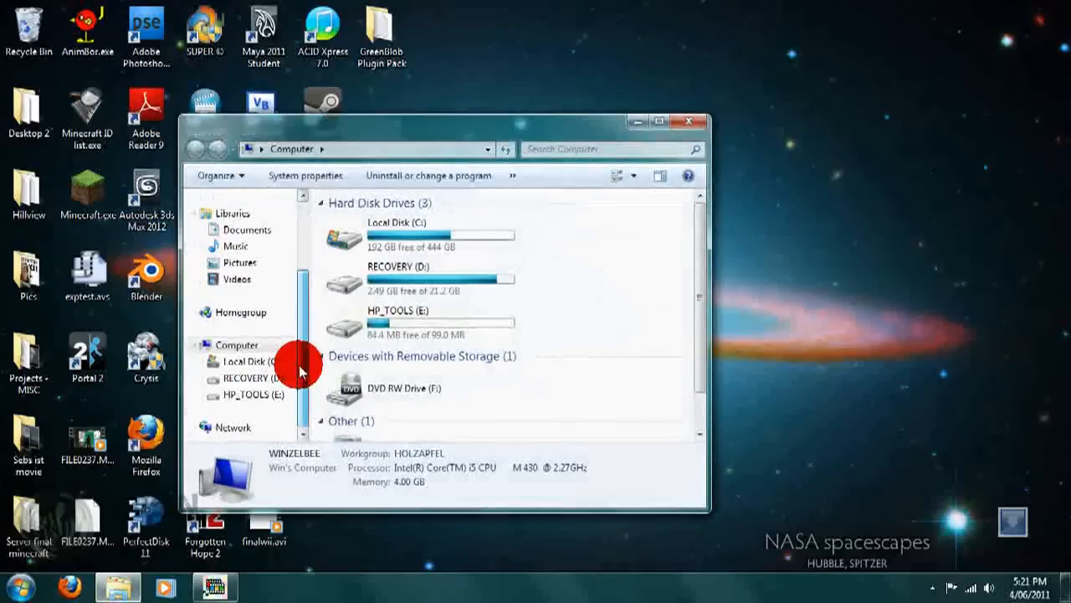
left_click(237, 279)
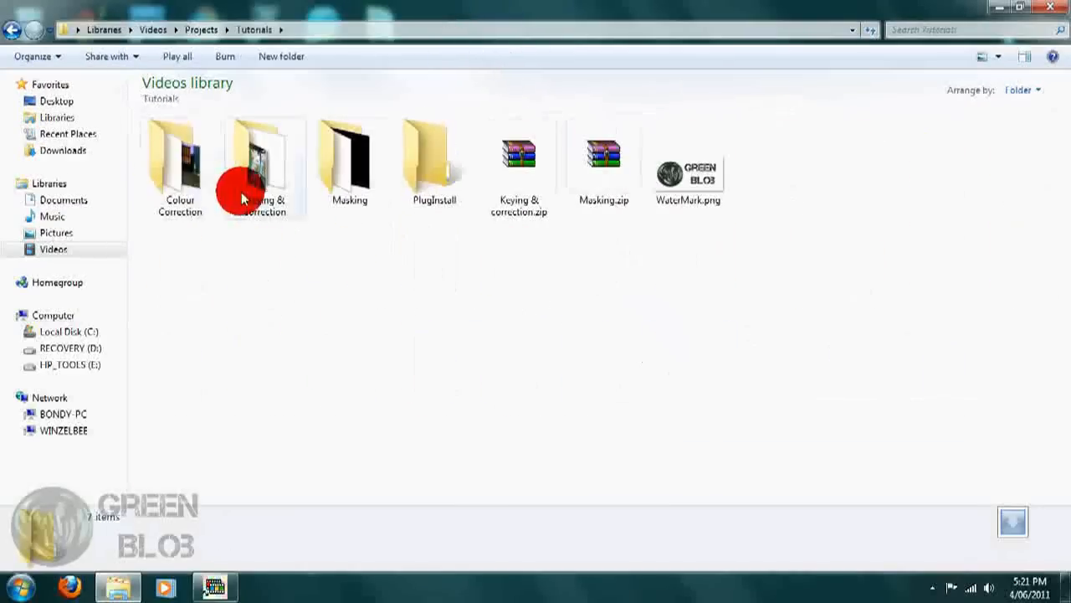
double_click(180, 159)
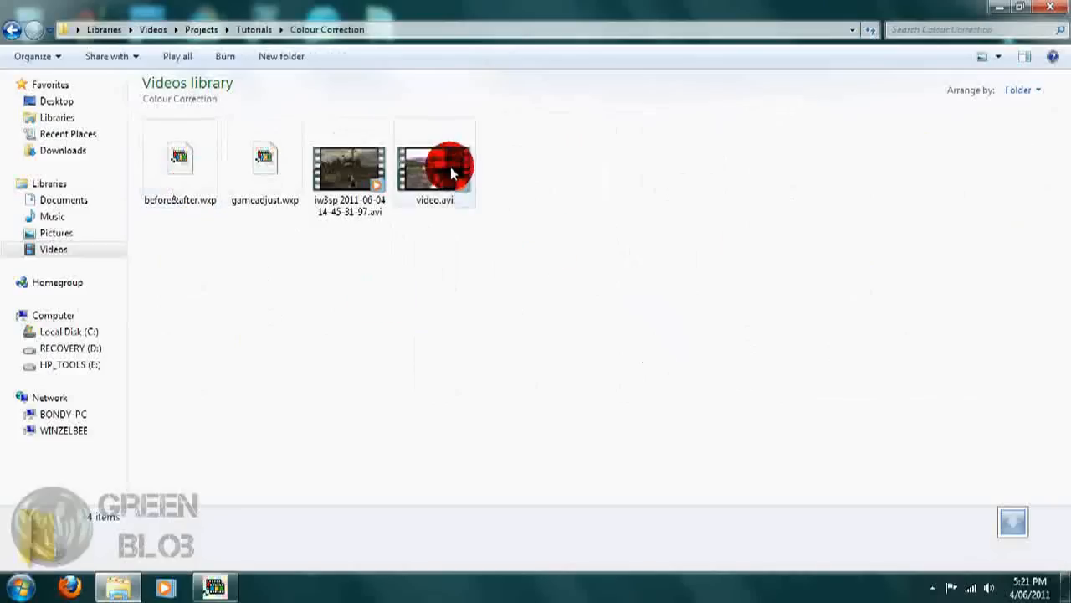
double_click(434, 163)
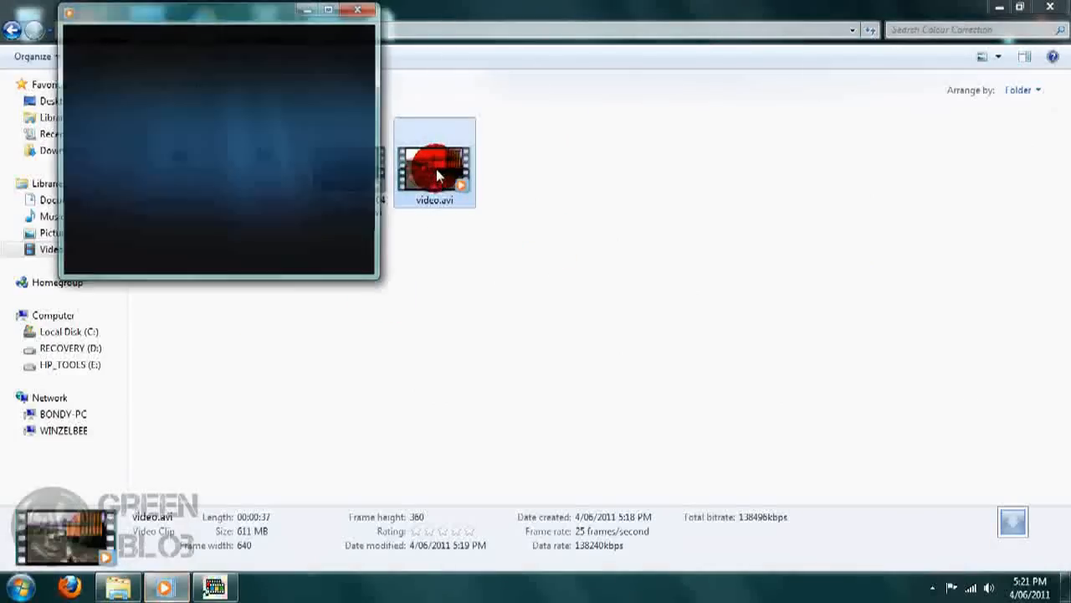